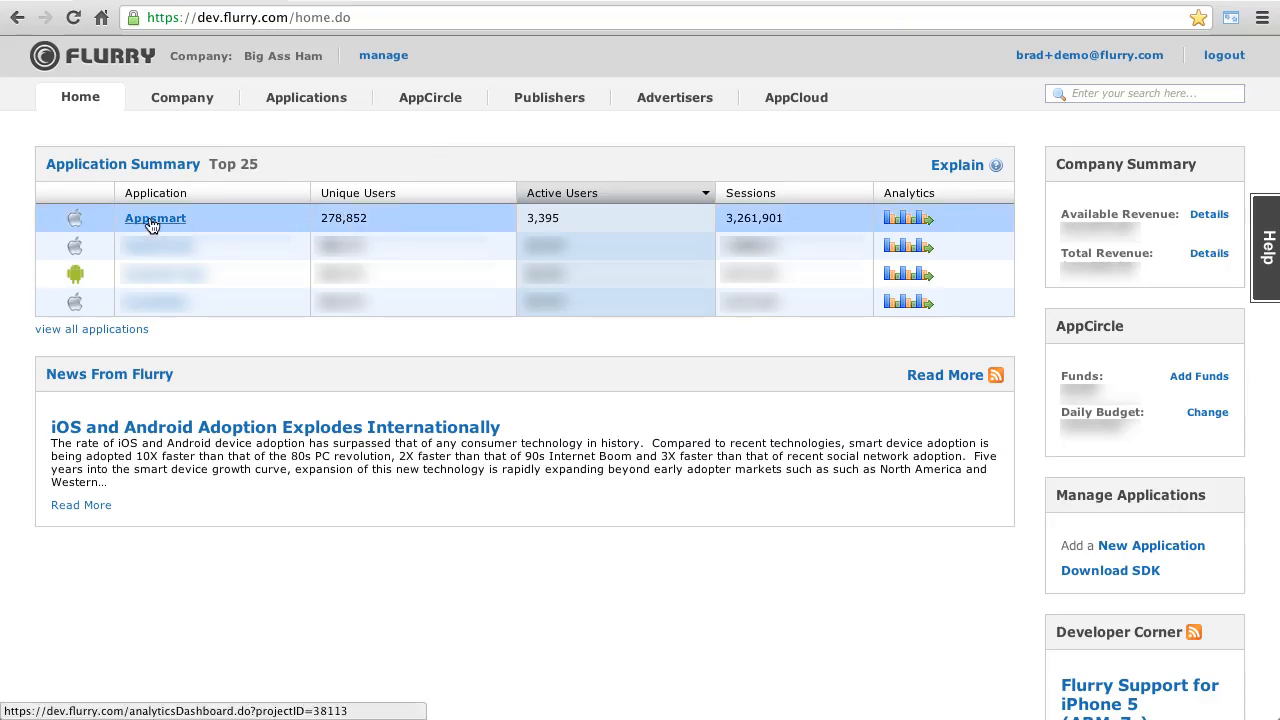
# Step: Show the Appsmart app's Event Summary with events like about, app dislike and app like
pyautogui.click(156, 218)
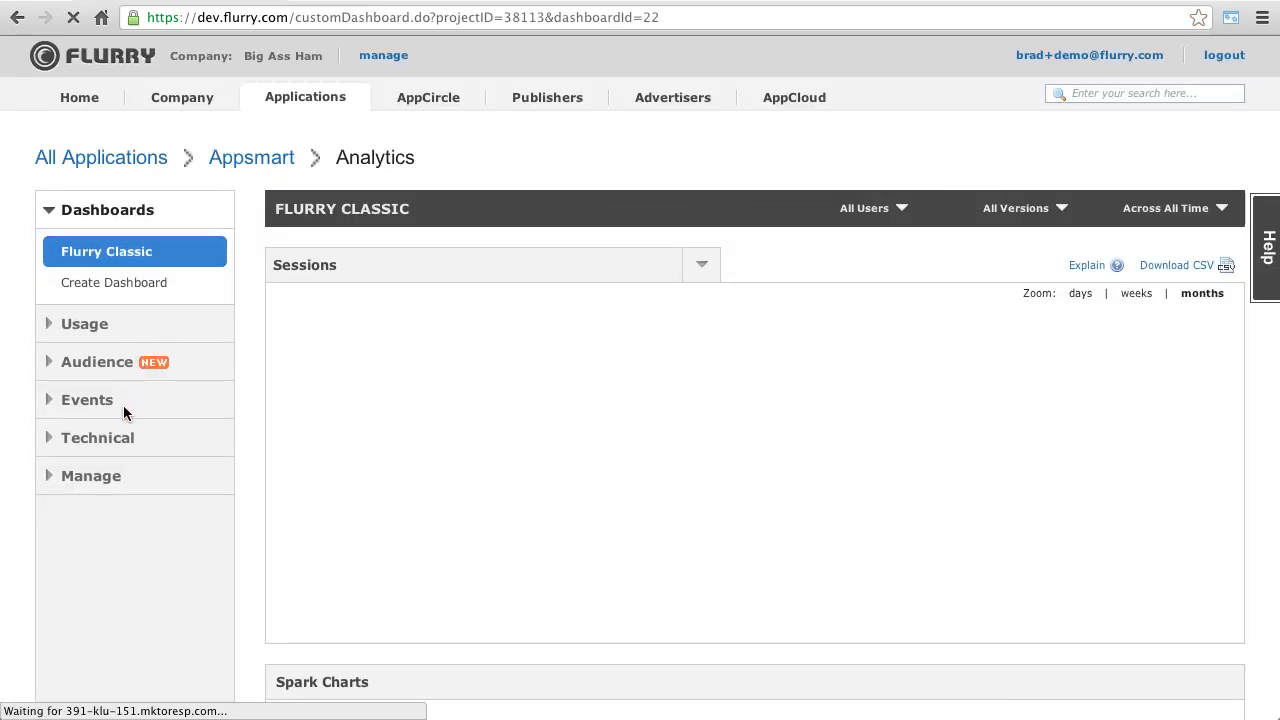
pyautogui.click(88, 400)
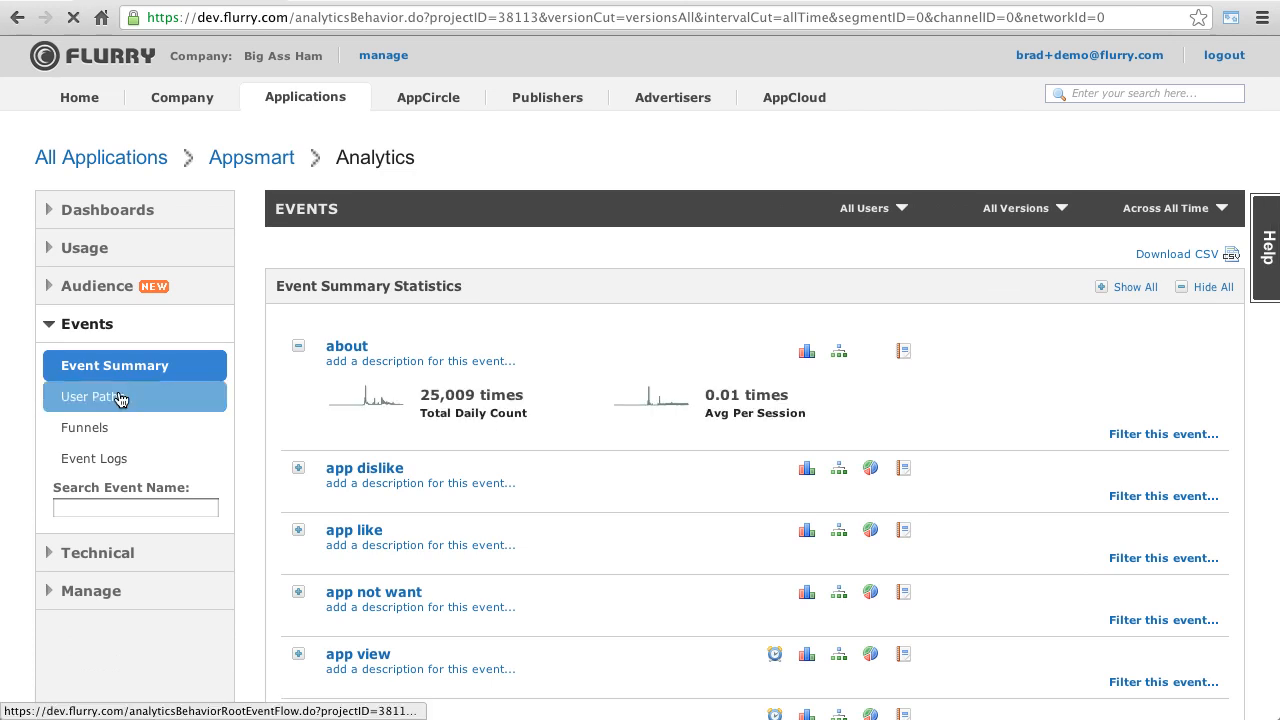
# Step: View Appsmart's User Paths diagram from Start Session, including the Detailed View below
pyautogui.click(92, 396)
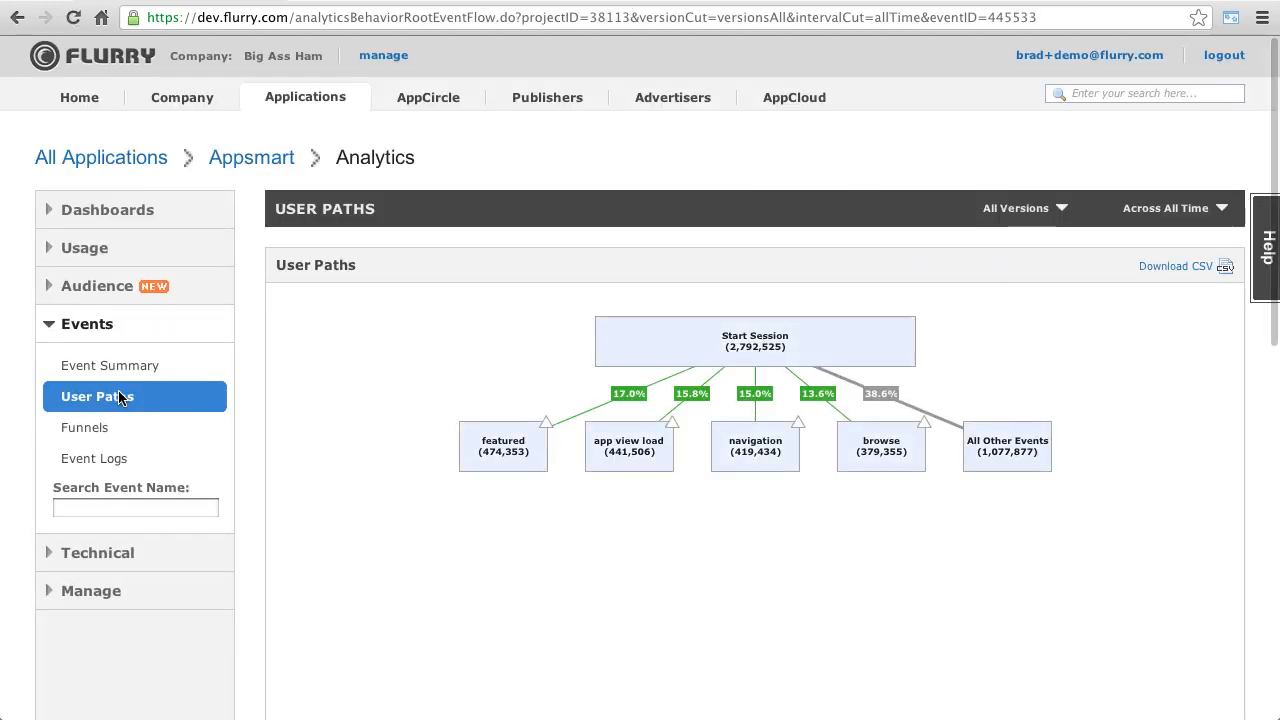
pyautogui.moveTo(654, 340)
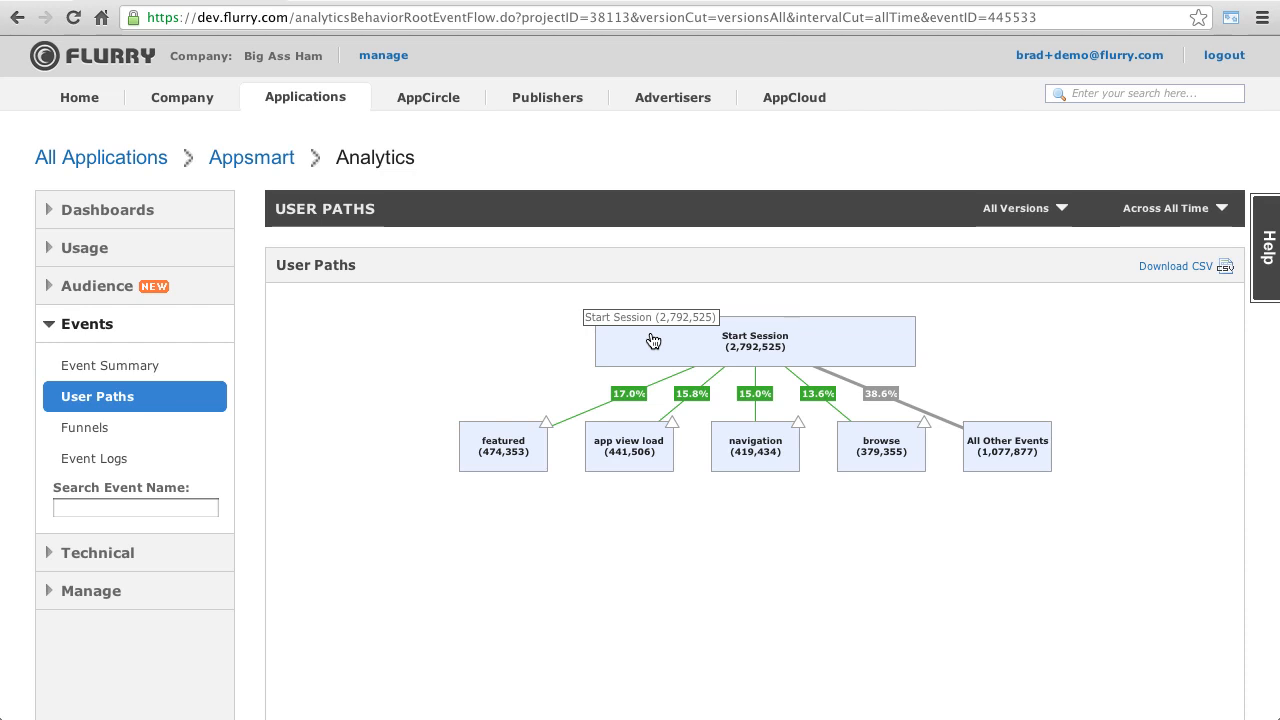
pyautogui.moveTo(528, 460)
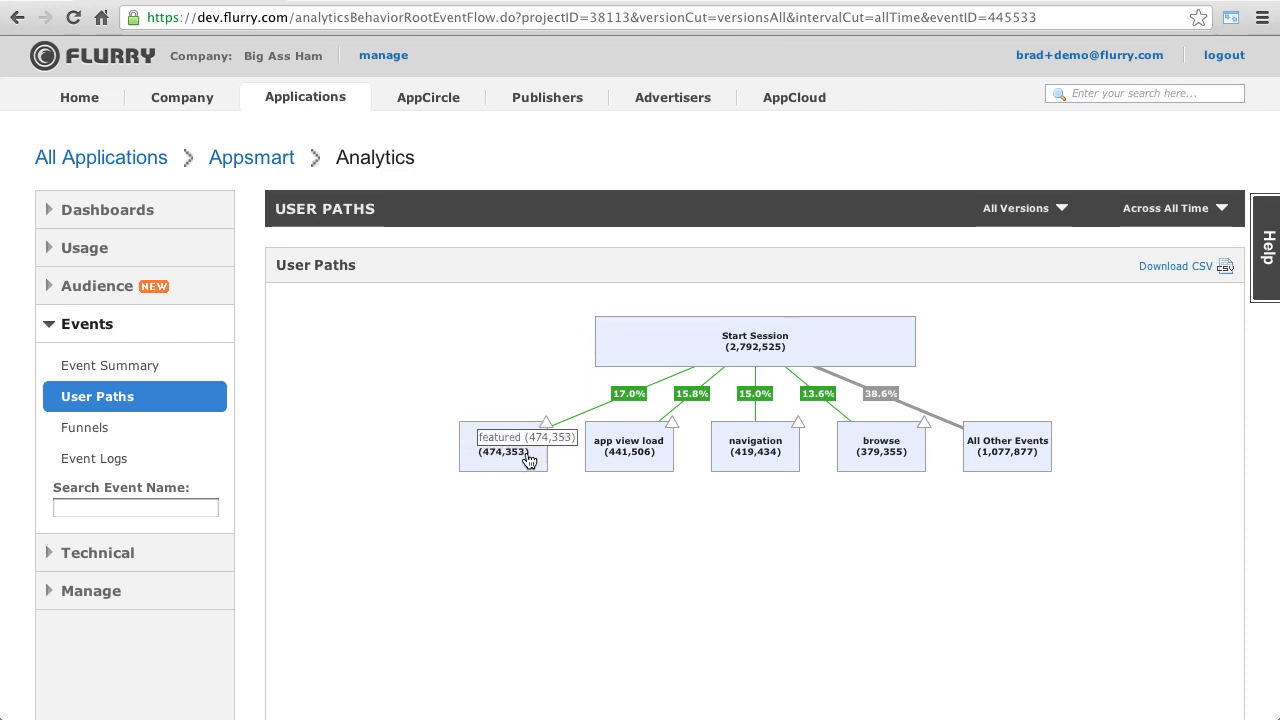
pyautogui.moveTo(804, 444)
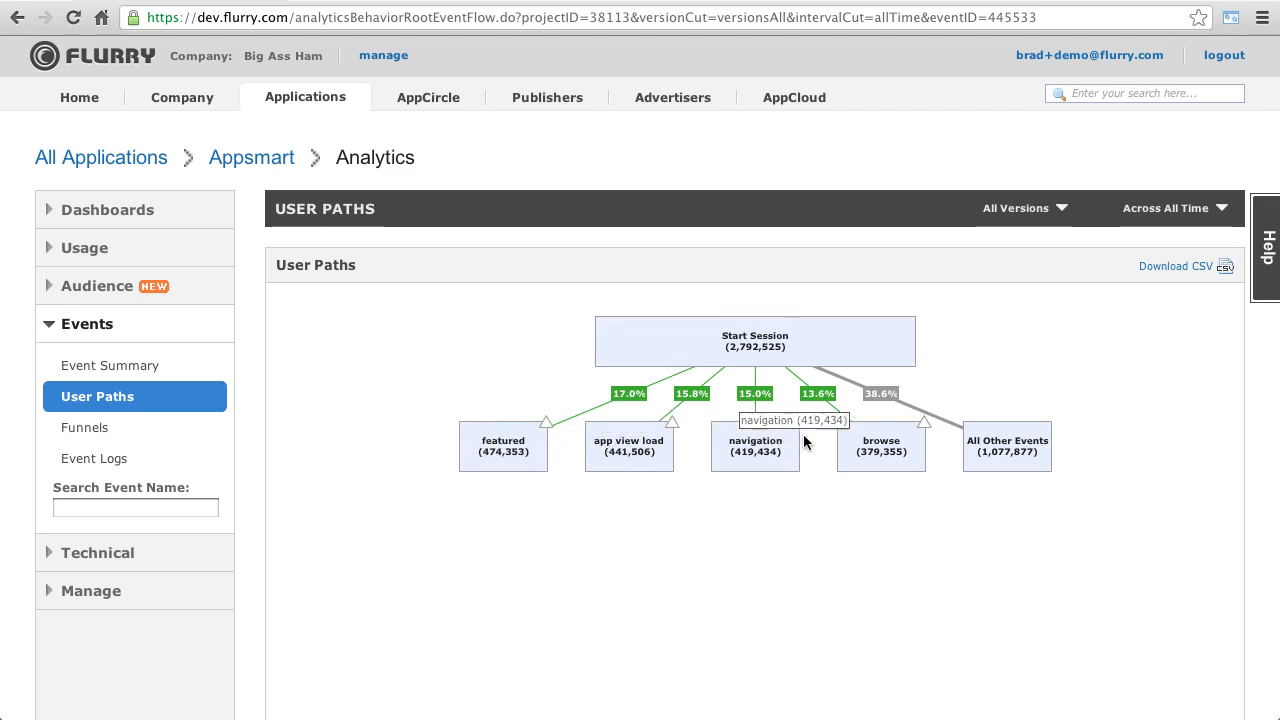
pyautogui.moveTo(504, 448)
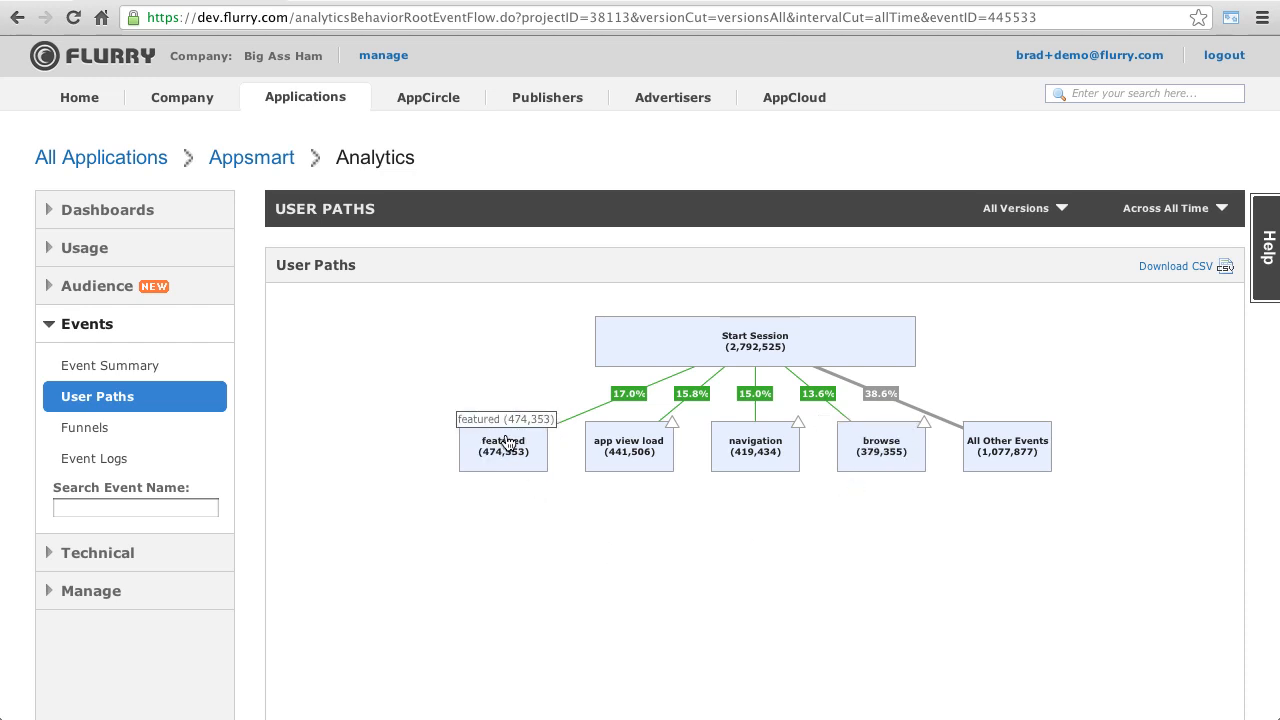
pyautogui.moveTo(616, 404)
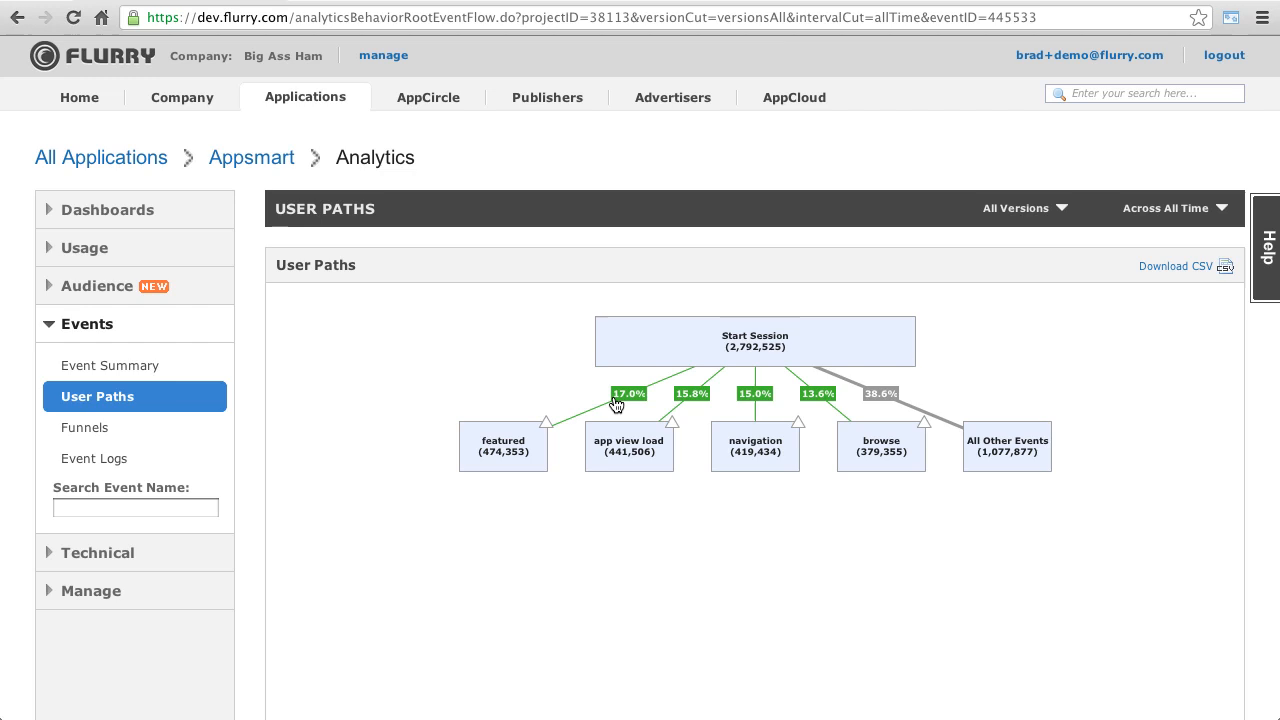
pyautogui.moveTo(688, 406)
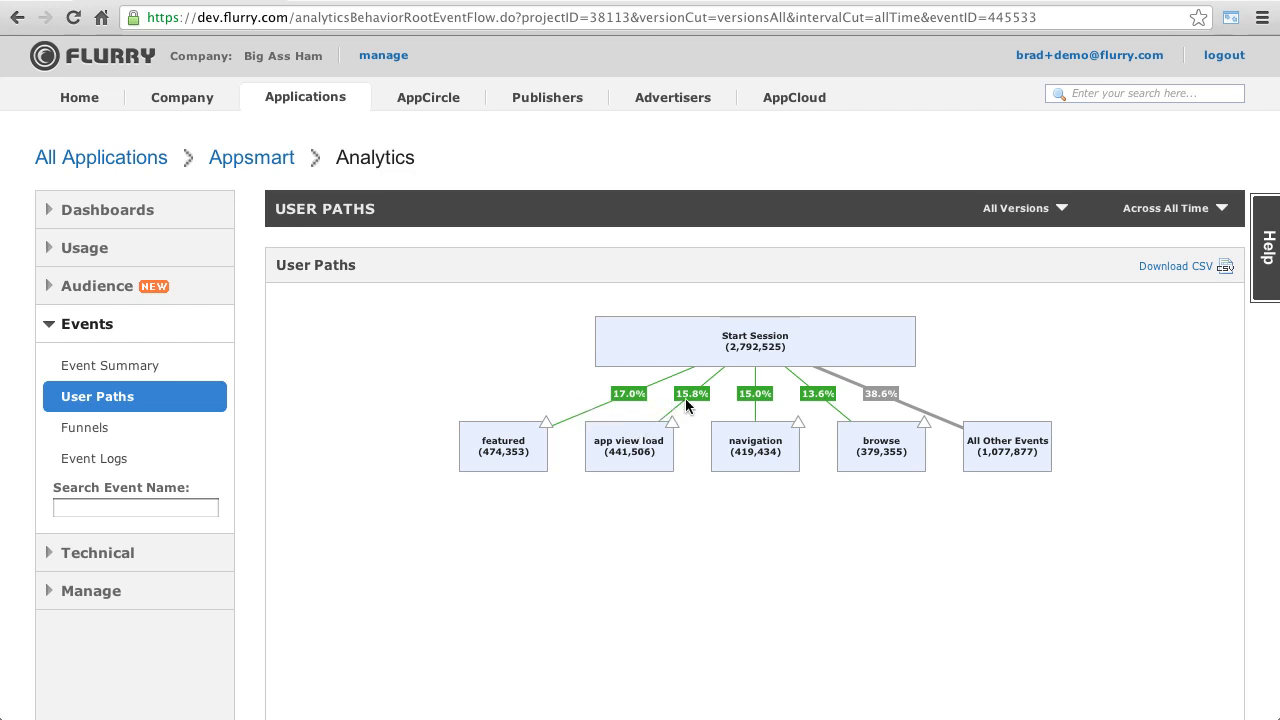
pyautogui.moveTo(700, 500)
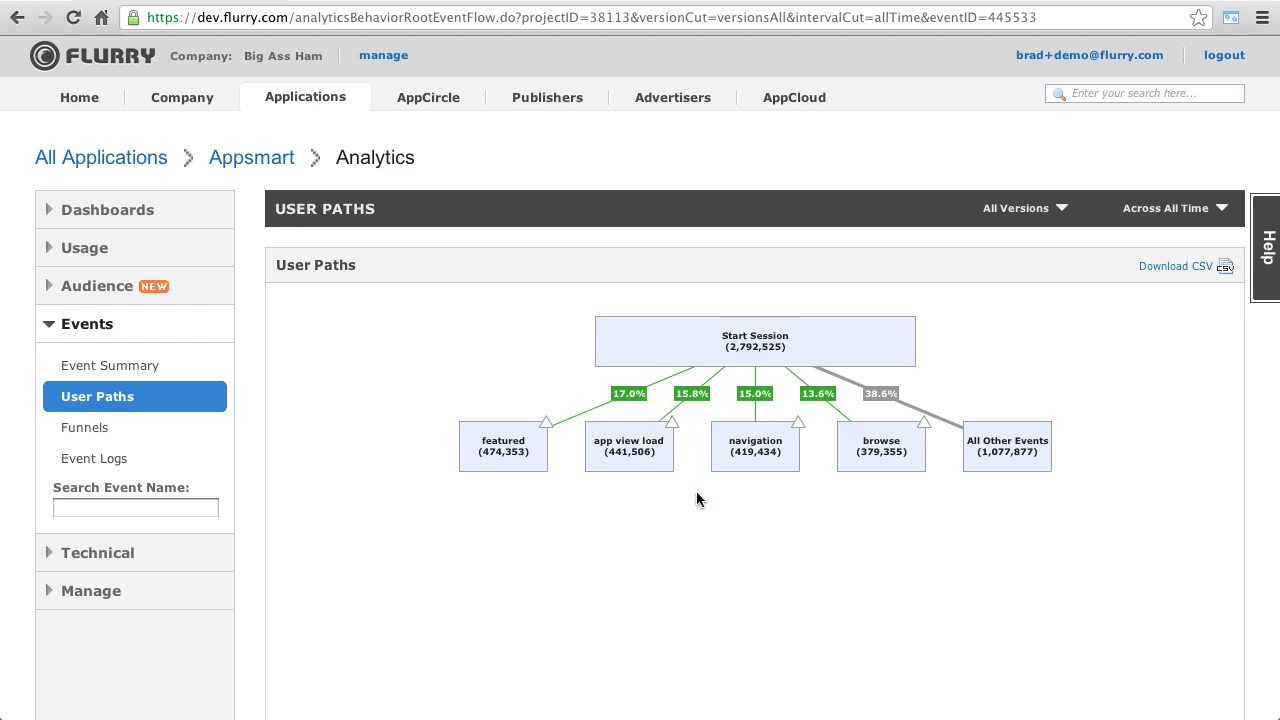
pyautogui.moveTo(896, 516)
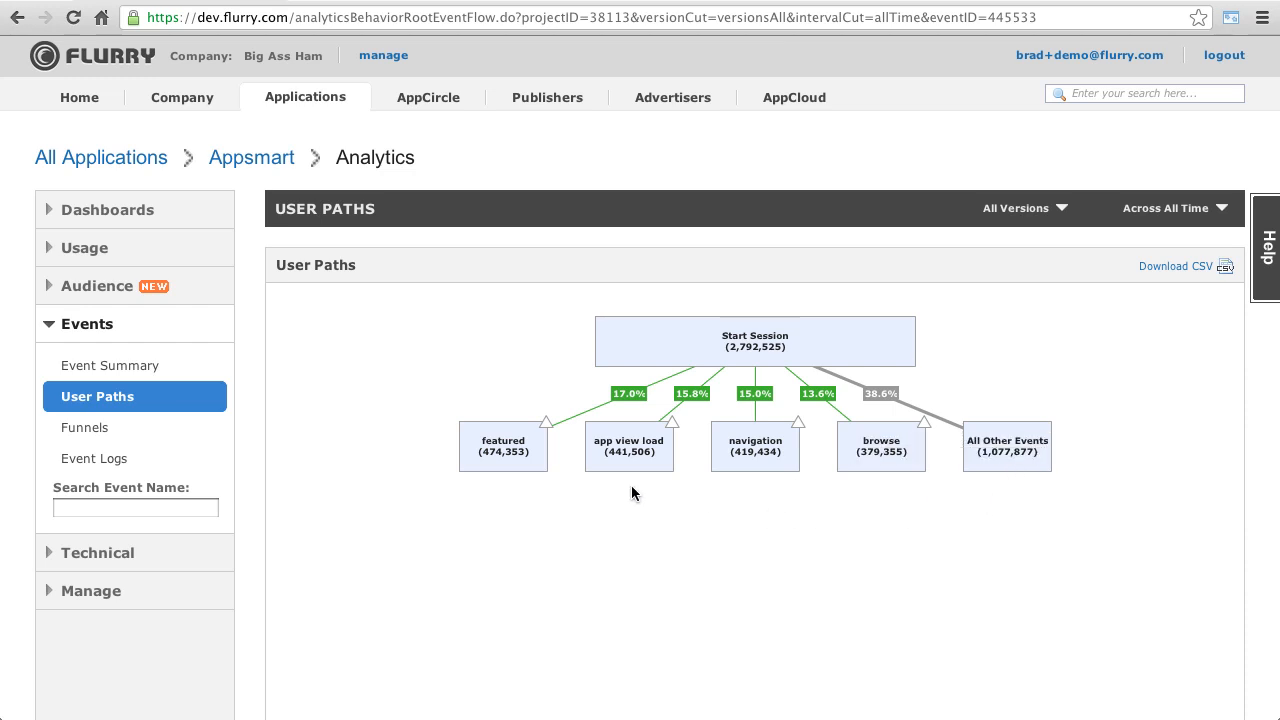
pyautogui.scroll(-3)
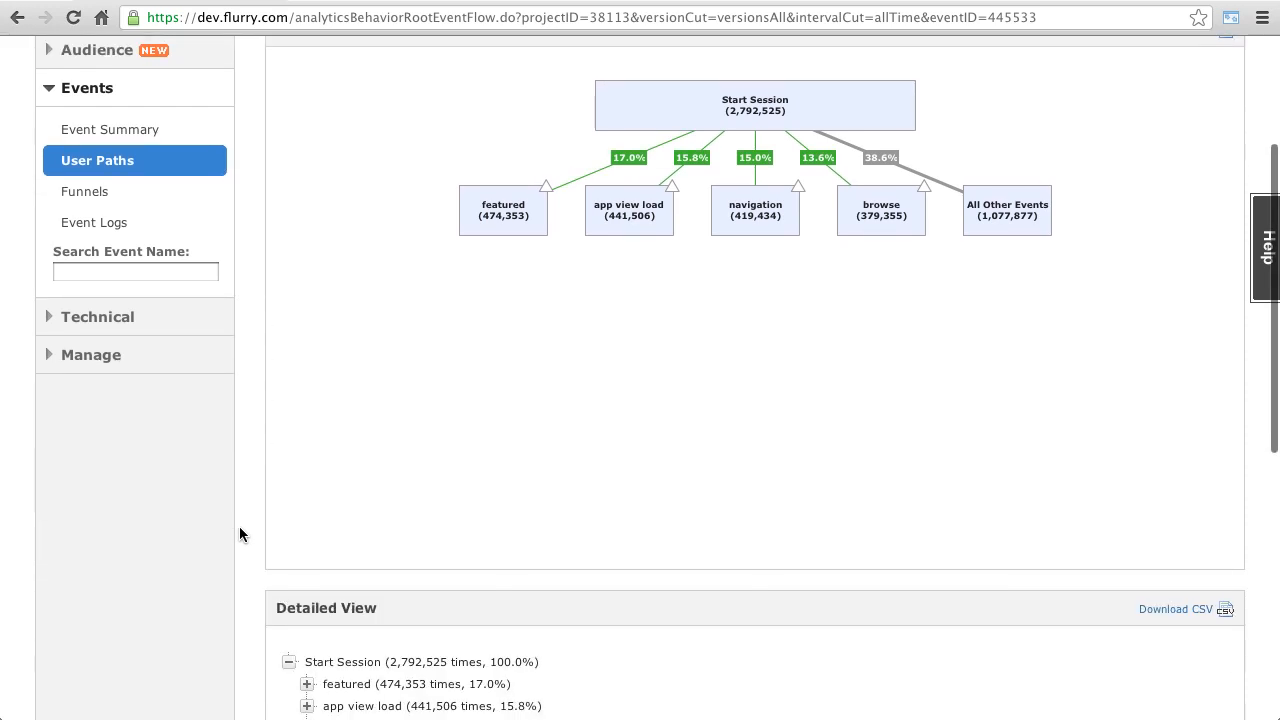
pyautogui.scroll(-3)
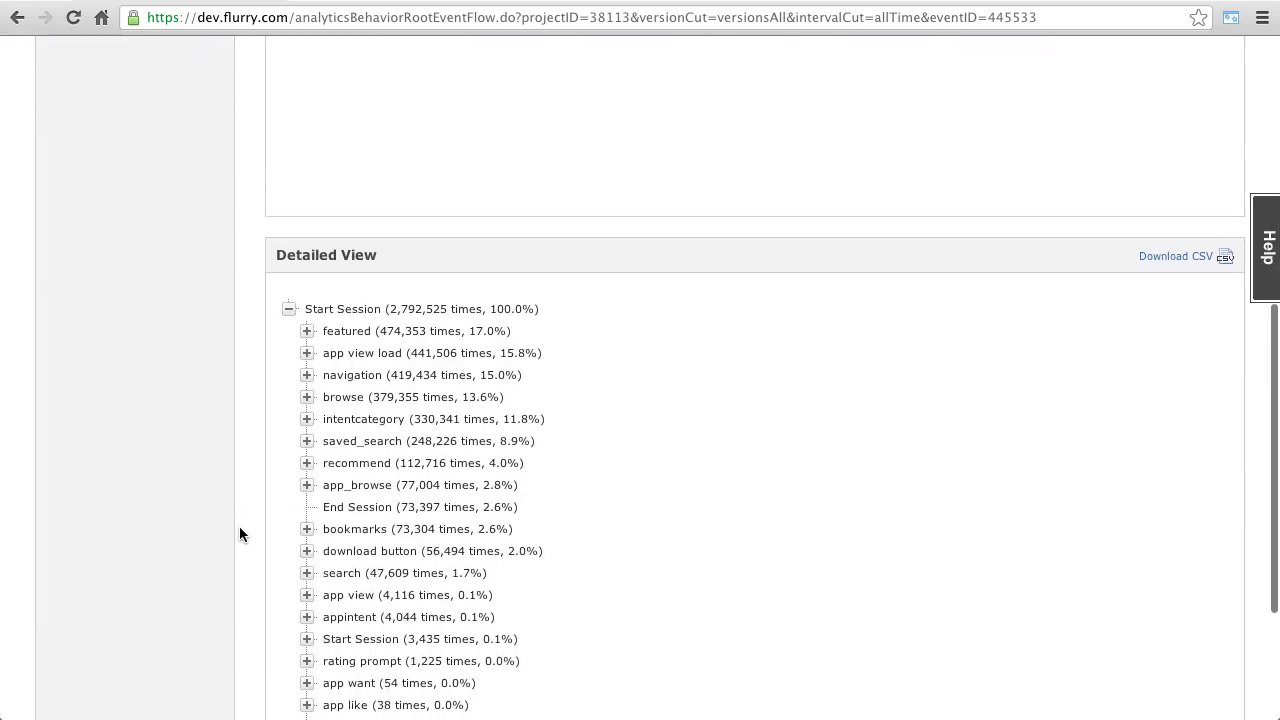
pyautogui.scroll(3)
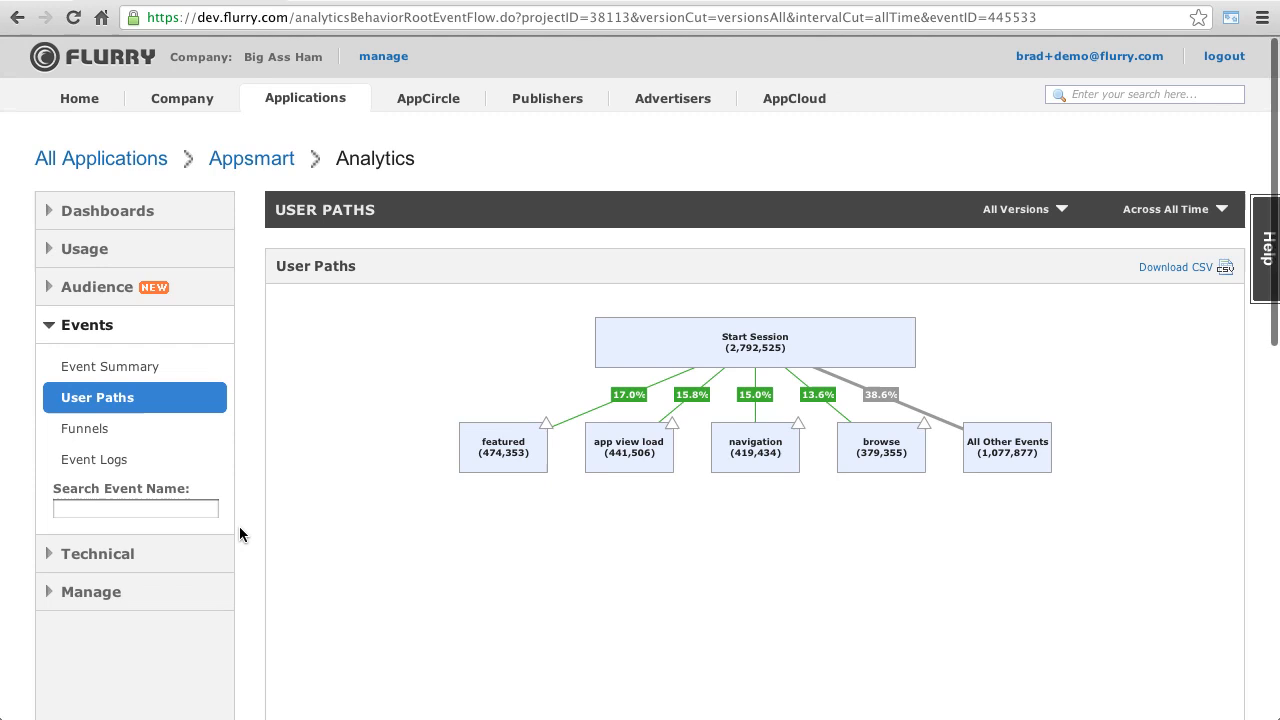
pyautogui.moveTo(504, 448)
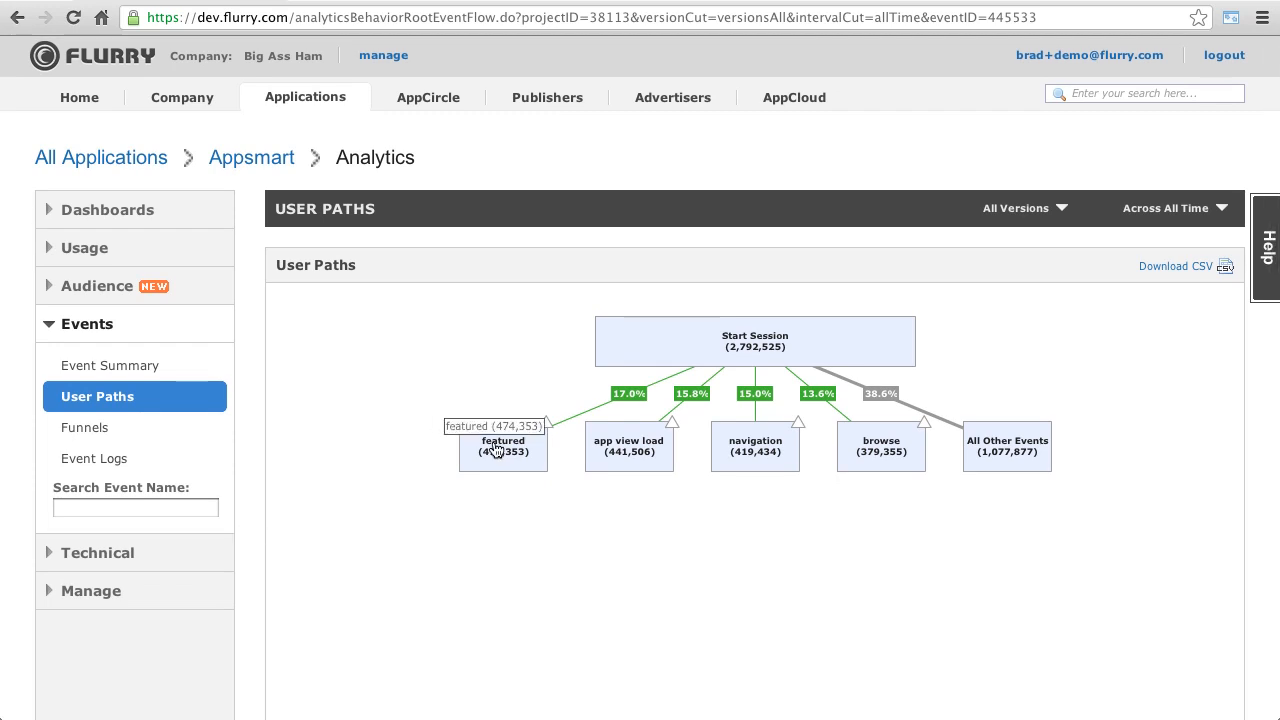
# Step: Expand the featured node to reveal its following events such as navigation and app view load
pyautogui.click(504, 446)
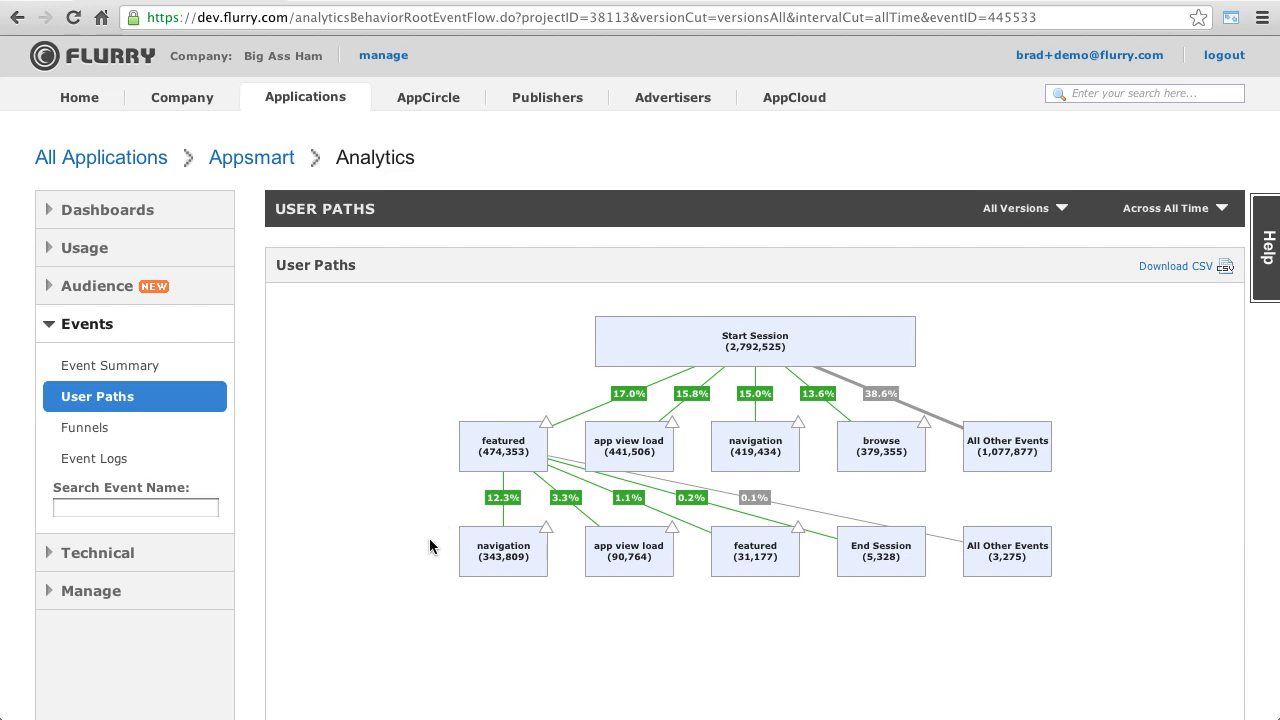
pyautogui.moveTo(456, 548)
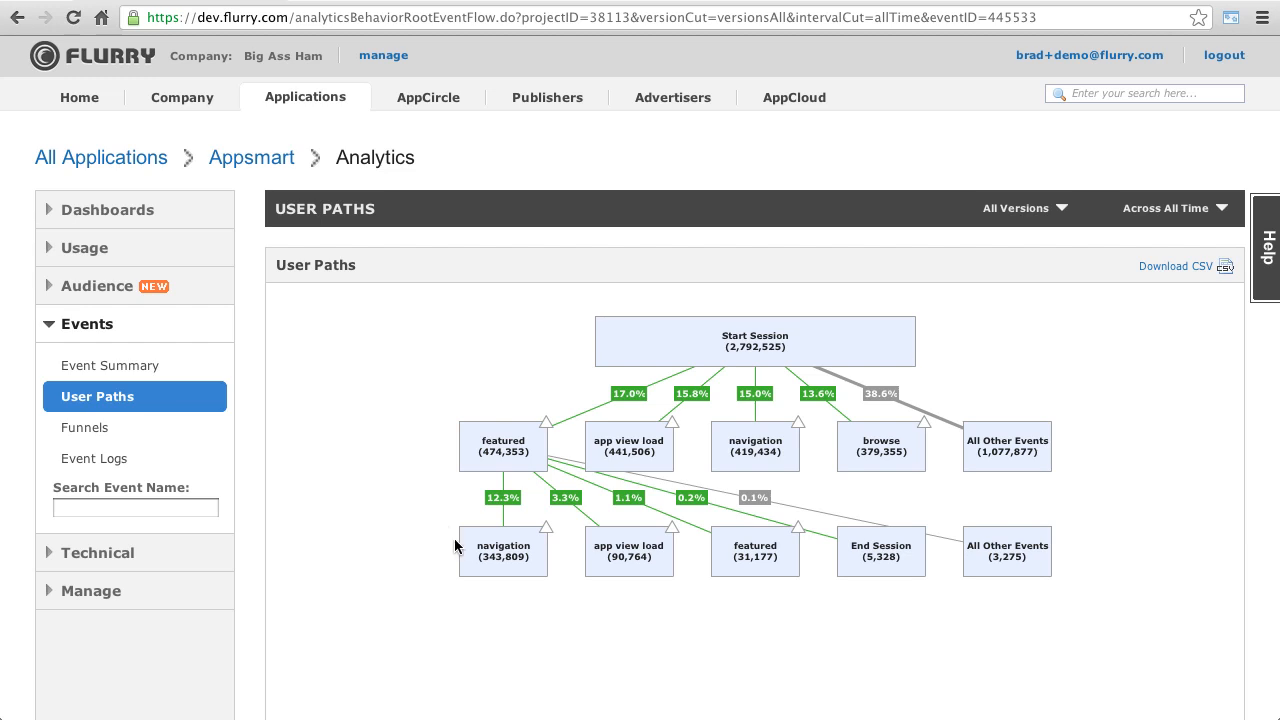
pyautogui.moveTo(504, 548)
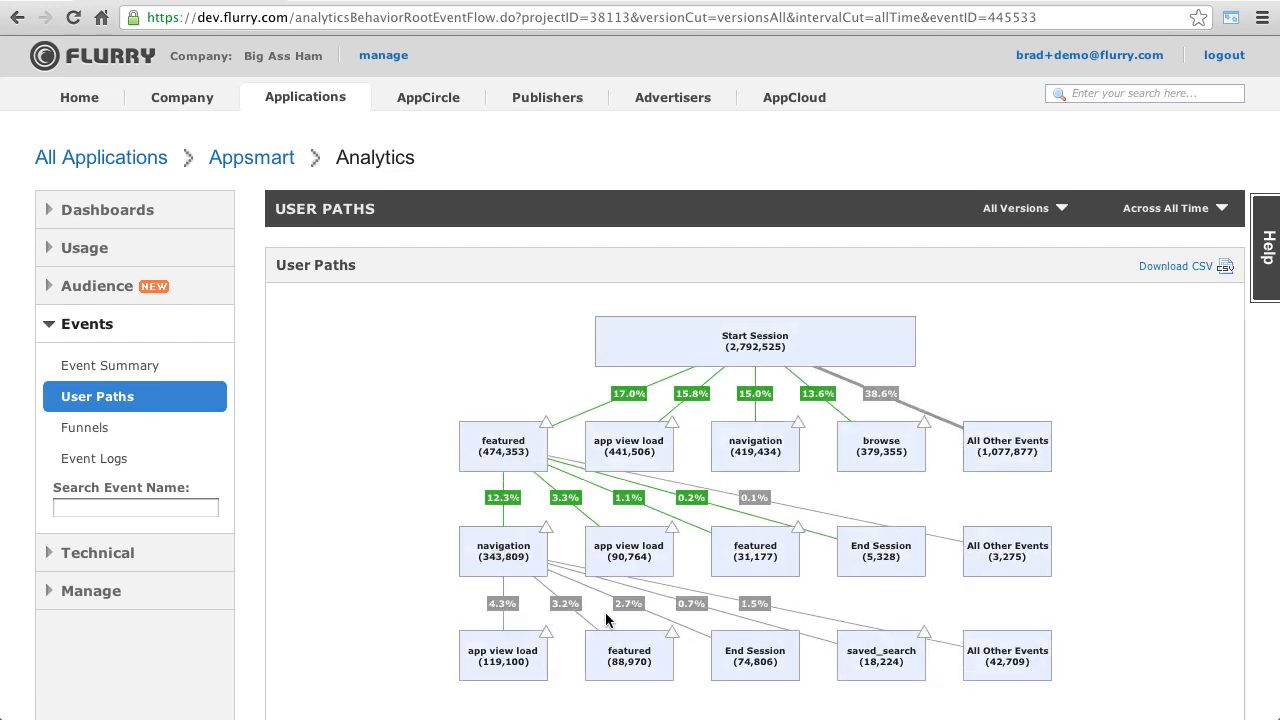
pyautogui.moveTo(756, 656)
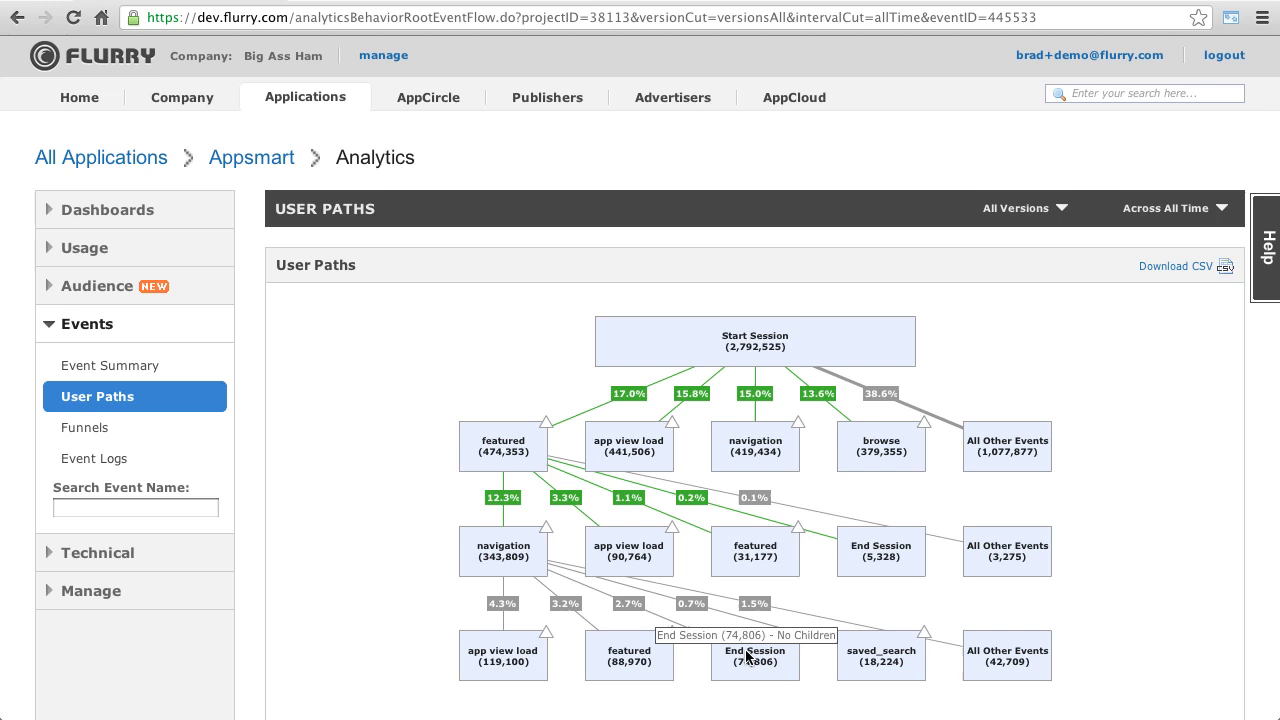
pyautogui.moveTo(380, 712)
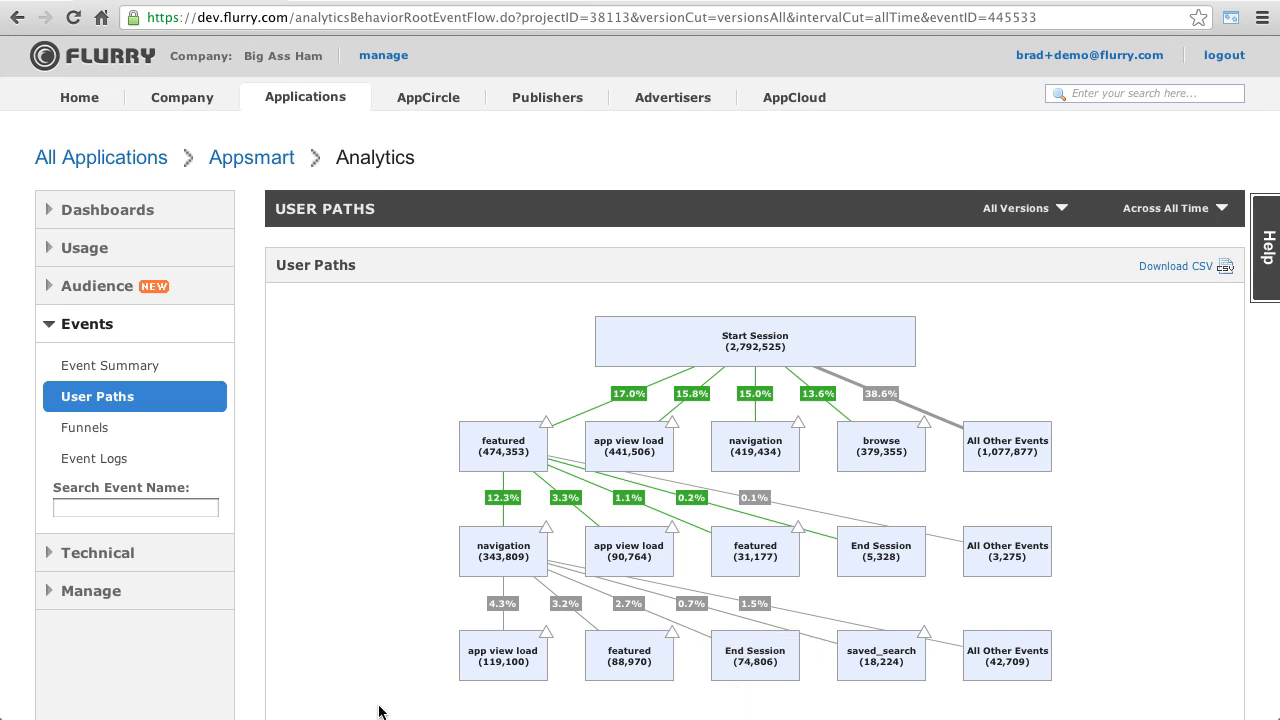
pyautogui.moveTo(532, 532)
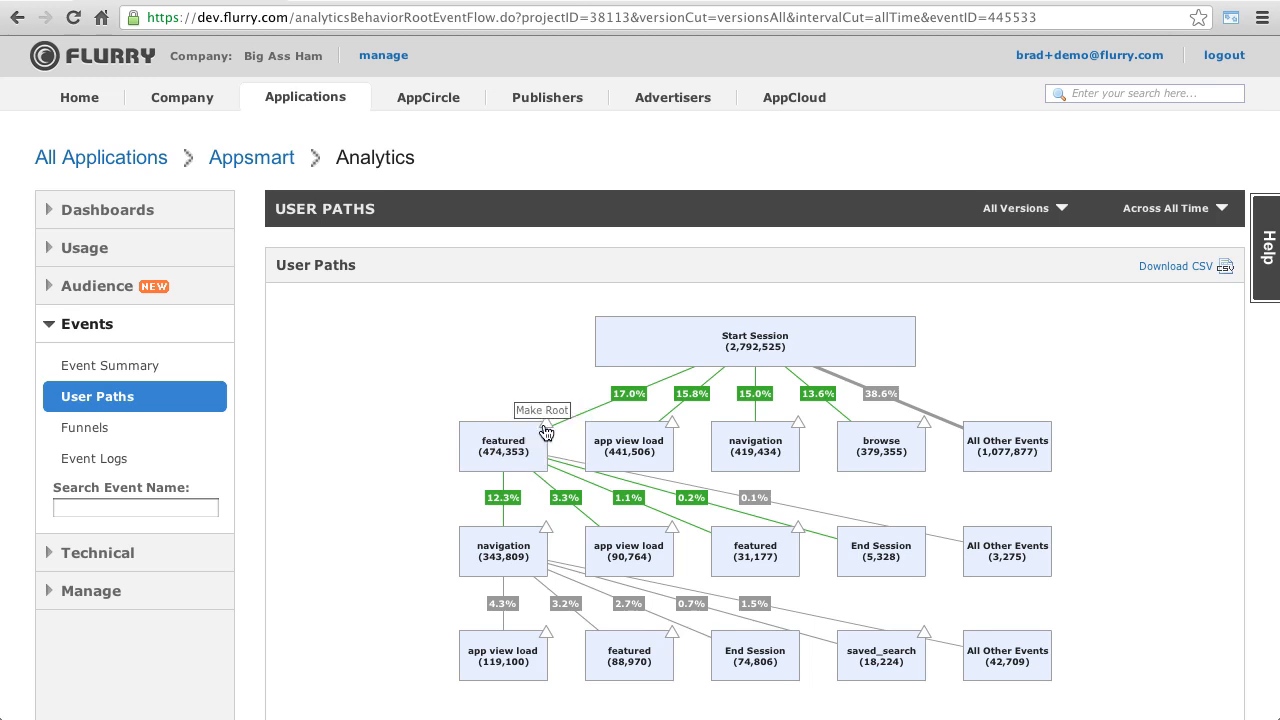
pyautogui.moveTo(676, 538)
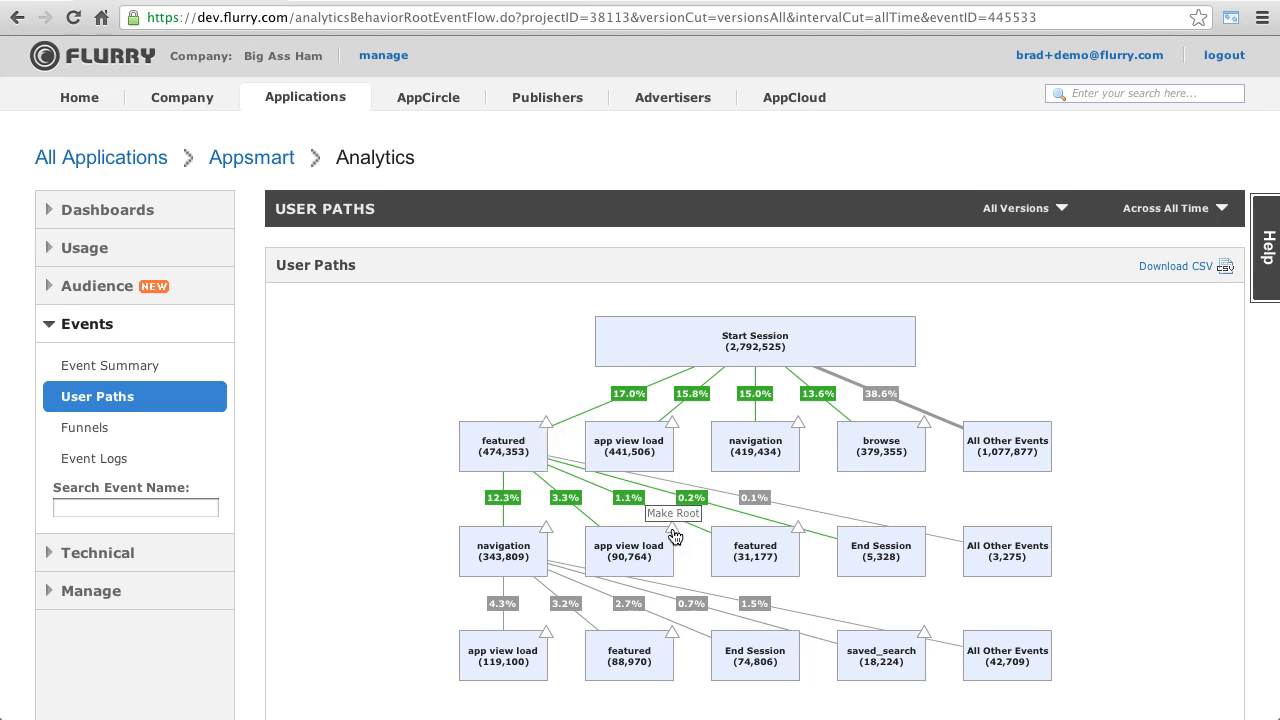
# Step: Make app view load the root, then expand app view and navigation beneath it
pyautogui.click(628, 444)
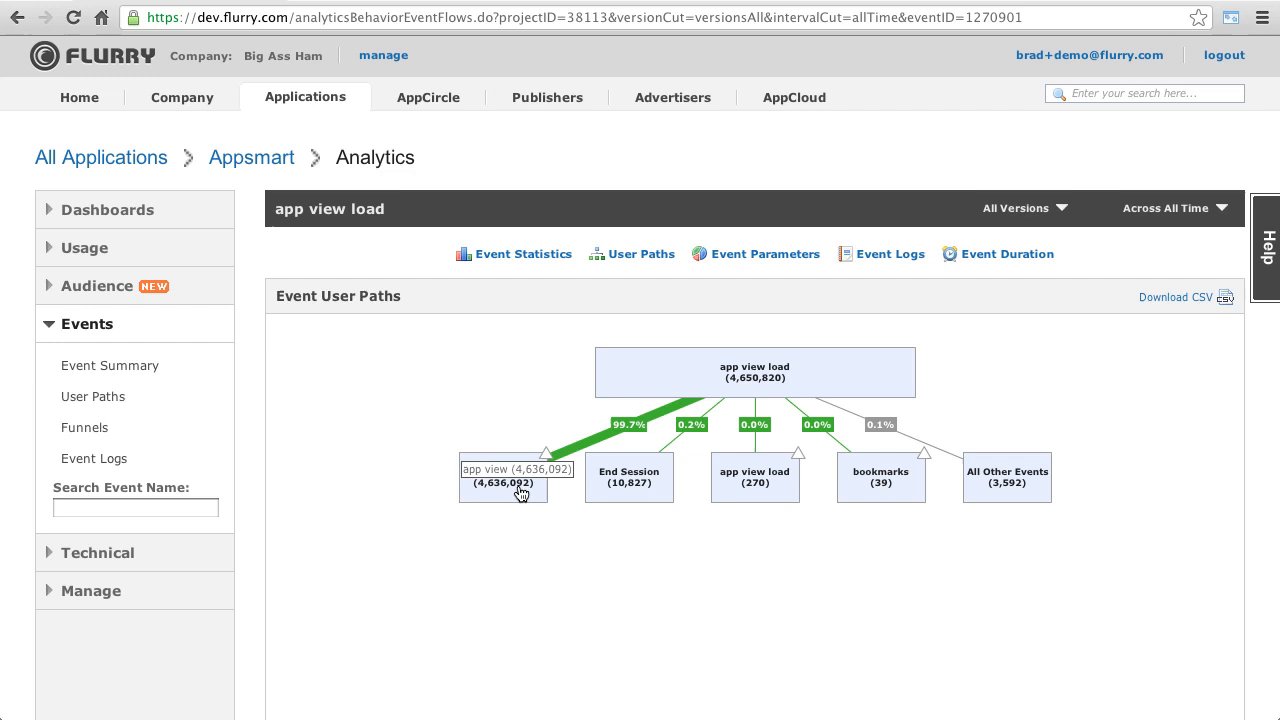
pyautogui.click(504, 476)
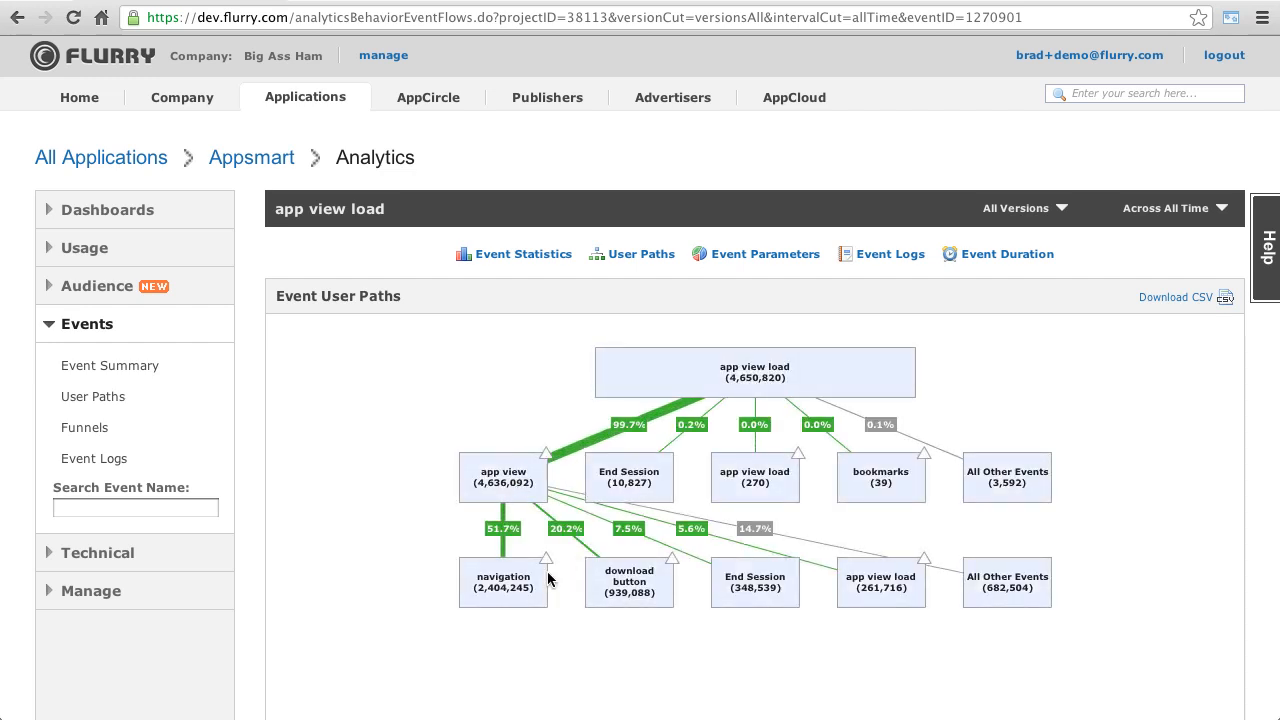
pyautogui.click(504, 582)
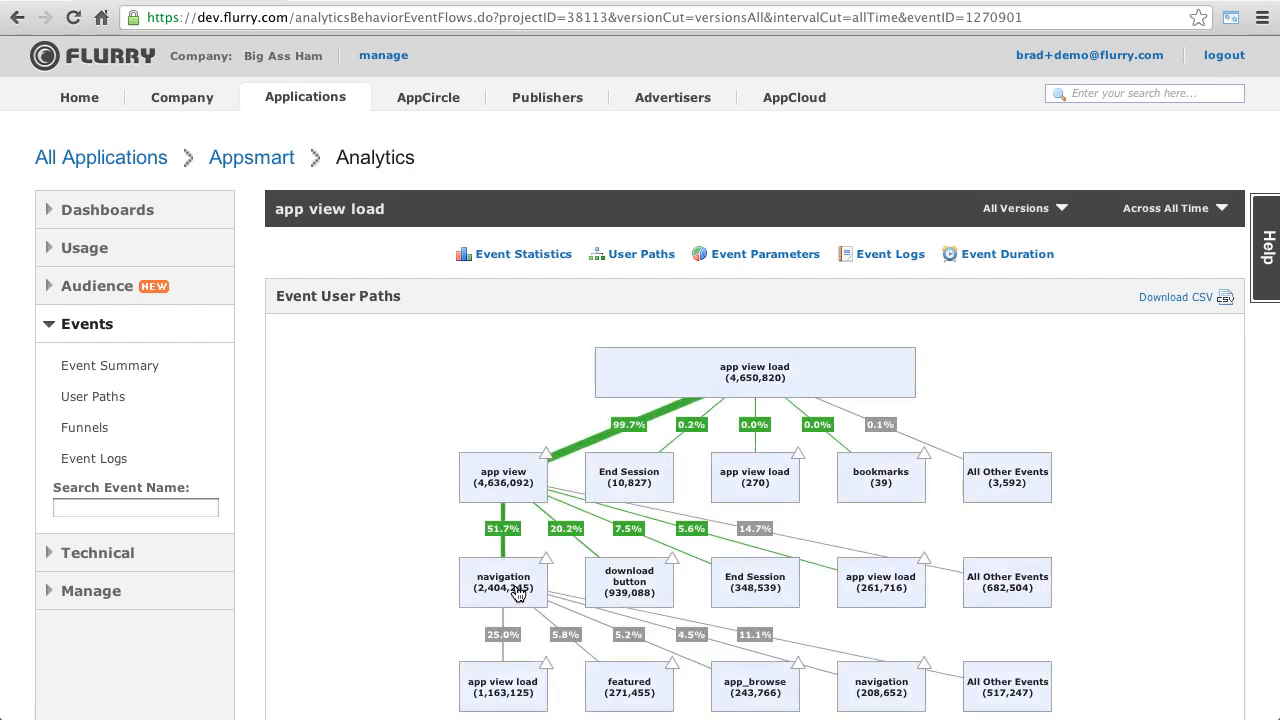
pyautogui.moveTo(408, 642)
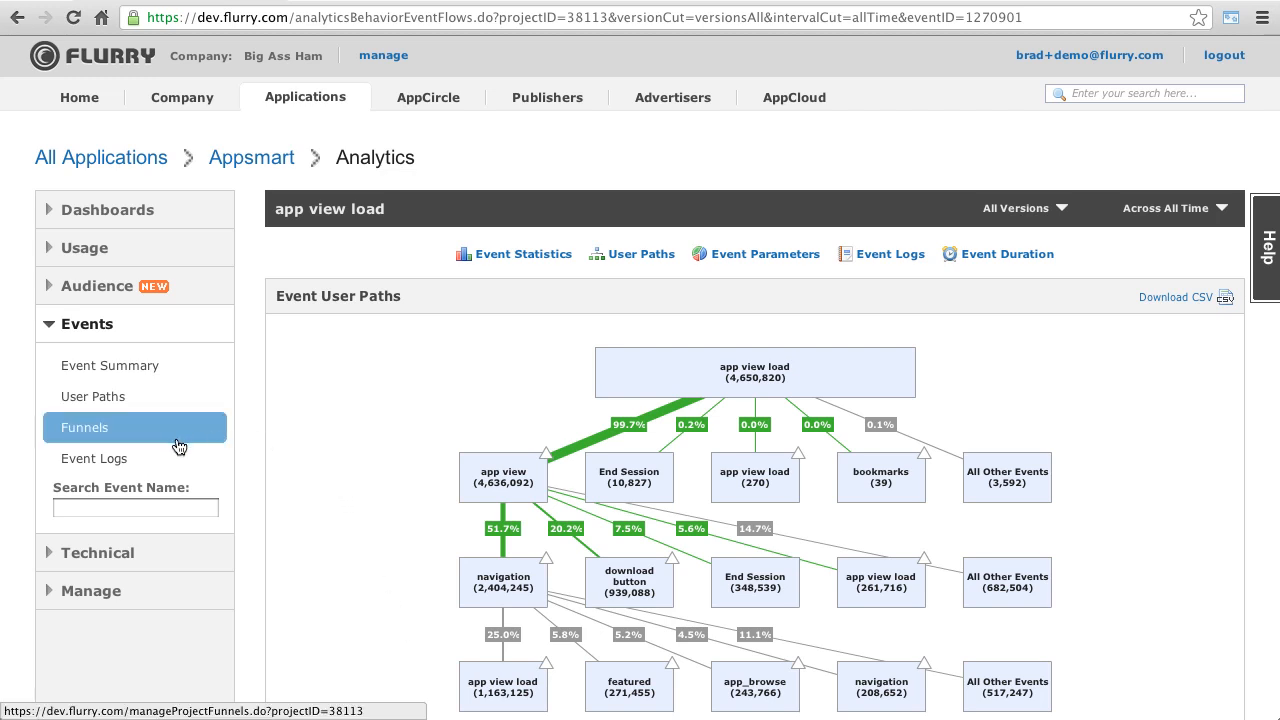
# Step: Show Appsmart's Funnels list: App Downloads, App Likes and App Want
pyautogui.click(84, 428)
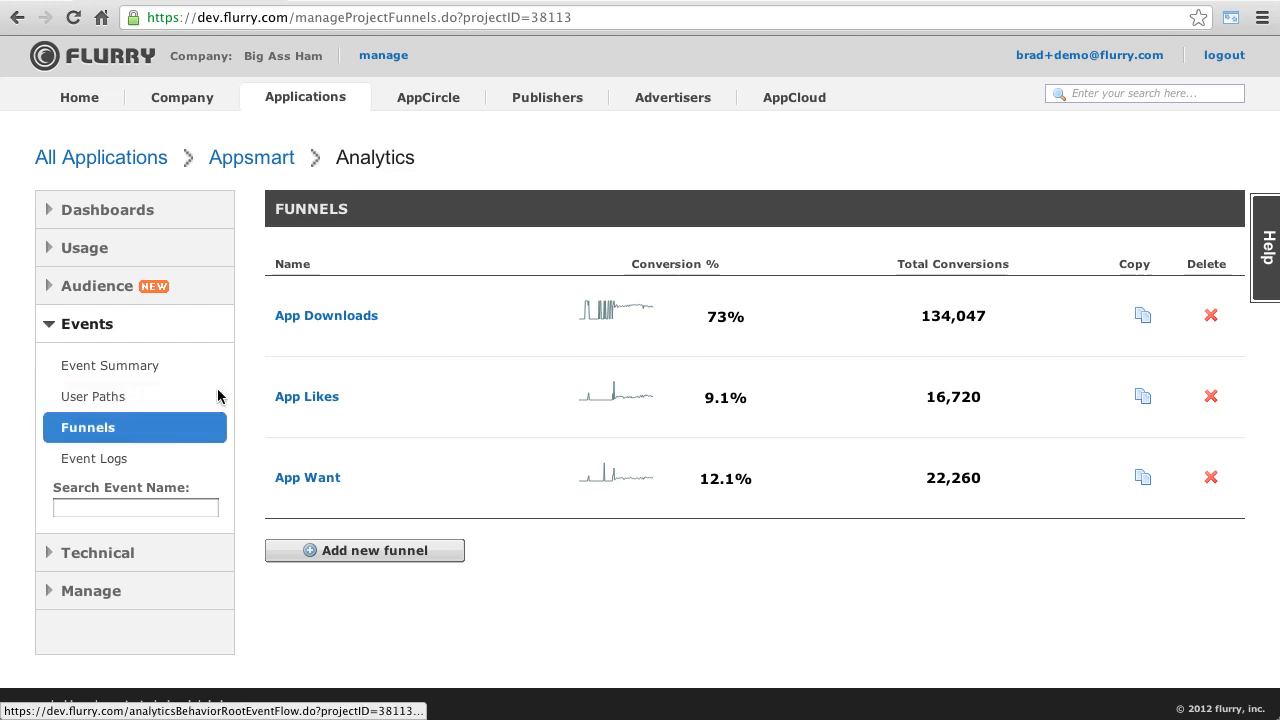
pyautogui.moveTo(388, 400)
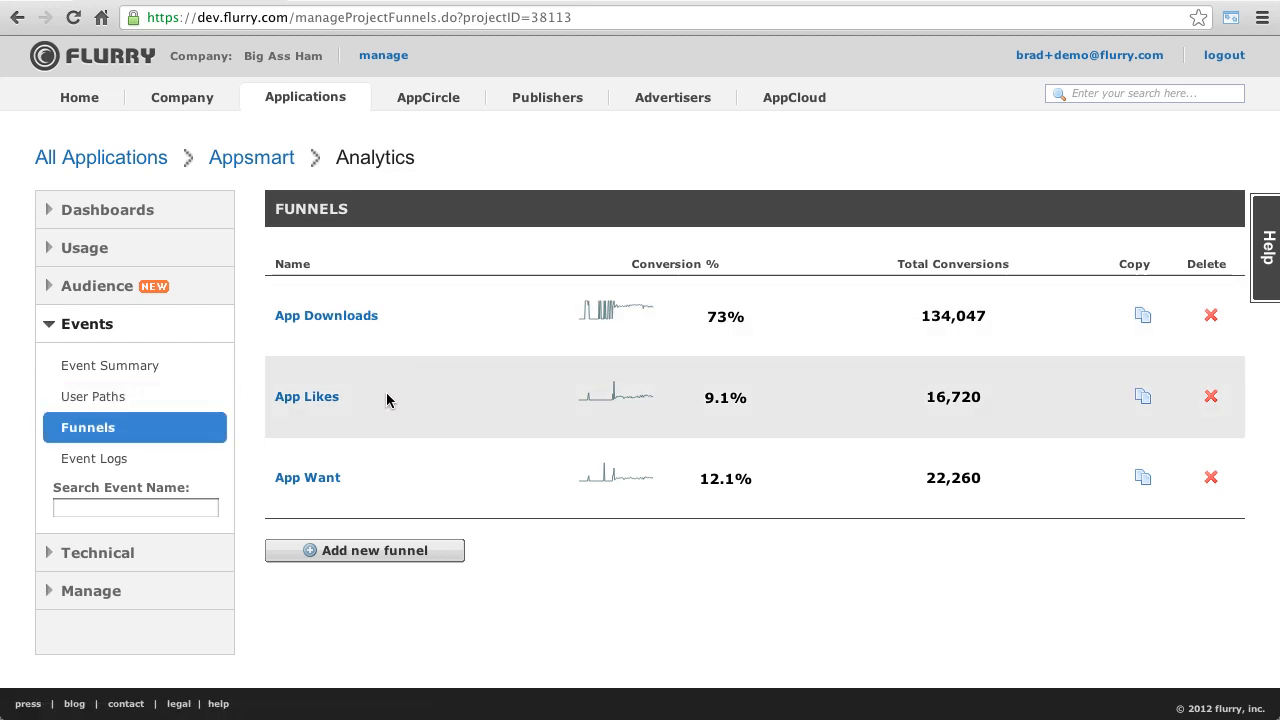
pyautogui.moveTo(308, 396)
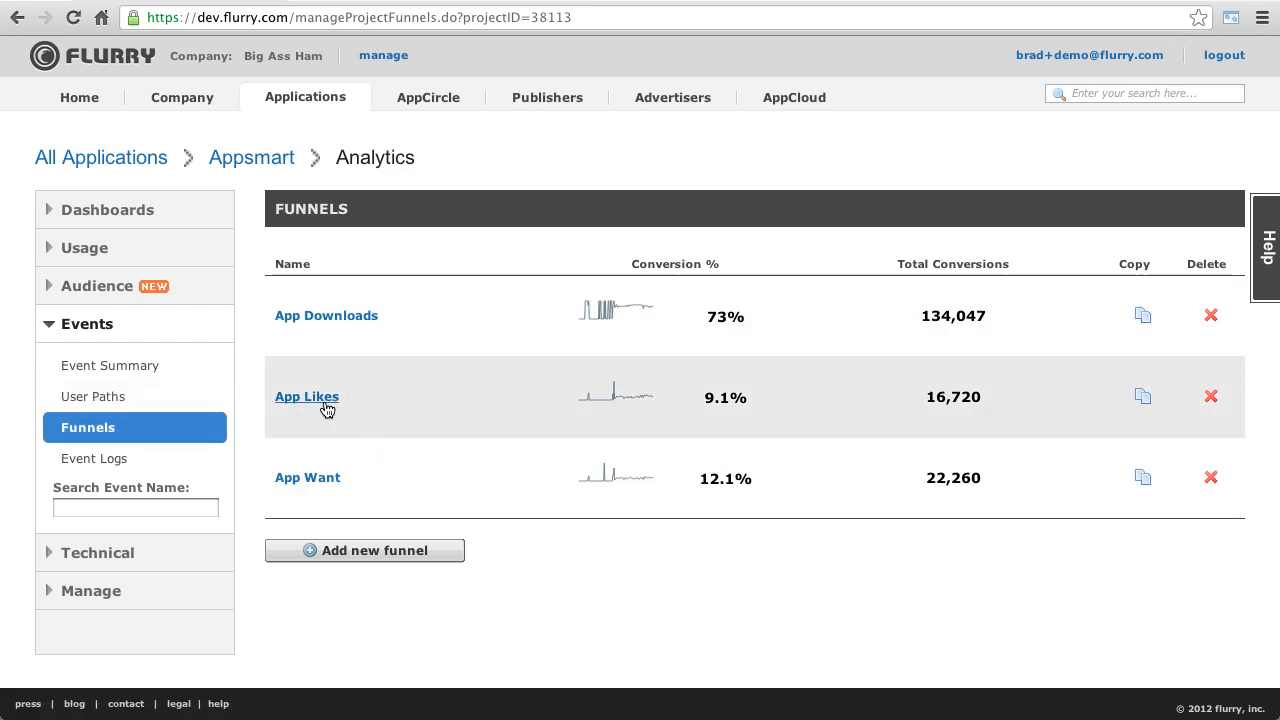
pyautogui.click(308, 396)
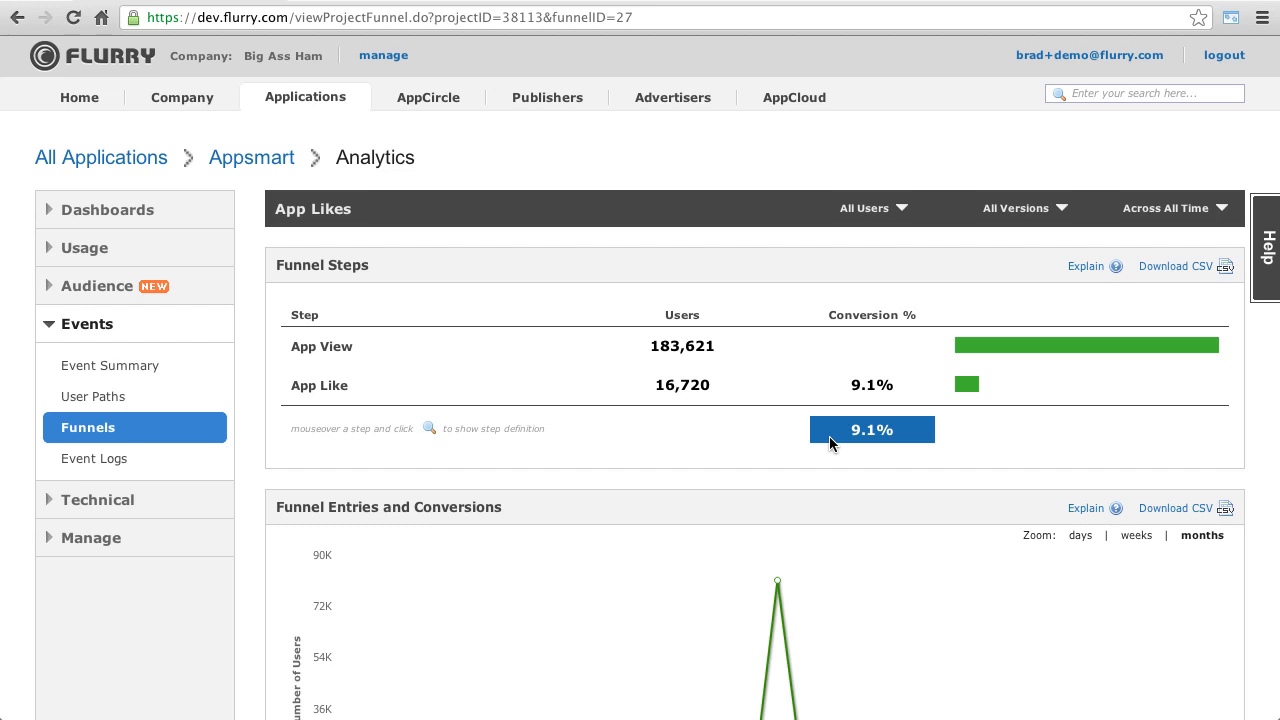
pyautogui.moveTo(678, 456)
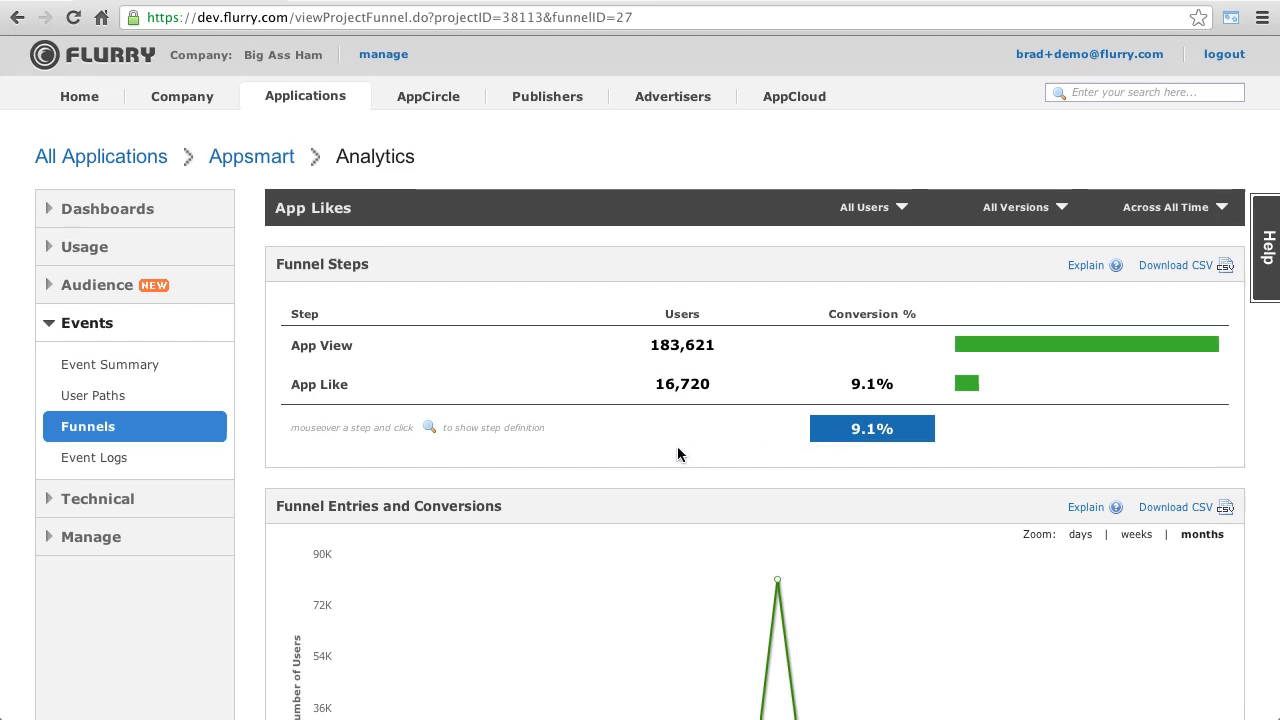
pyautogui.scroll(-3)
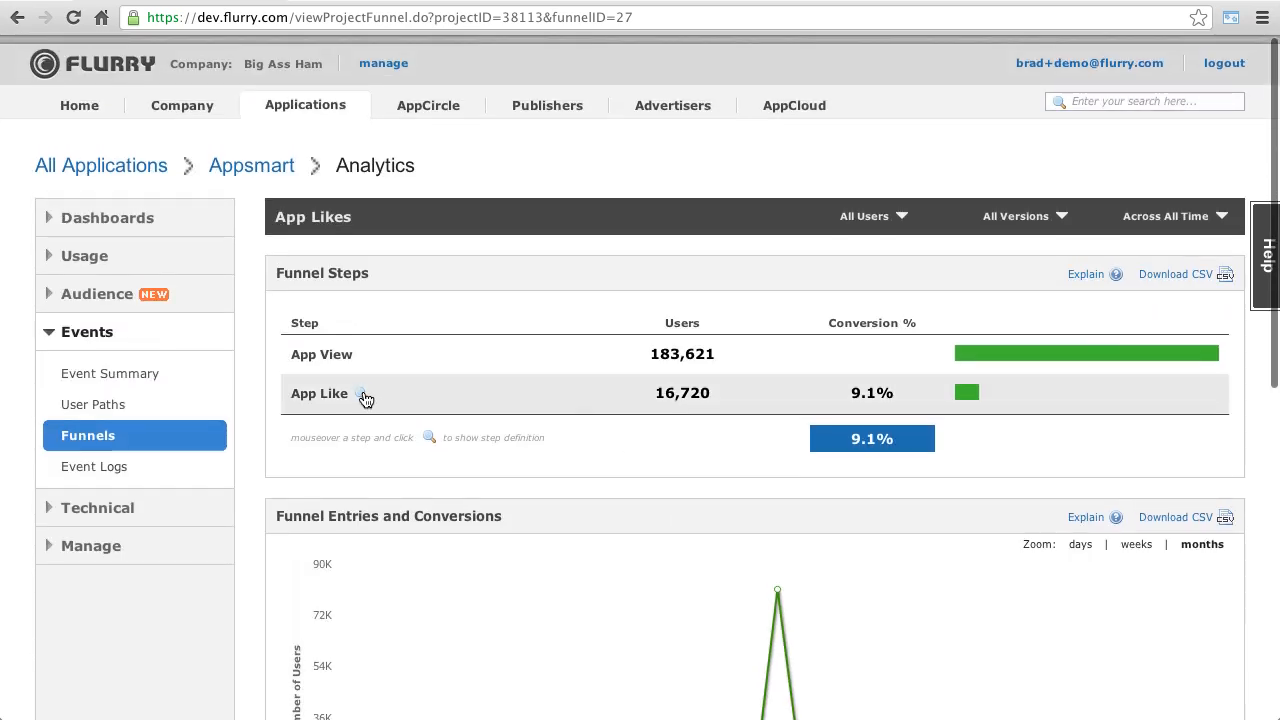
pyautogui.click(364, 392)
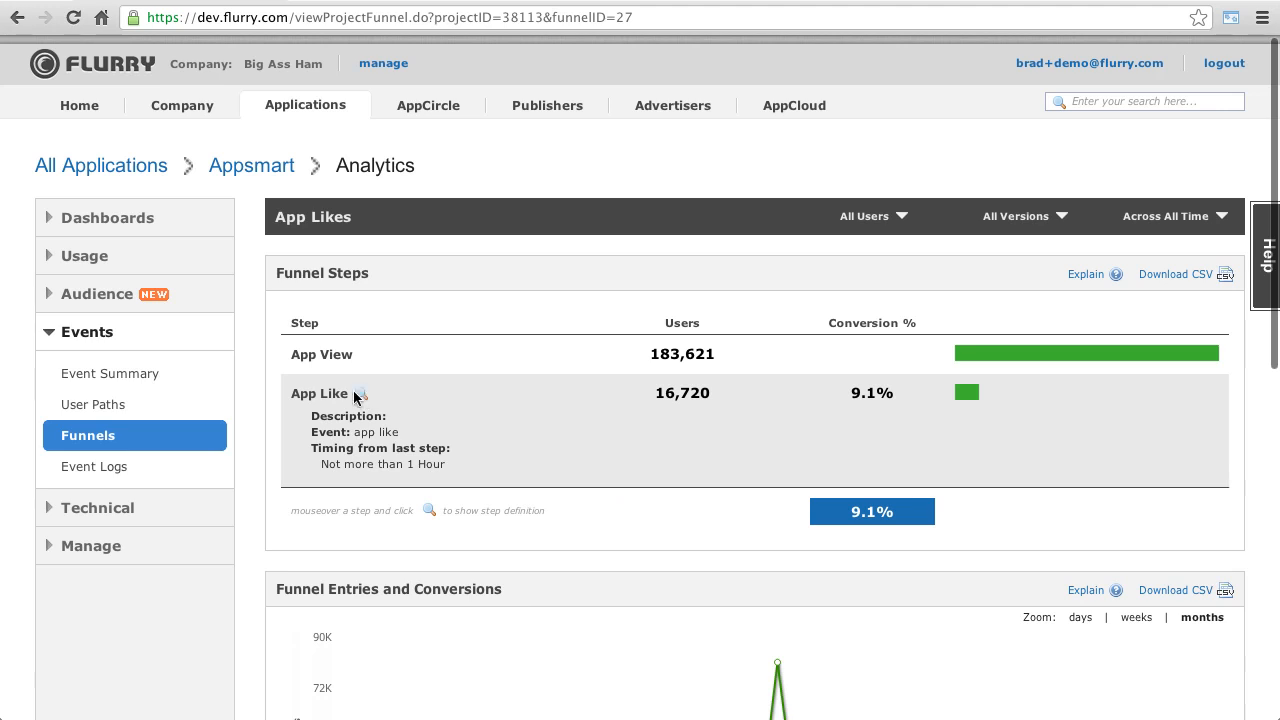
pyautogui.click(88, 436)
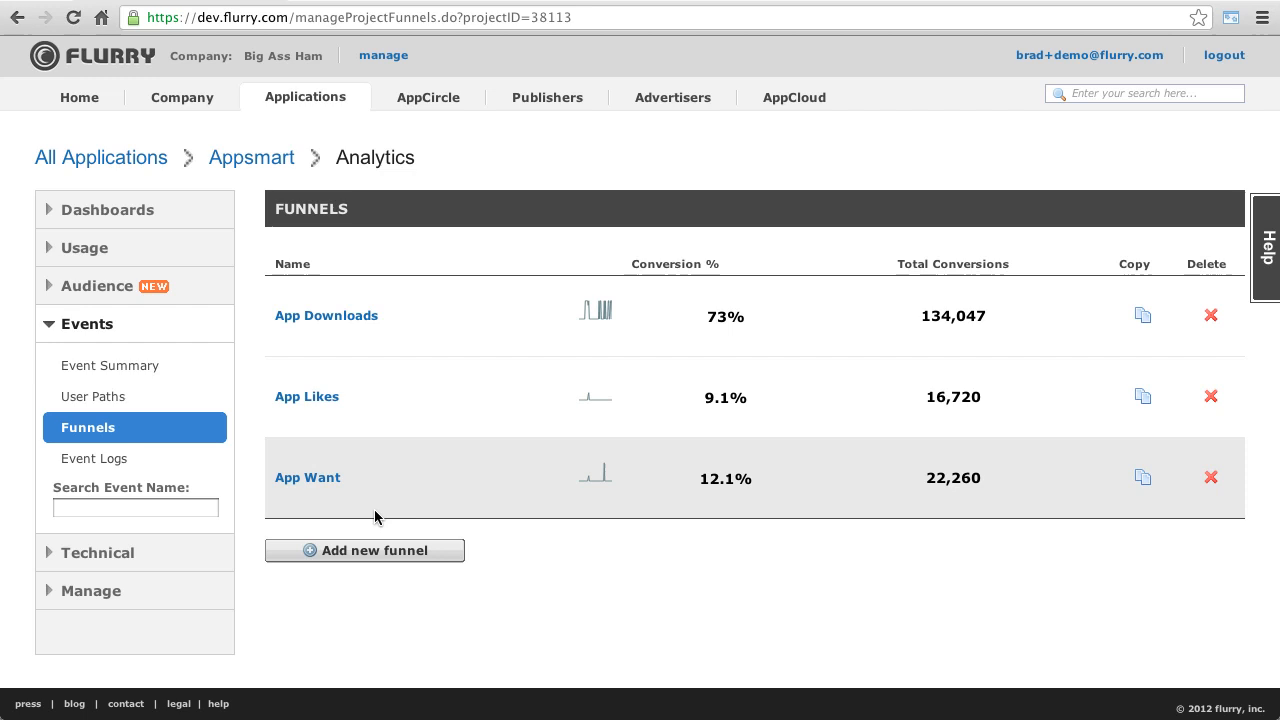
# Step: Start a new funnel named Demo with description Demo
pyautogui.click(364, 550)
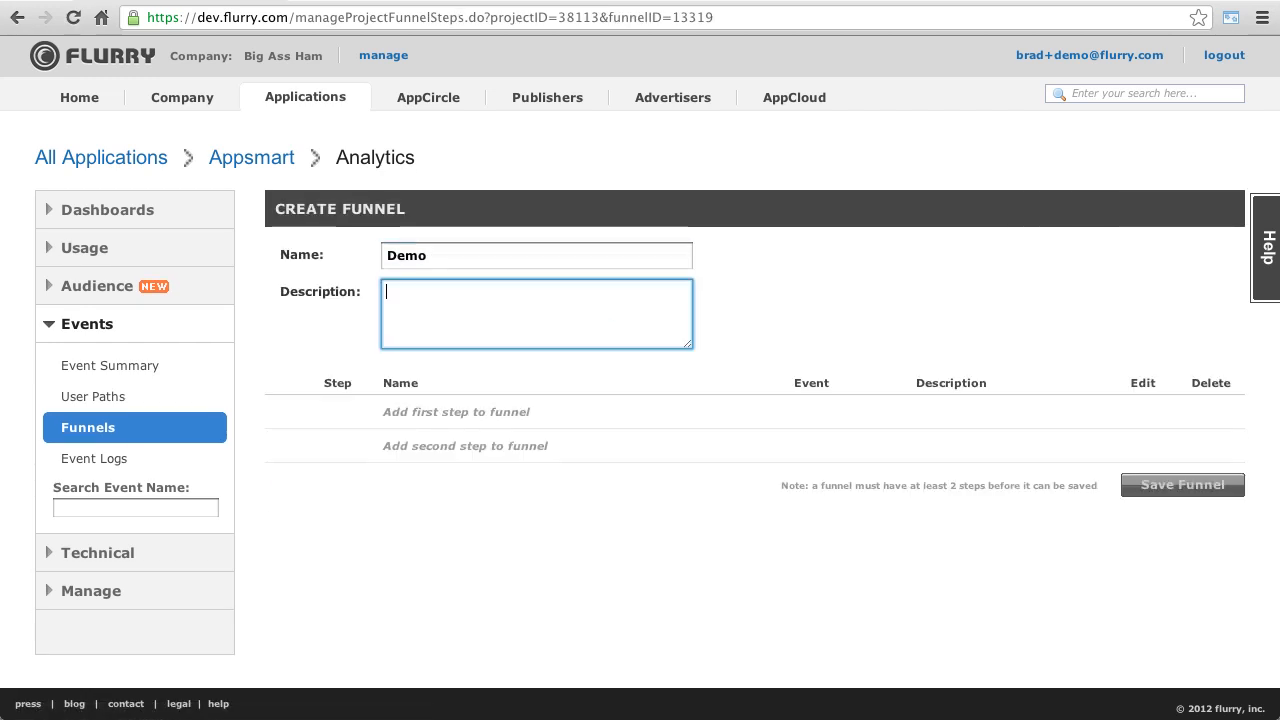
pyautogui.write('Demo')
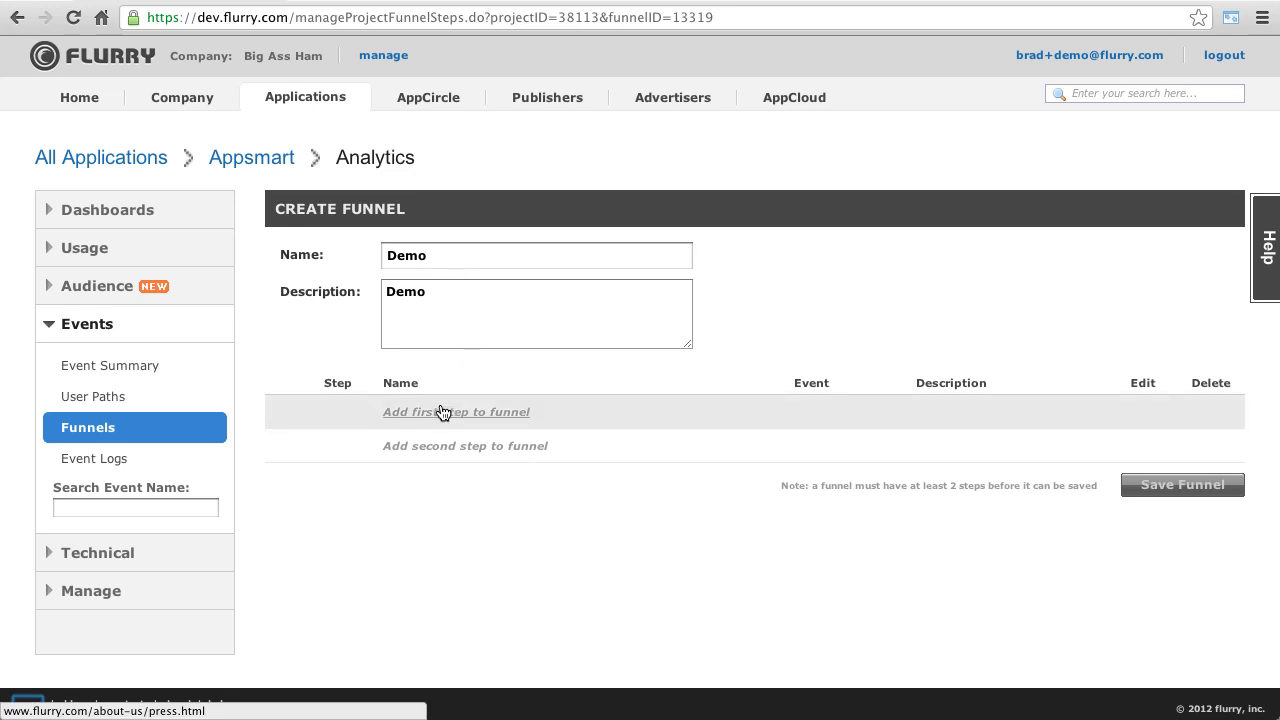
pyautogui.moveTo(456, 412)
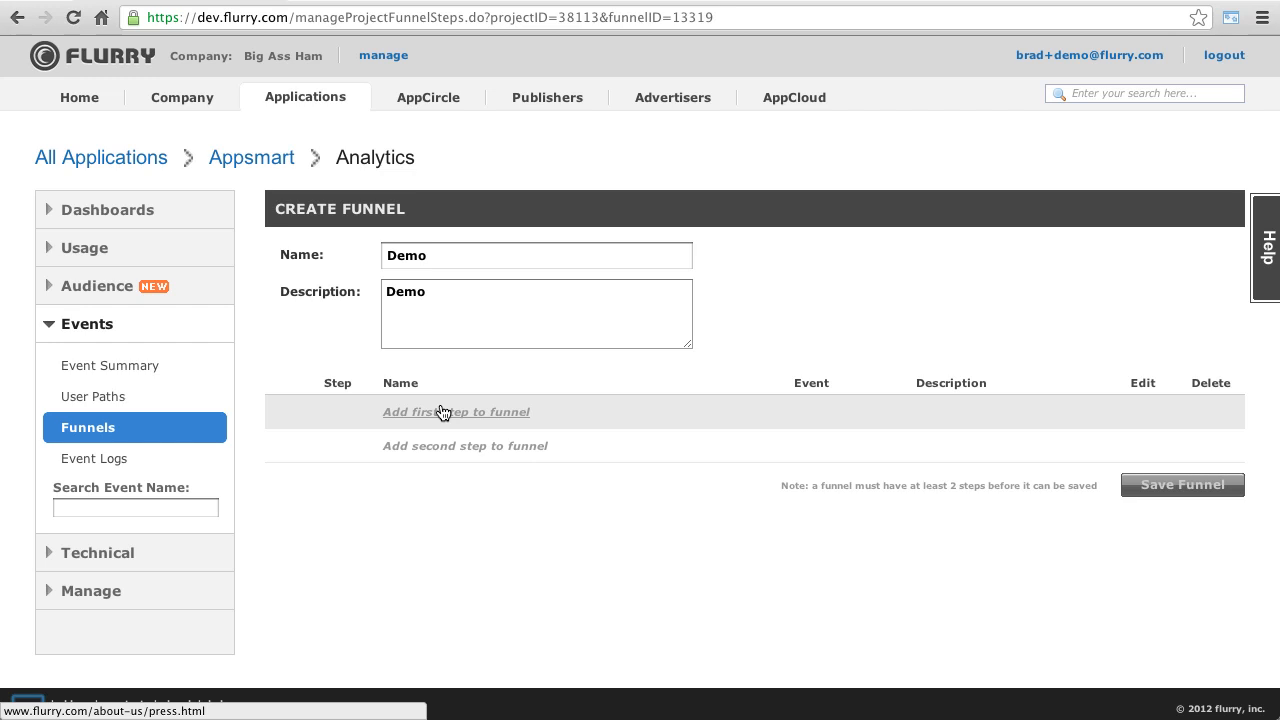
# Step: Add funnel step 'First Step' on the First App Launch event and save it
pyautogui.click(456, 412)
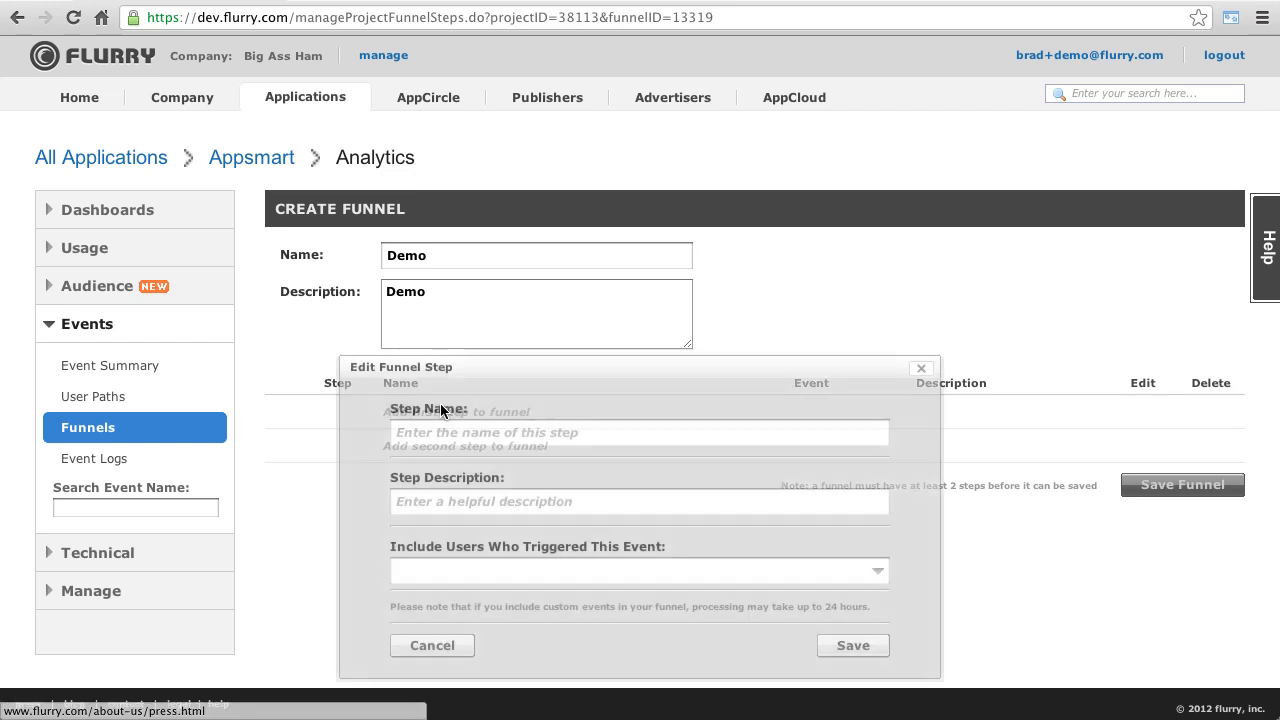
pyautogui.write('First Step')
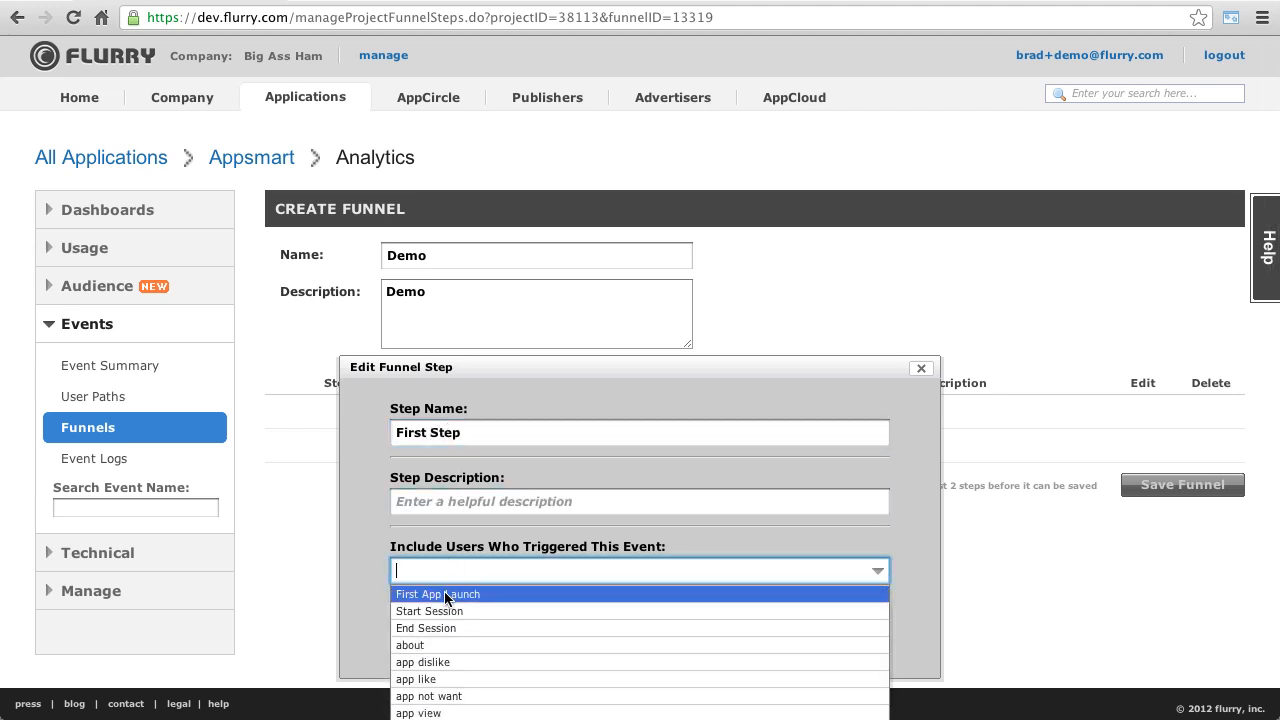
pyautogui.click(438, 594)
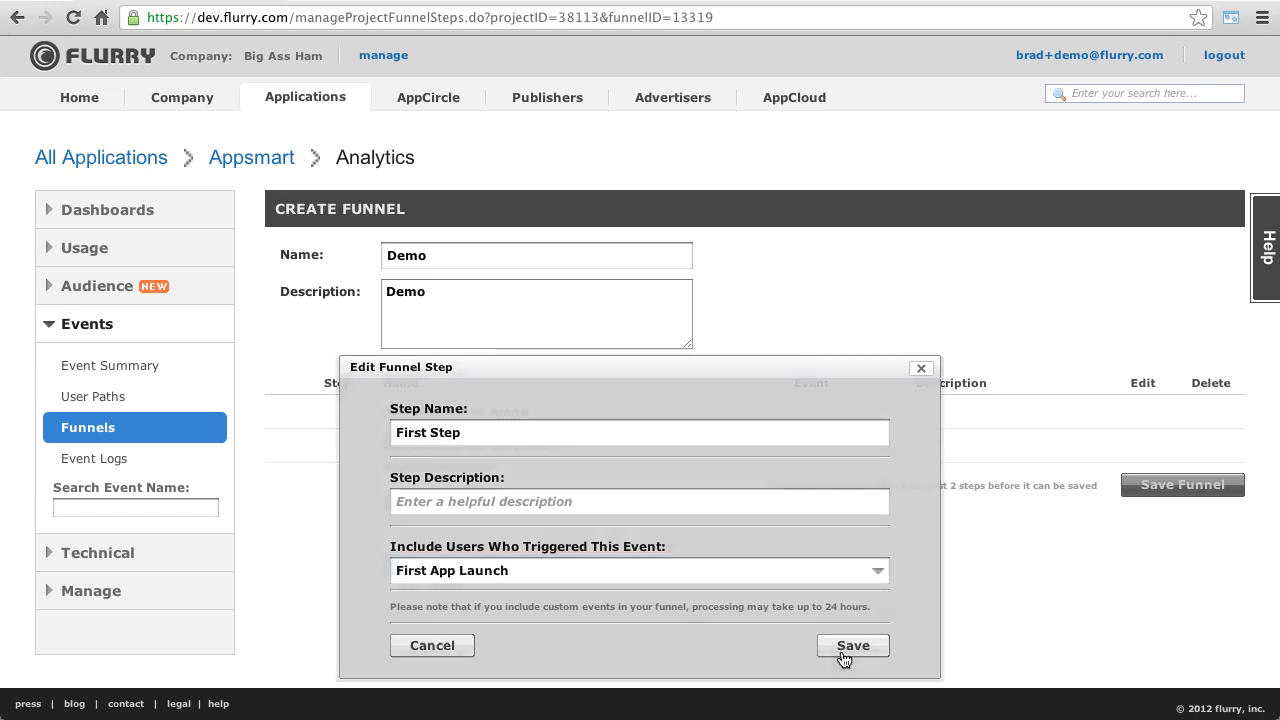
pyautogui.click(852, 644)
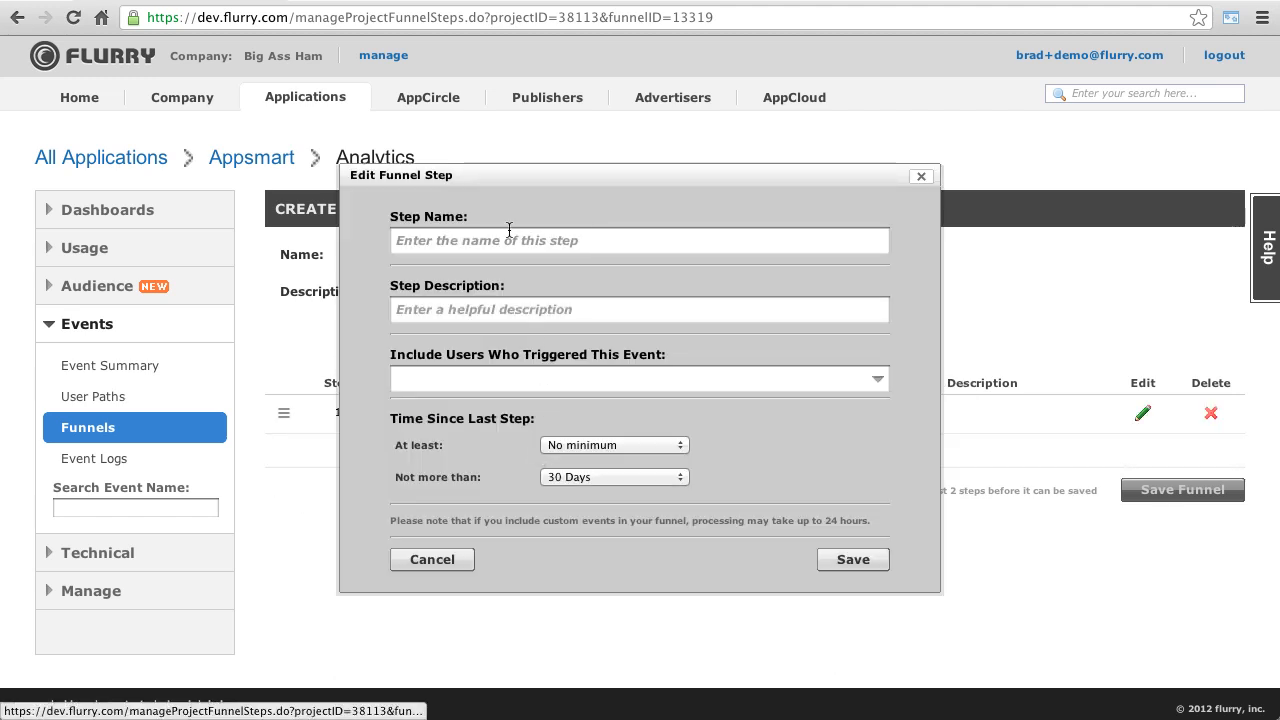
# Step: Add 'Second Step' on app like with a maximum time since last step, then save the Demo funnel
pyautogui.write('Second Step')
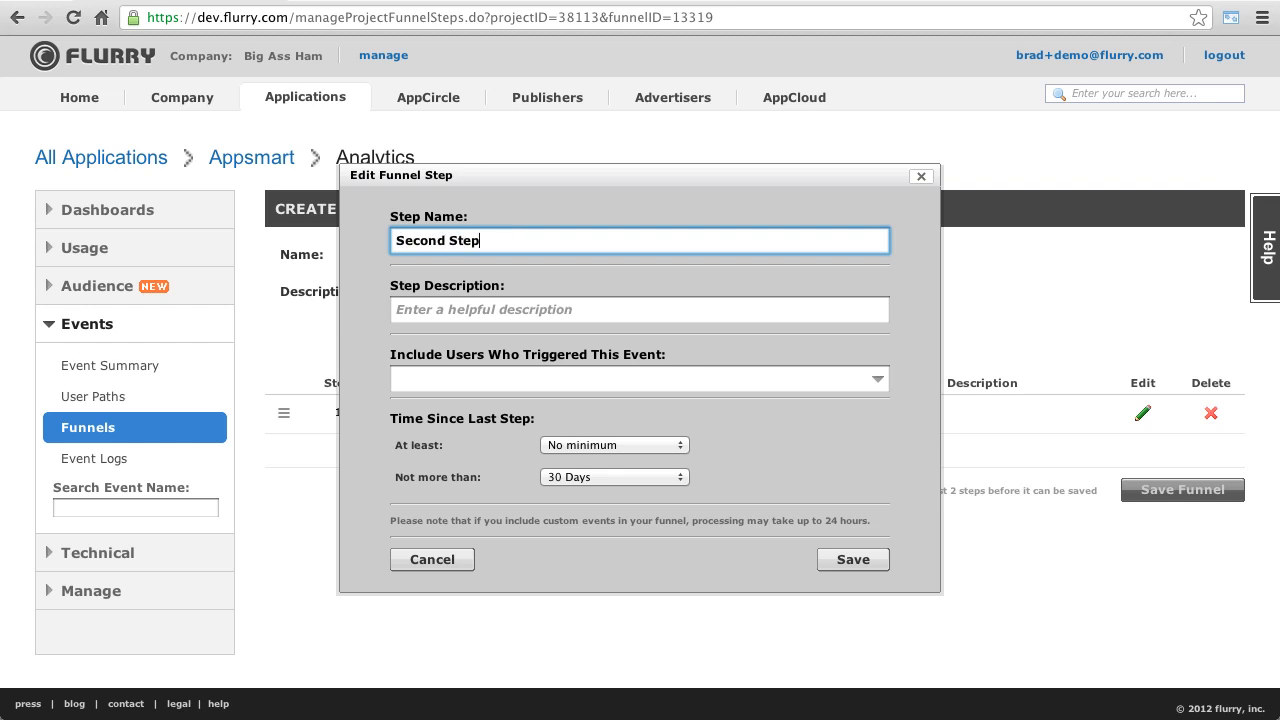
pyautogui.write('app')
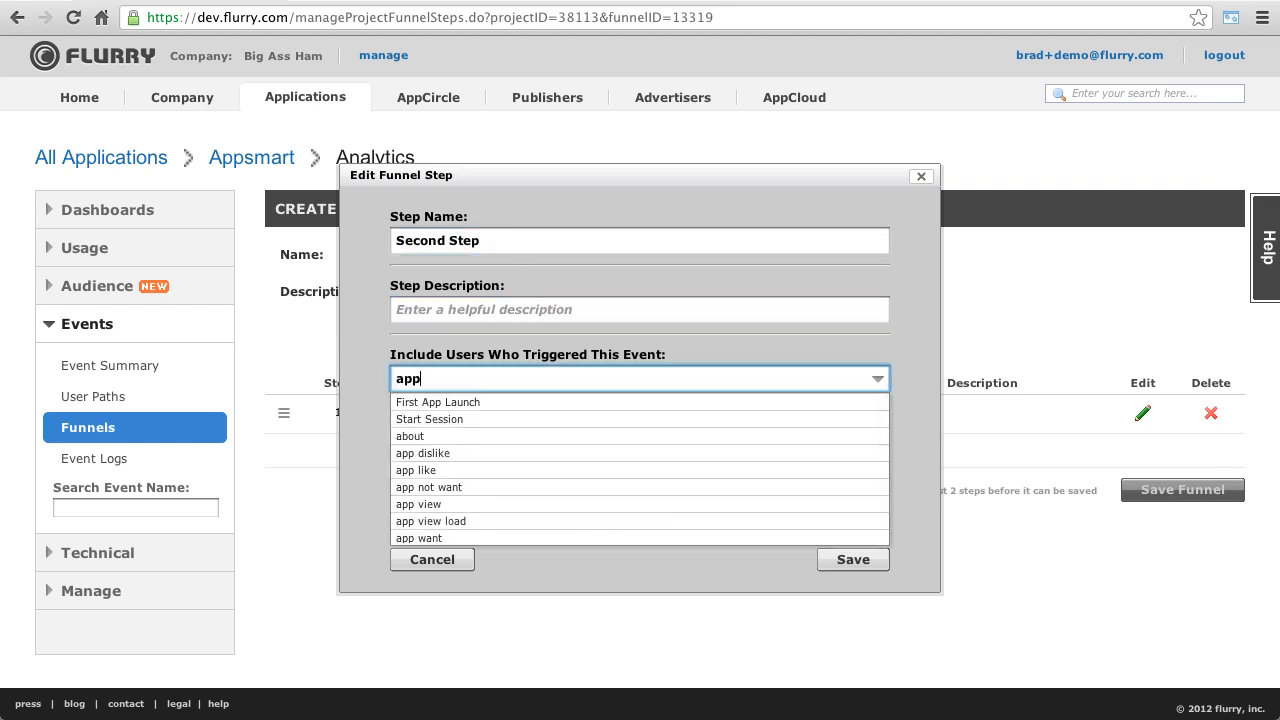
pyautogui.click(416, 470)
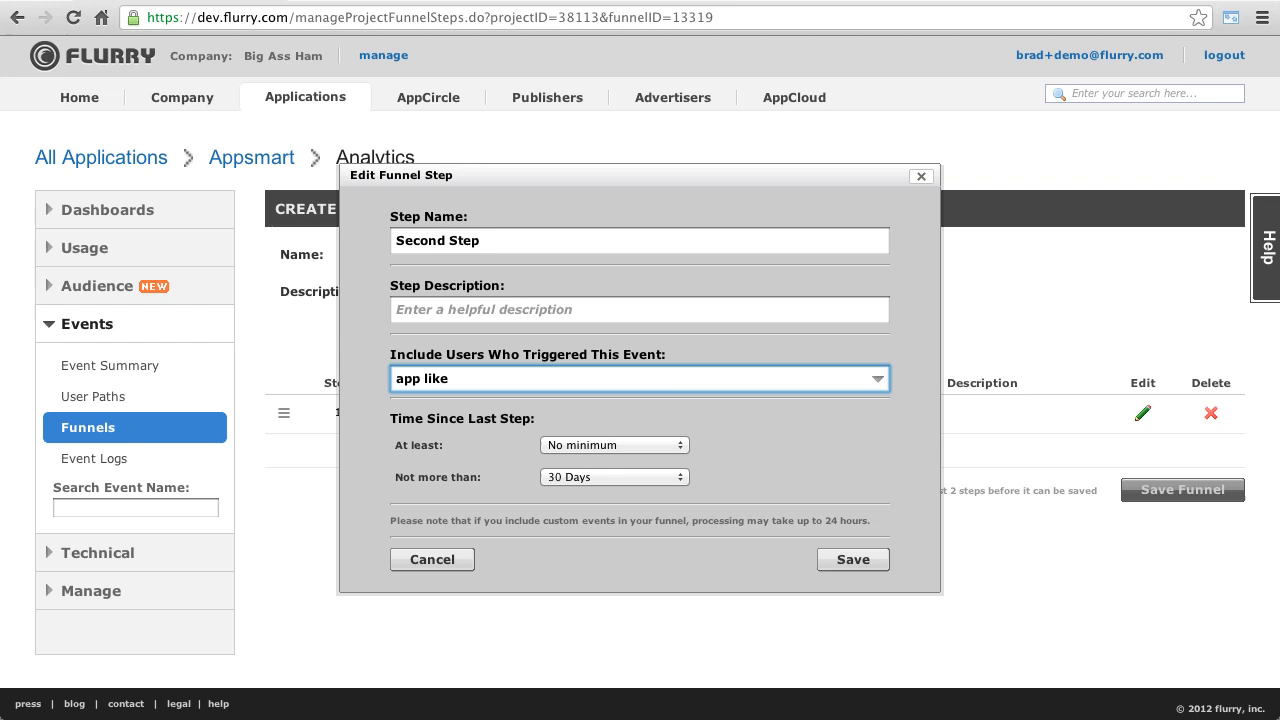
pyautogui.click(614, 476)
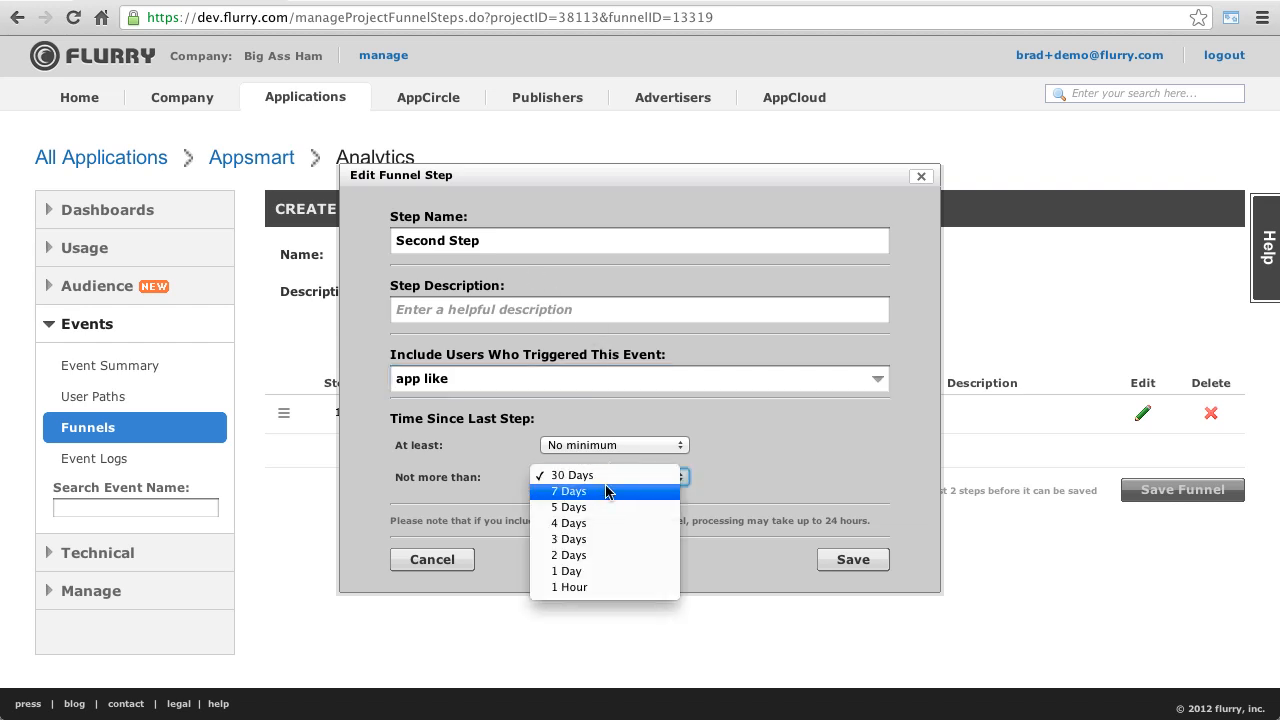
pyautogui.click(852, 560)
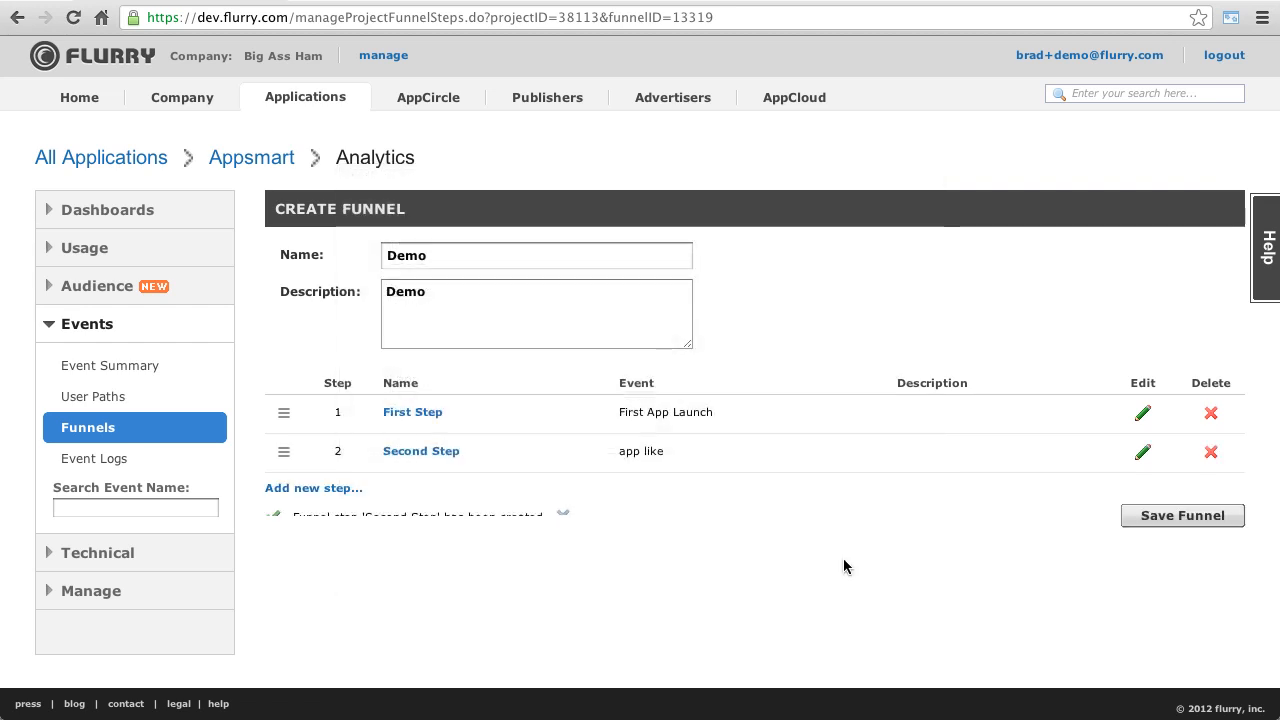
pyautogui.click(1182, 516)
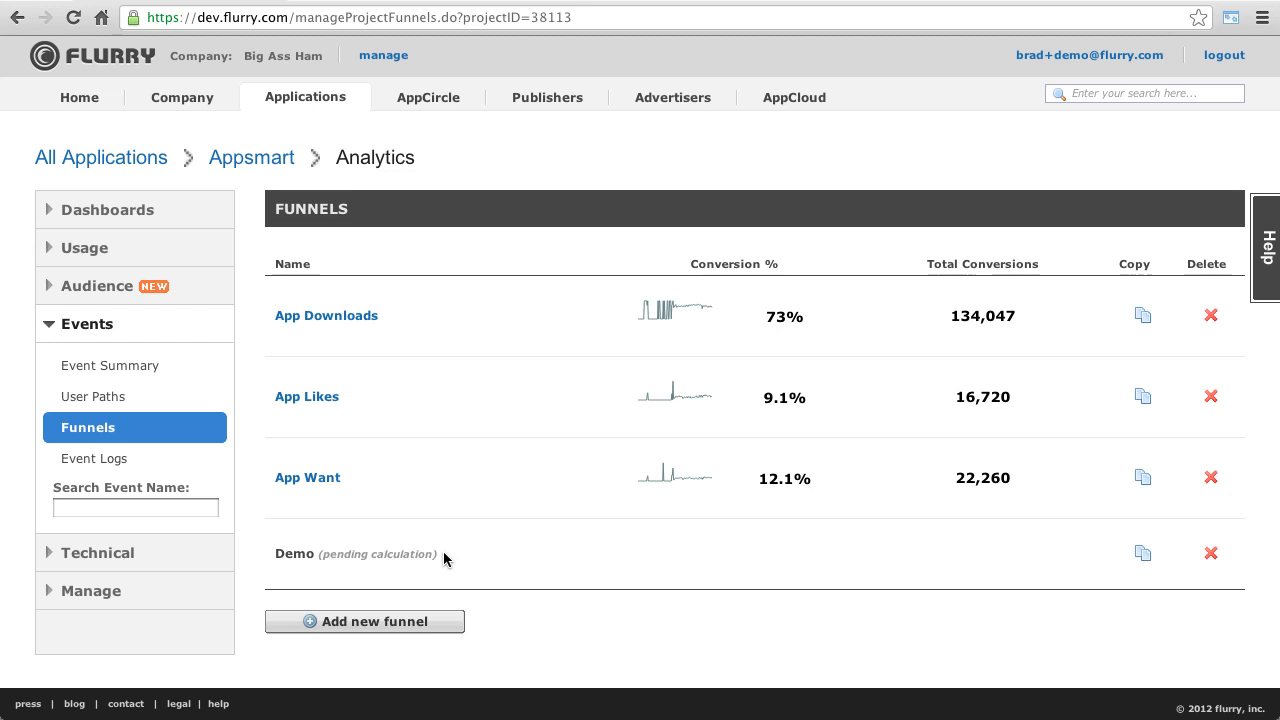
pyautogui.moveTo(354, 532)
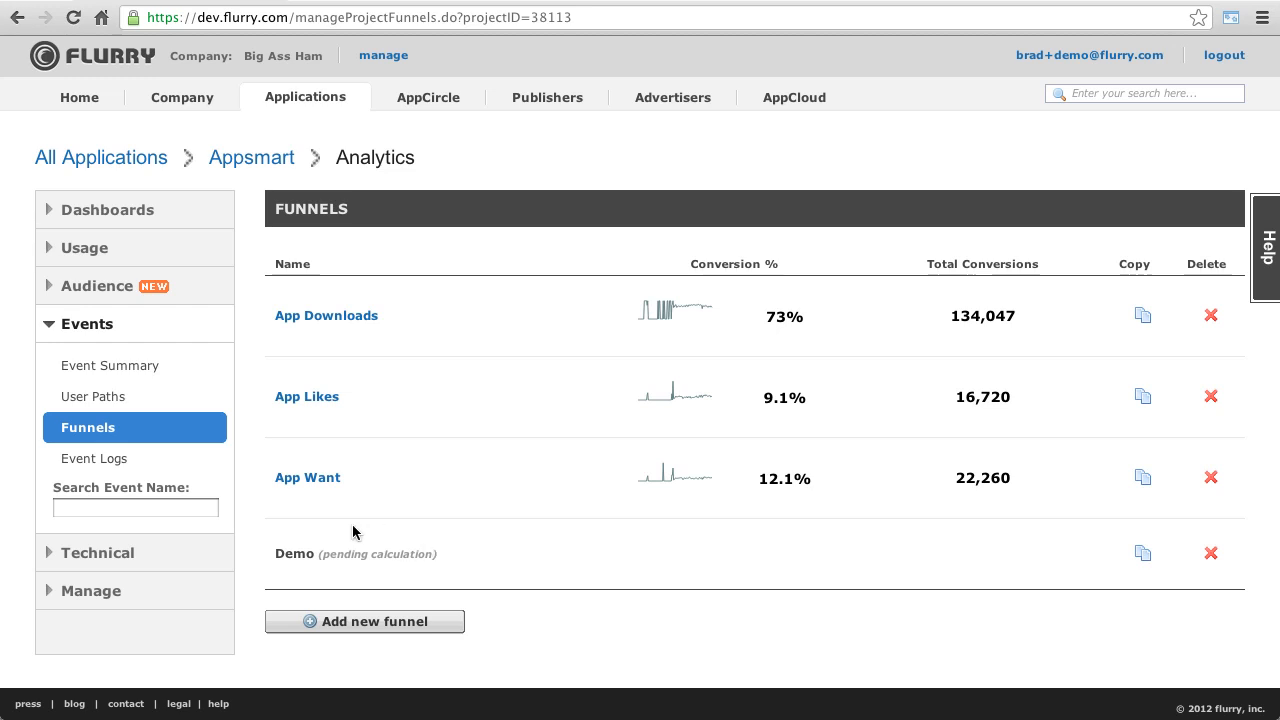
# Step: Show Appsmart's Application Info under Manage
pyautogui.click(90, 590)
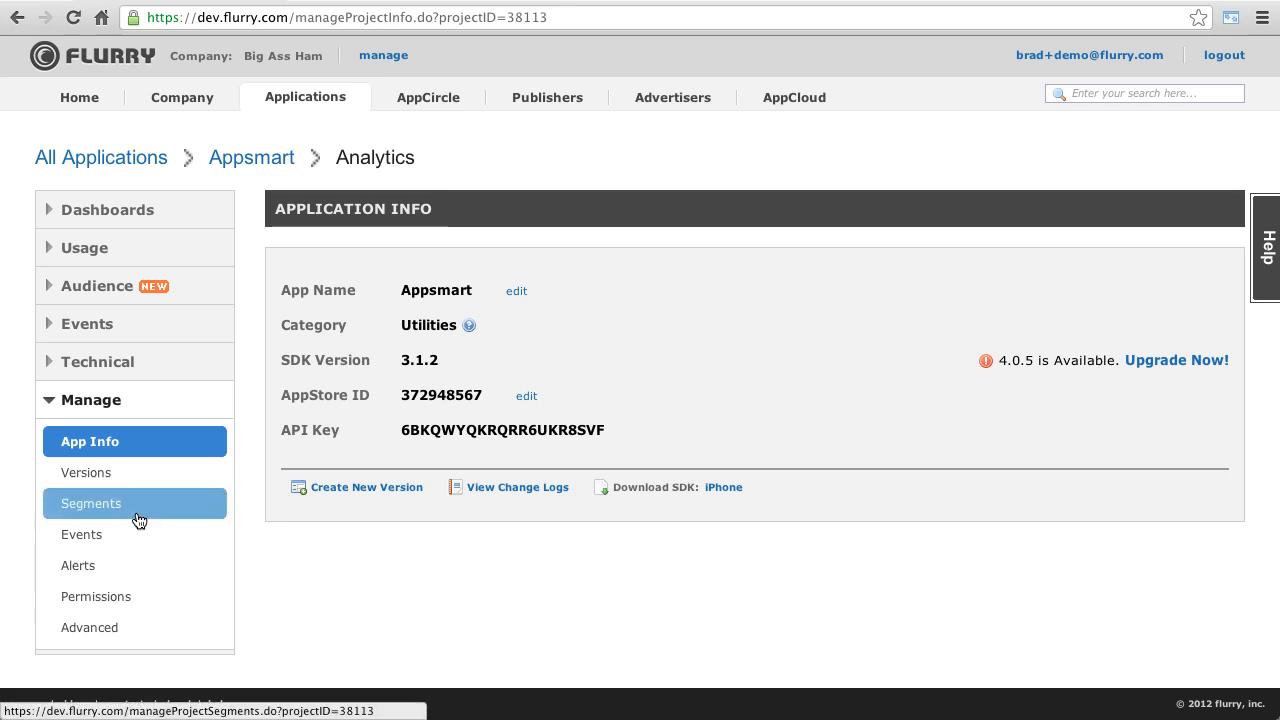
# Step: Start creating a new custom segment for Appsmart
pyautogui.click(92, 504)
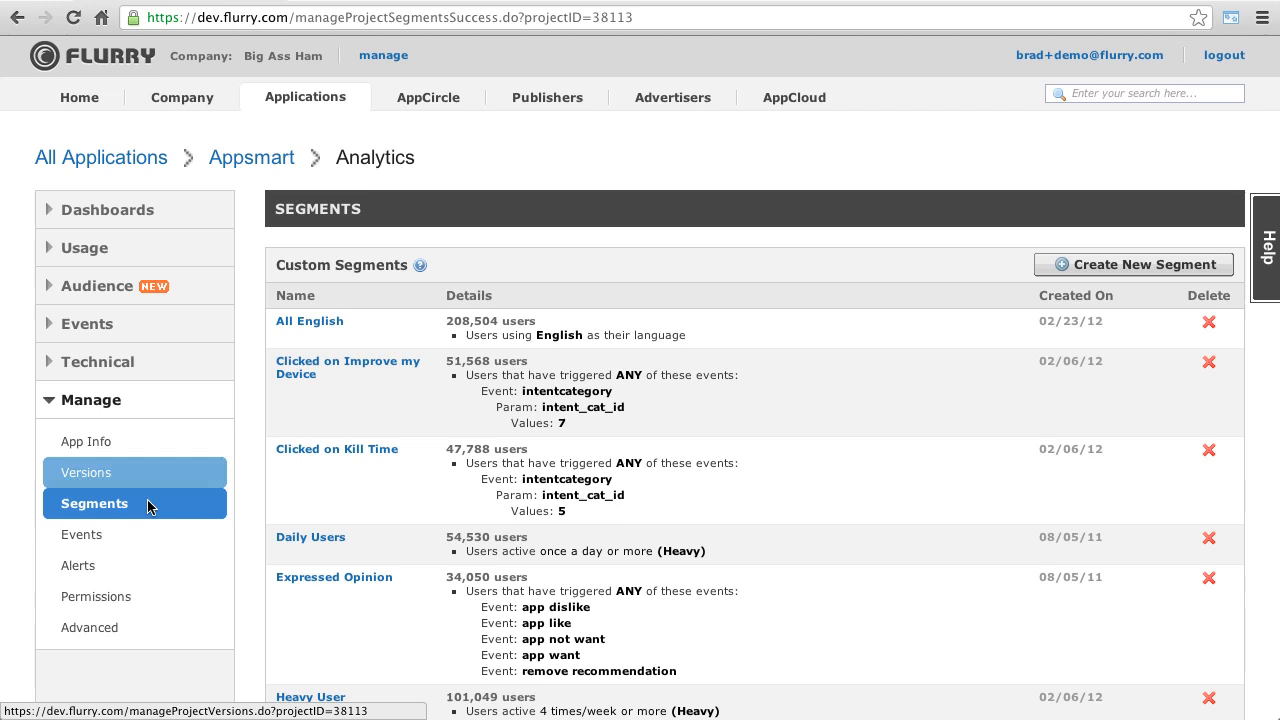
pyautogui.click(1134, 264)
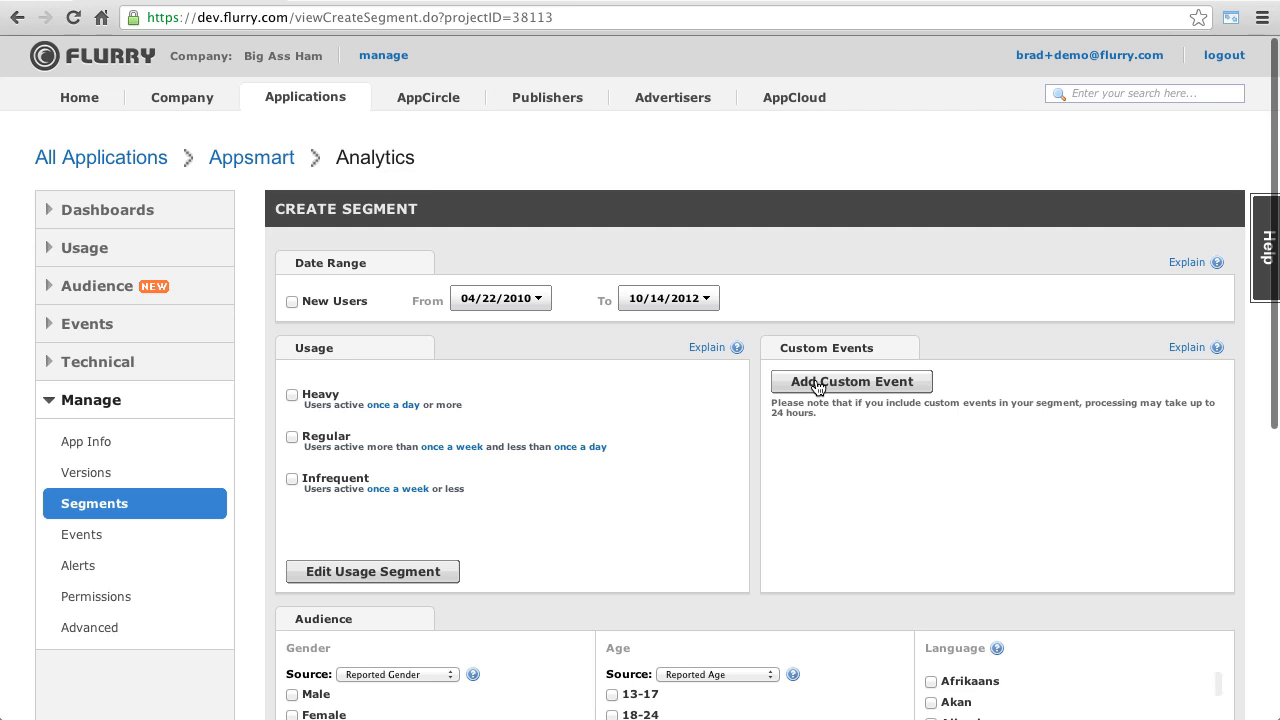
# Step: Require the app view event with parameter app price equal to 1.99 or 2.99
pyautogui.click(852, 380)
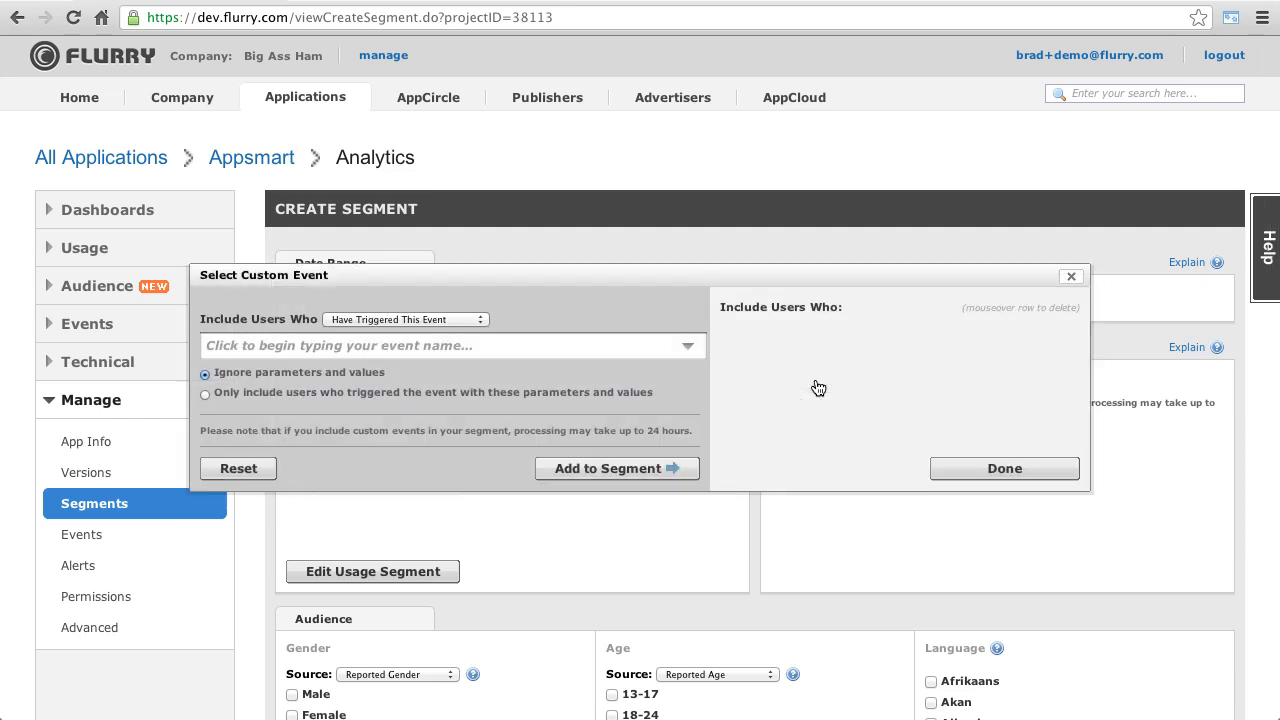
pyautogui.click(444, 344)
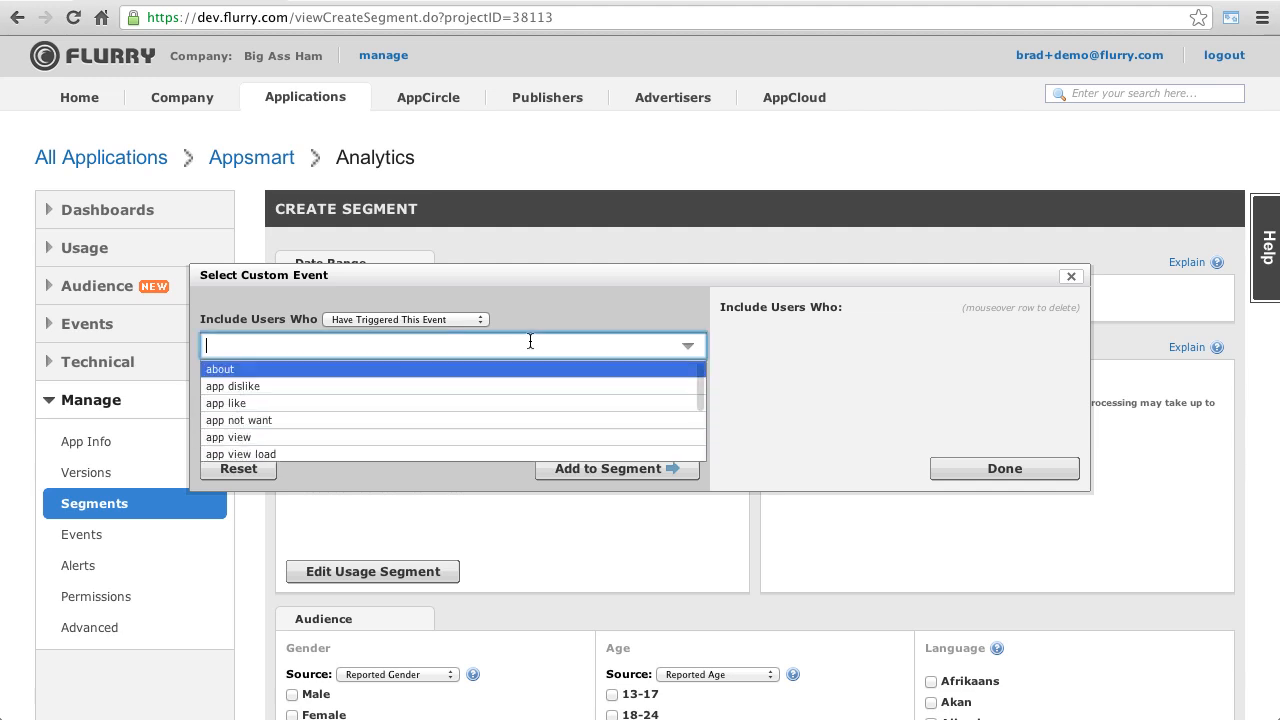
pyautogui.write('app view')
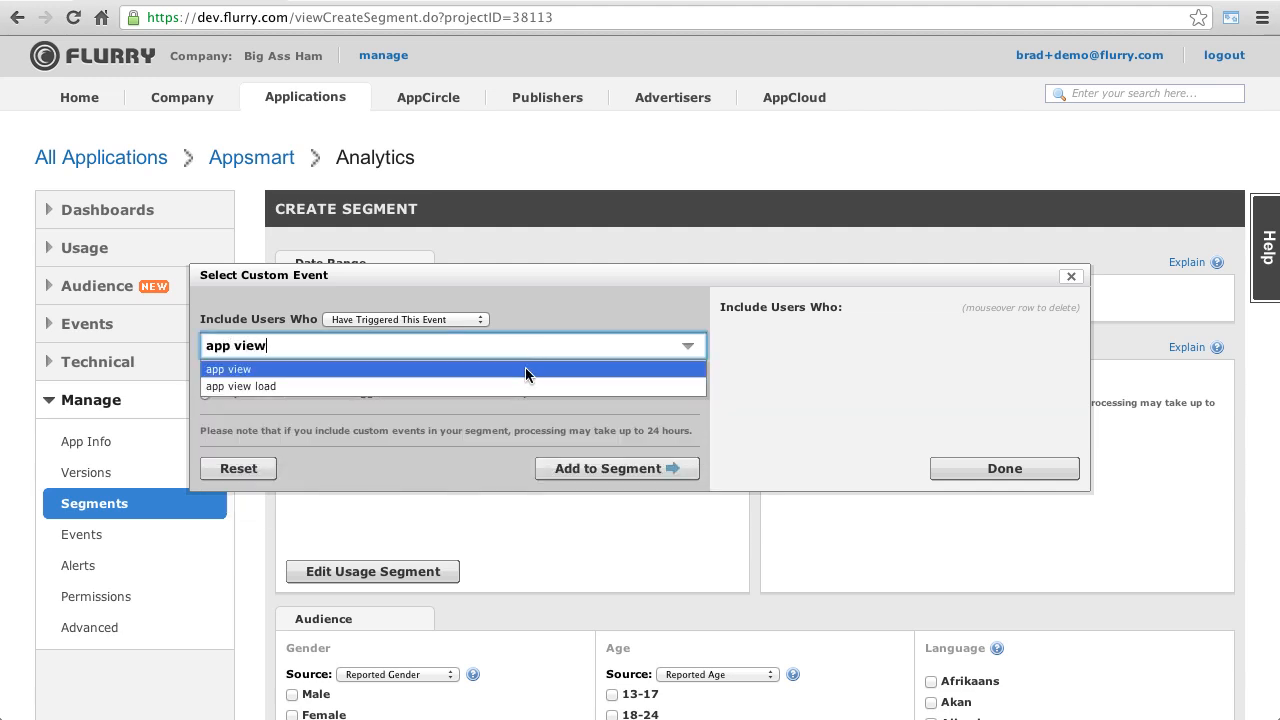
pyautogui.click(228, 368)
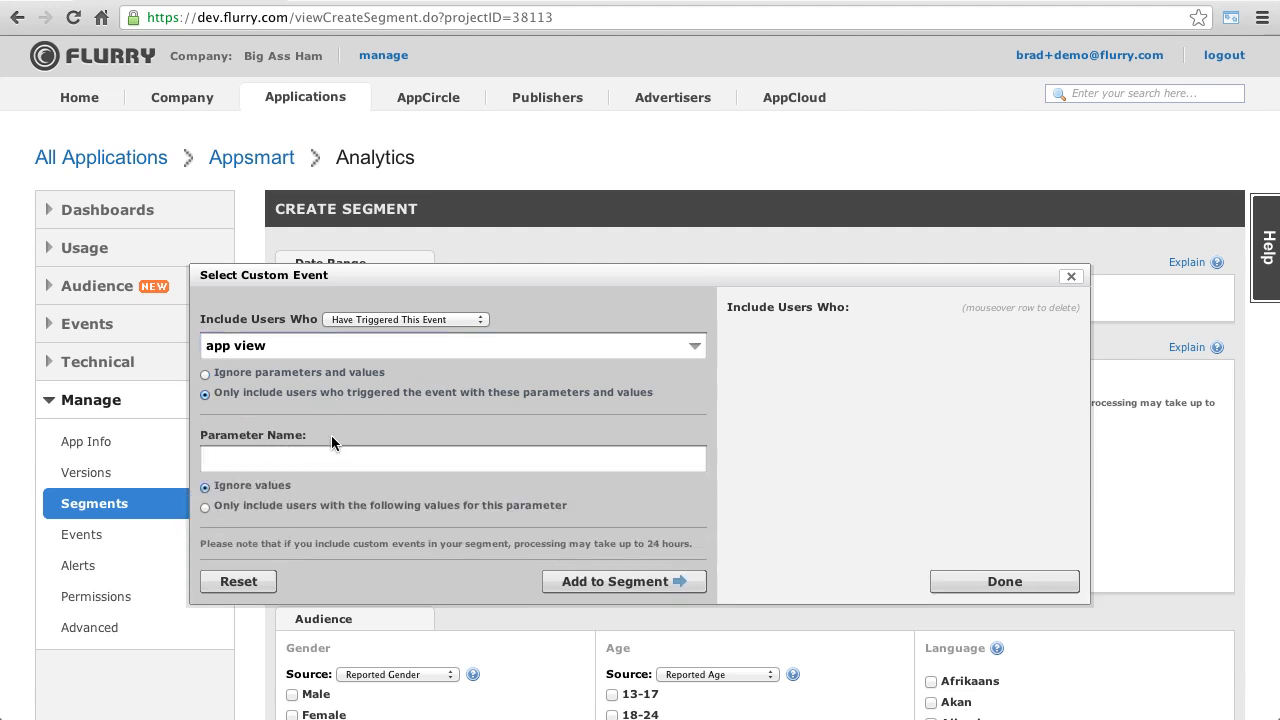
pyautogui.write('app')
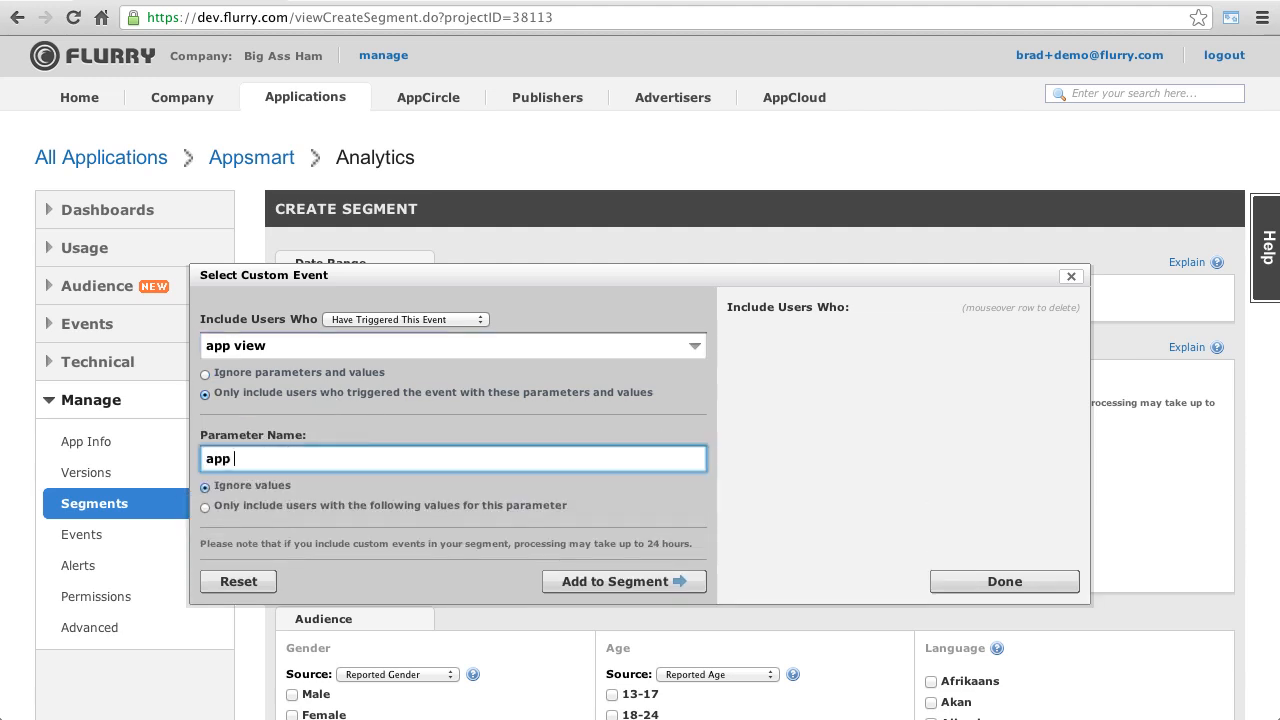
pyautogui.write('price')
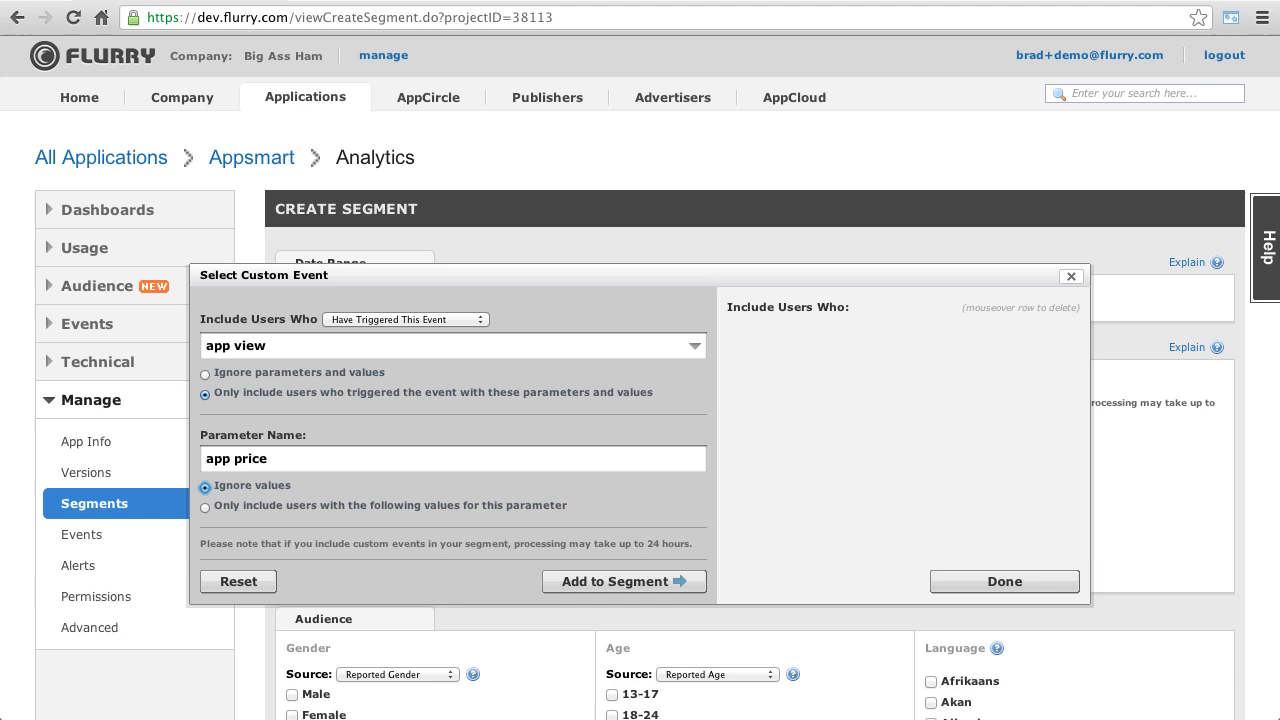
pyautogui.click(204, 508)
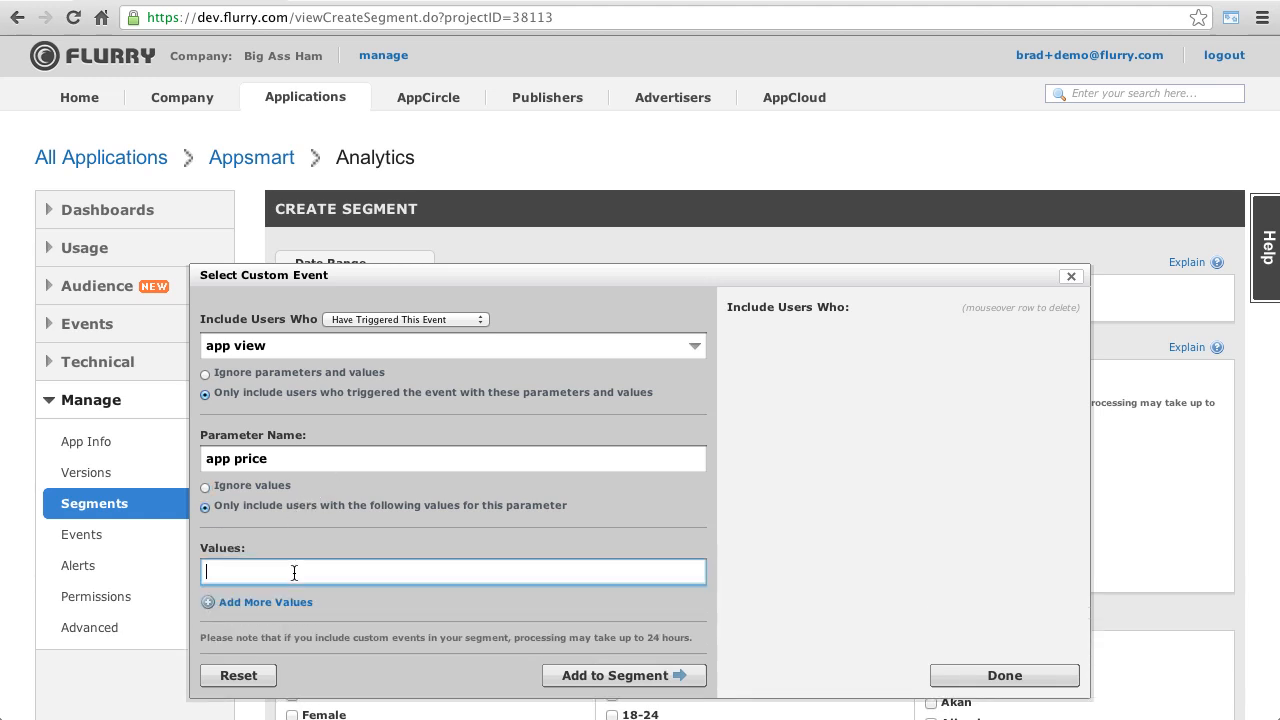
pyautogui.write('1.99')
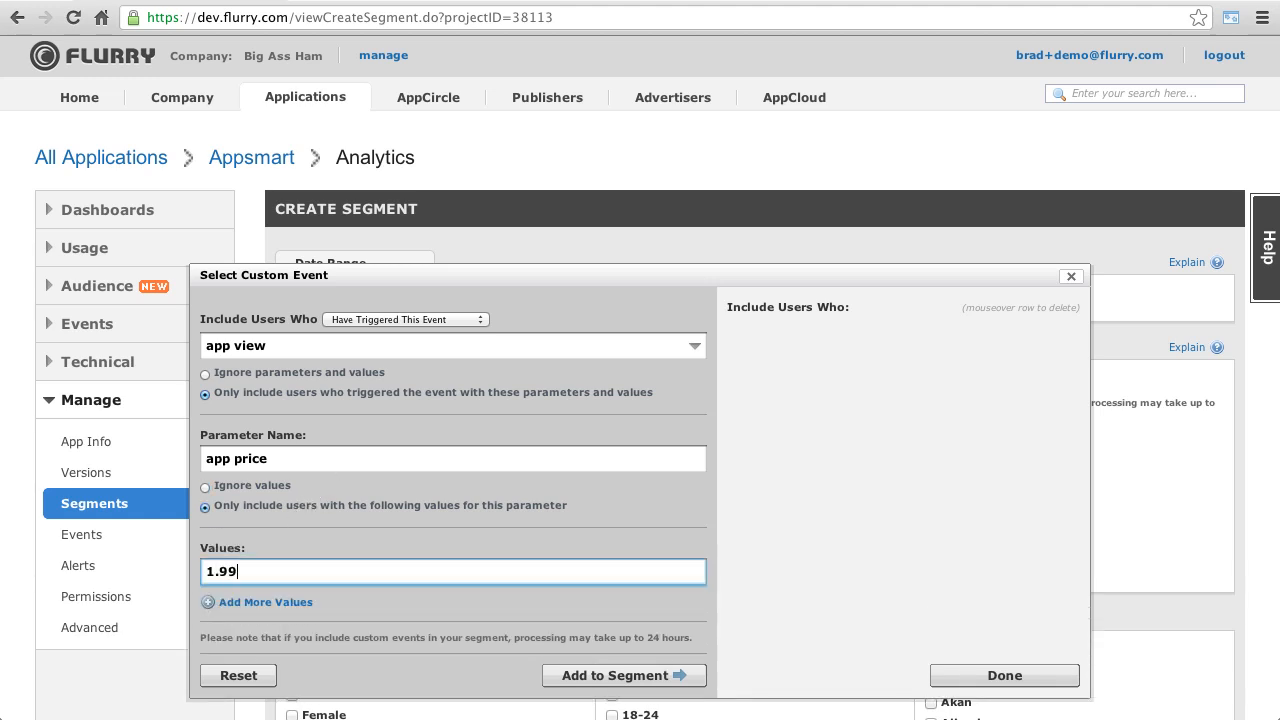
pyautogui.click(256, 602)
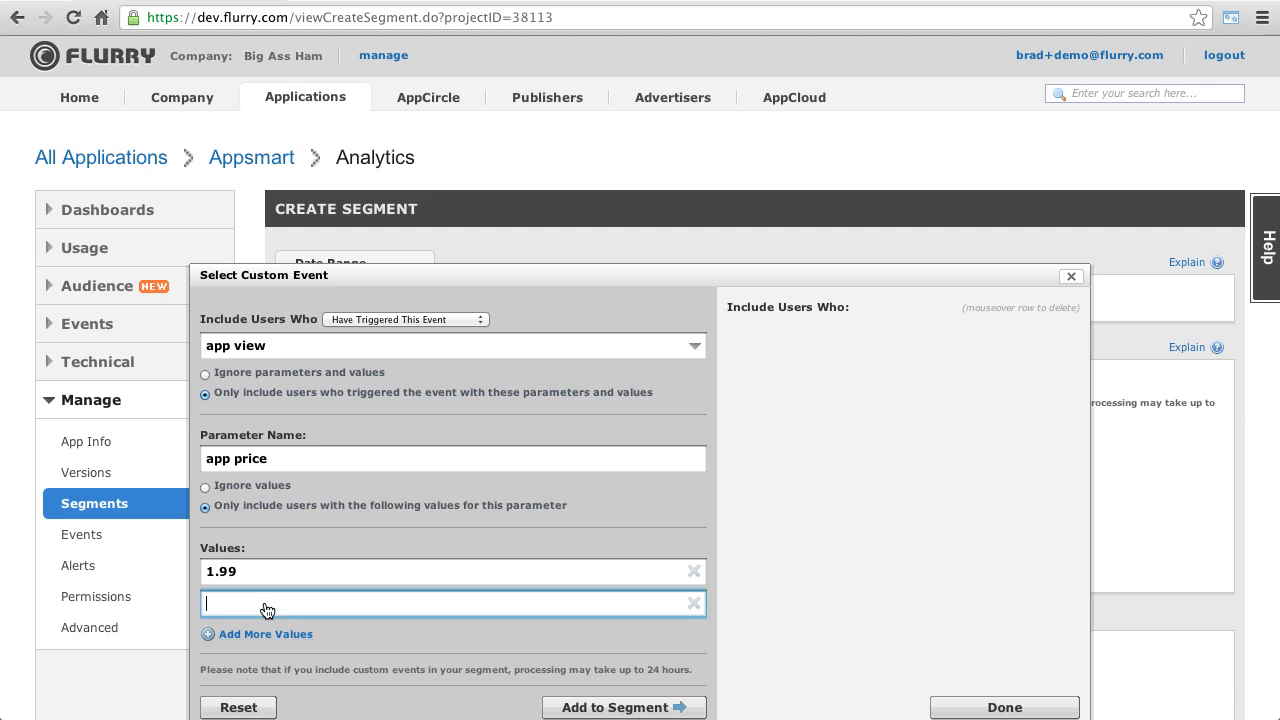
pyautogui.write('2.99')
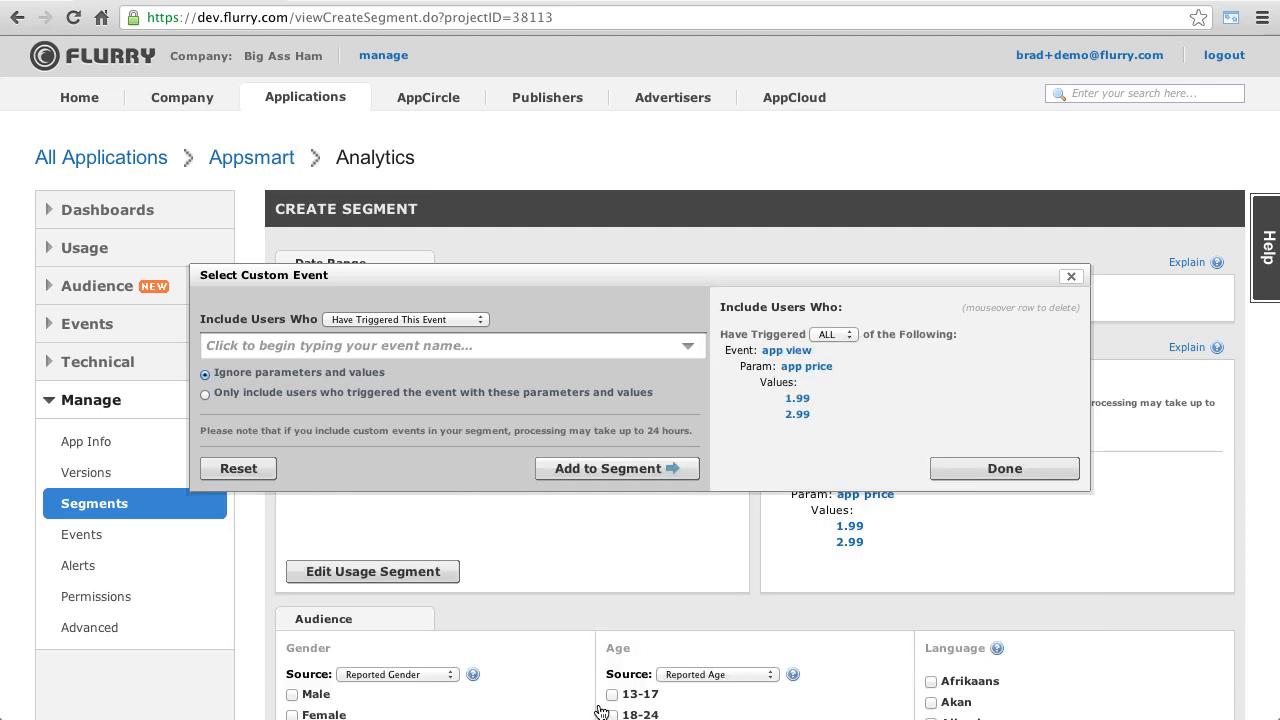
# Step: Add a Have NOT Triggered condition on the download button event
pyautogui.click(404, 320)
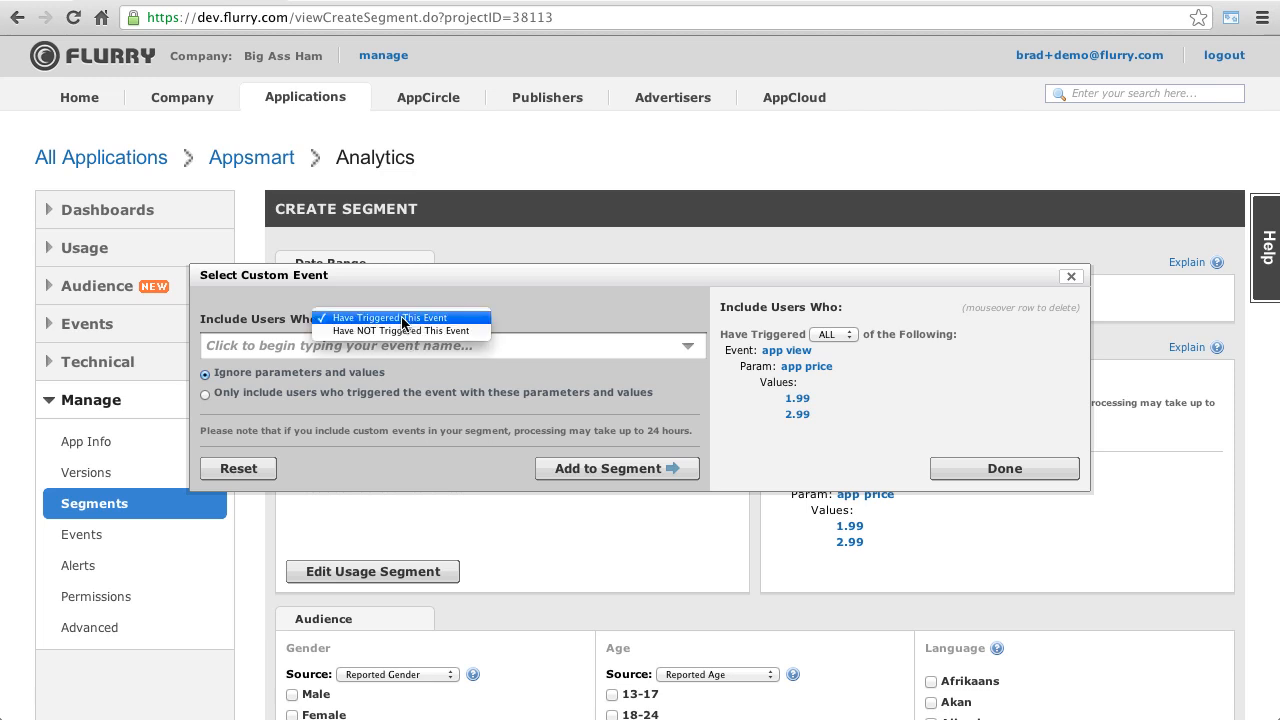
pyautogui.click(402, 330)
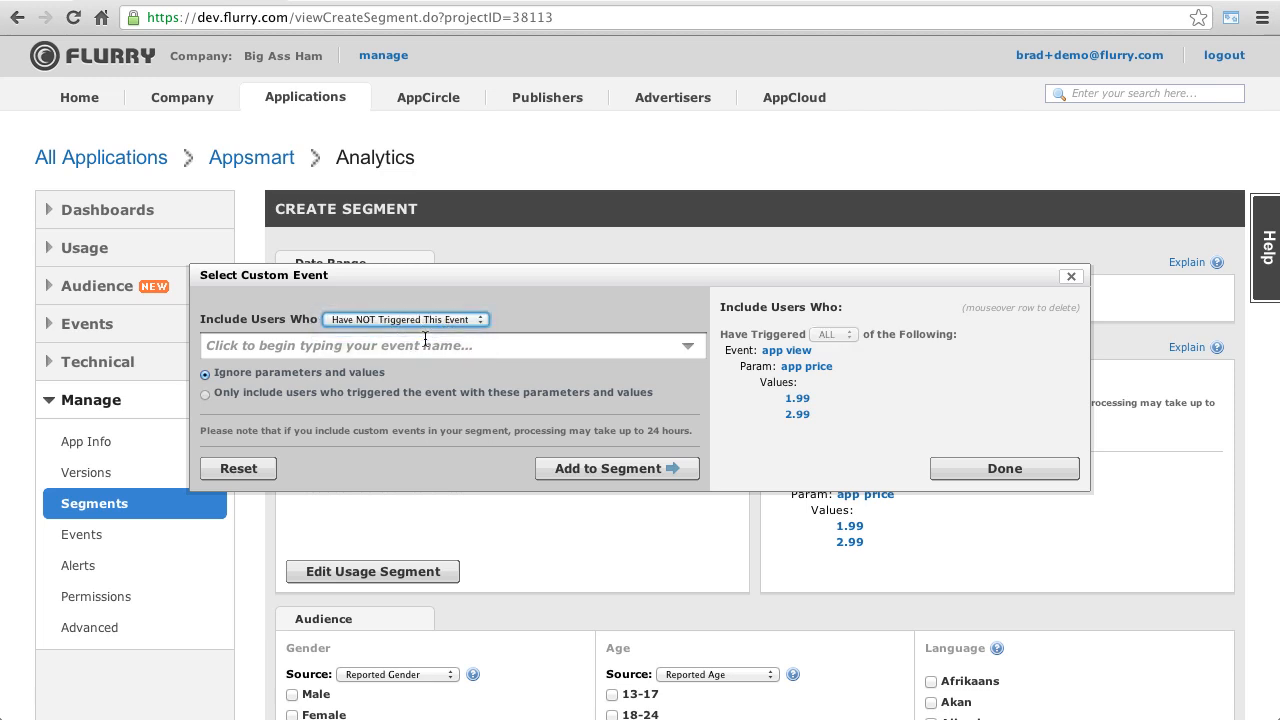
pyautogui.write('down')
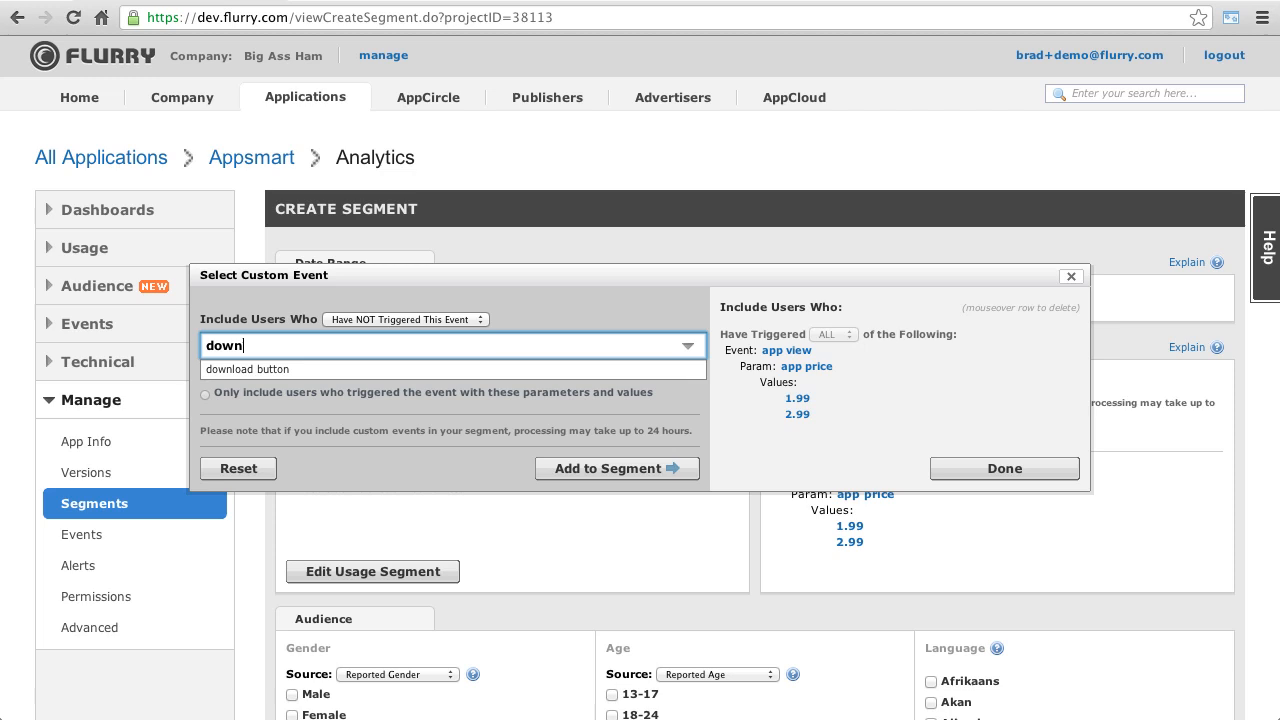
pyautogui.moveTo(420, 368)
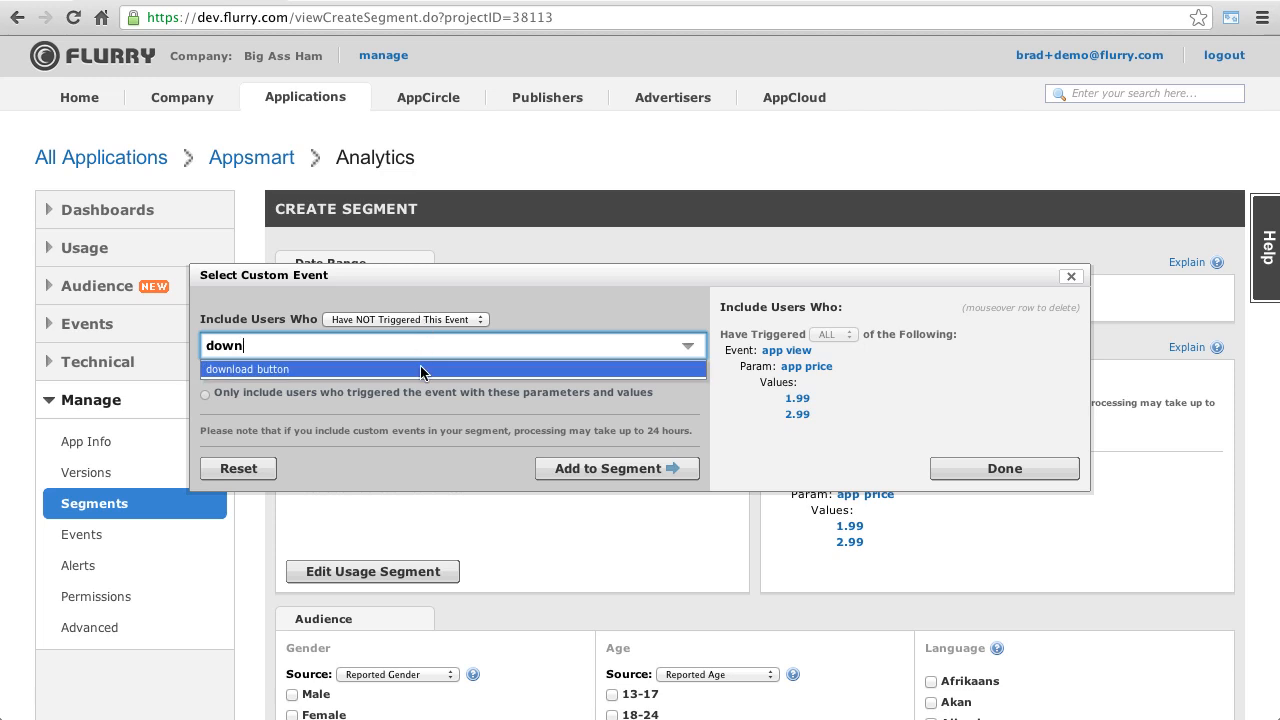
pyautogui.click(616, 468)
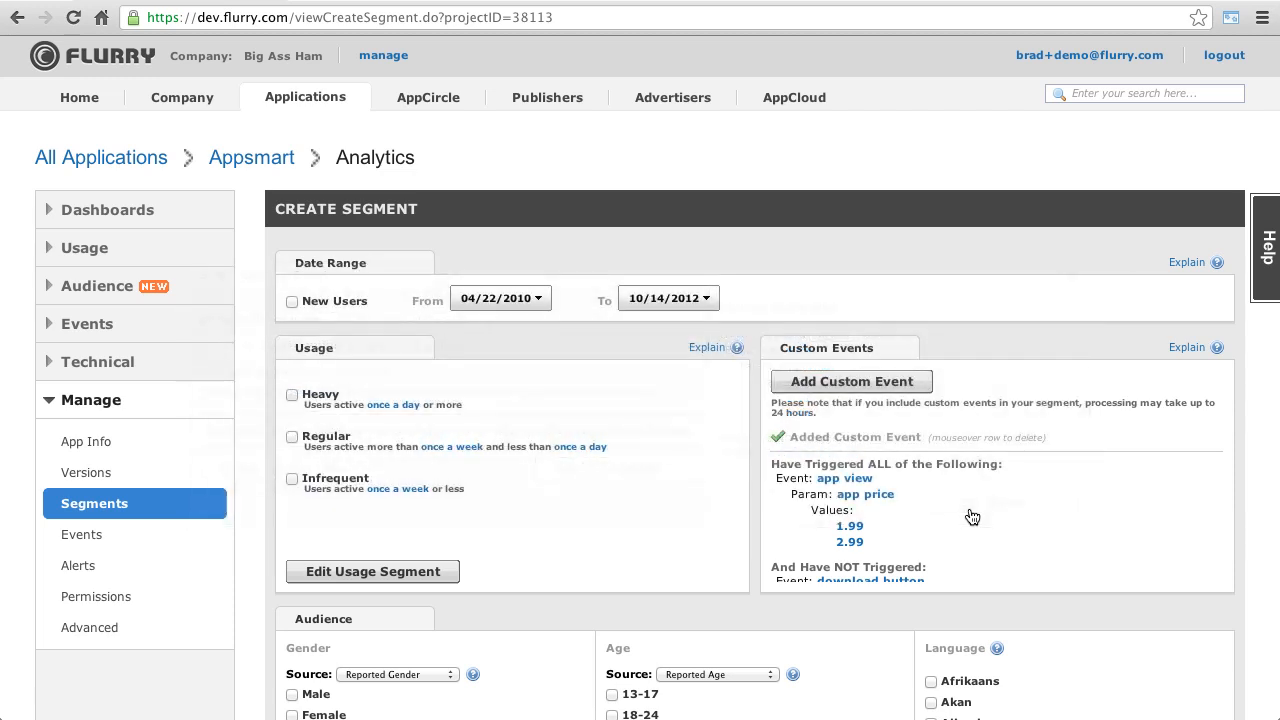
# Step: Add Spanish under Language, name the segment 'Demo Segment' and create it
pyautogui.scroll(-3)
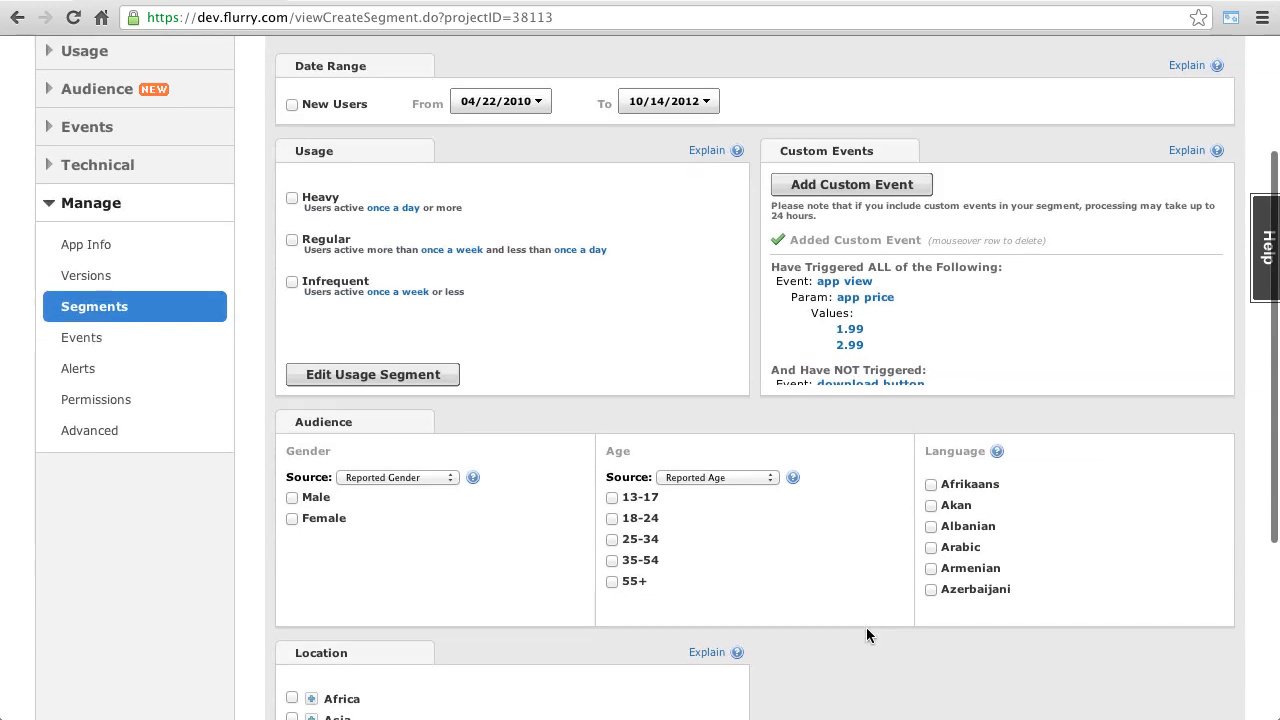
pyautogui.scroll(-3)
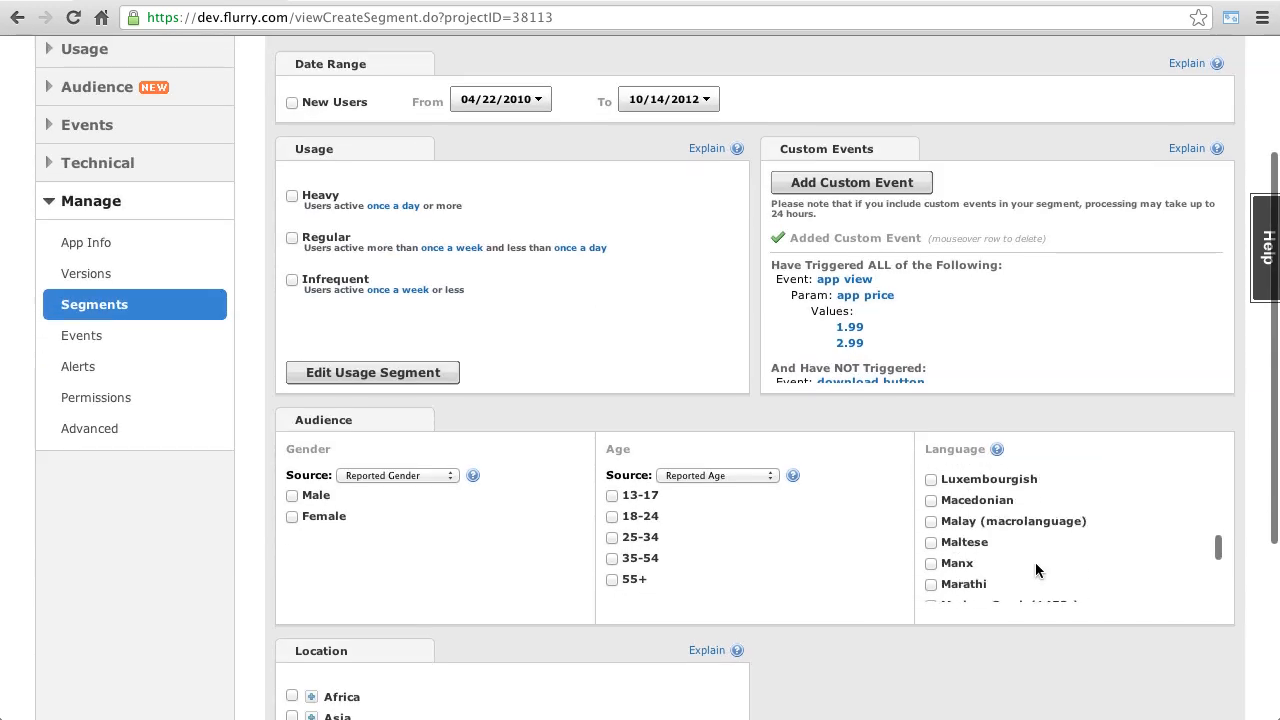
pyautogui.scroll(-3)
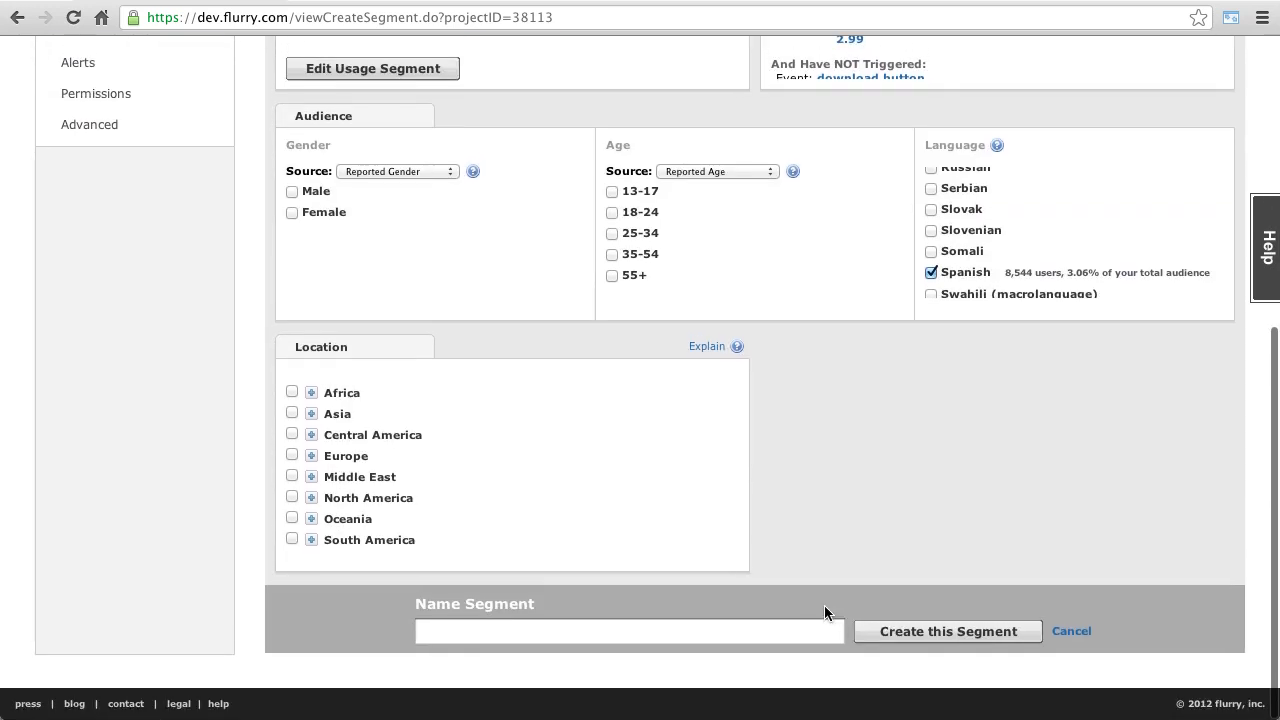
pyautogui.write('Demo Segment')
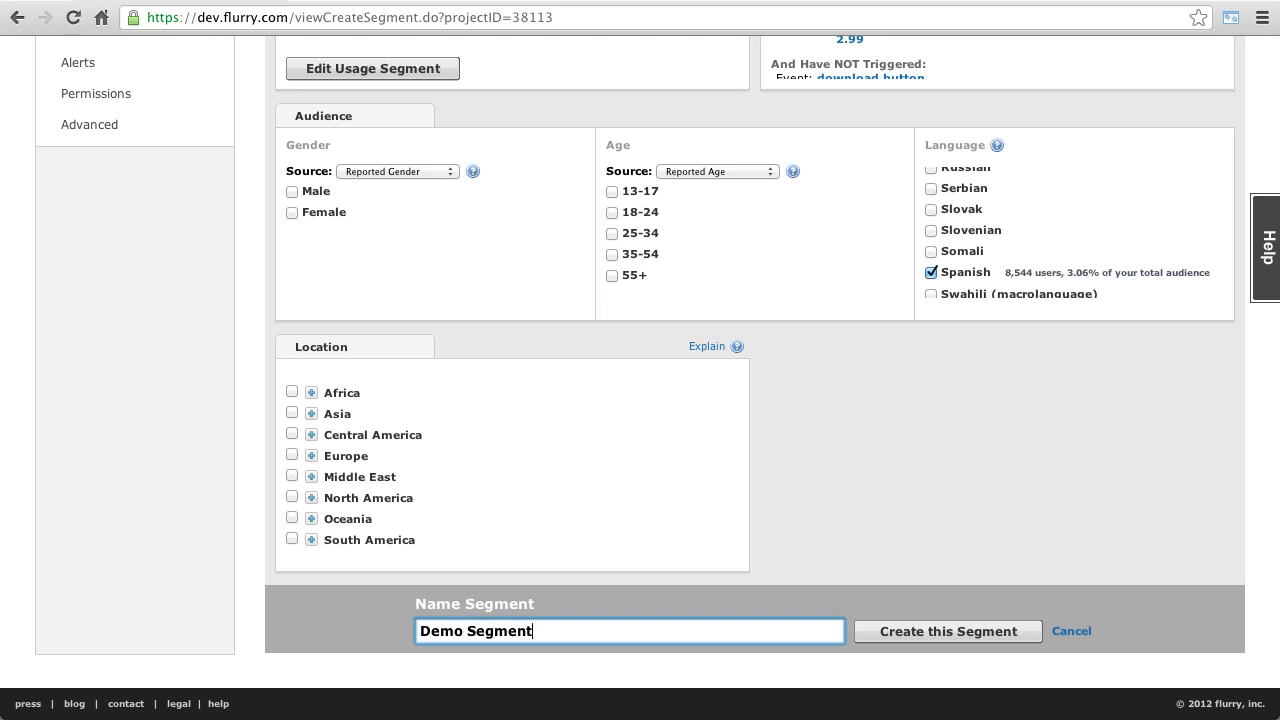
pyautogui.click(948, 632)
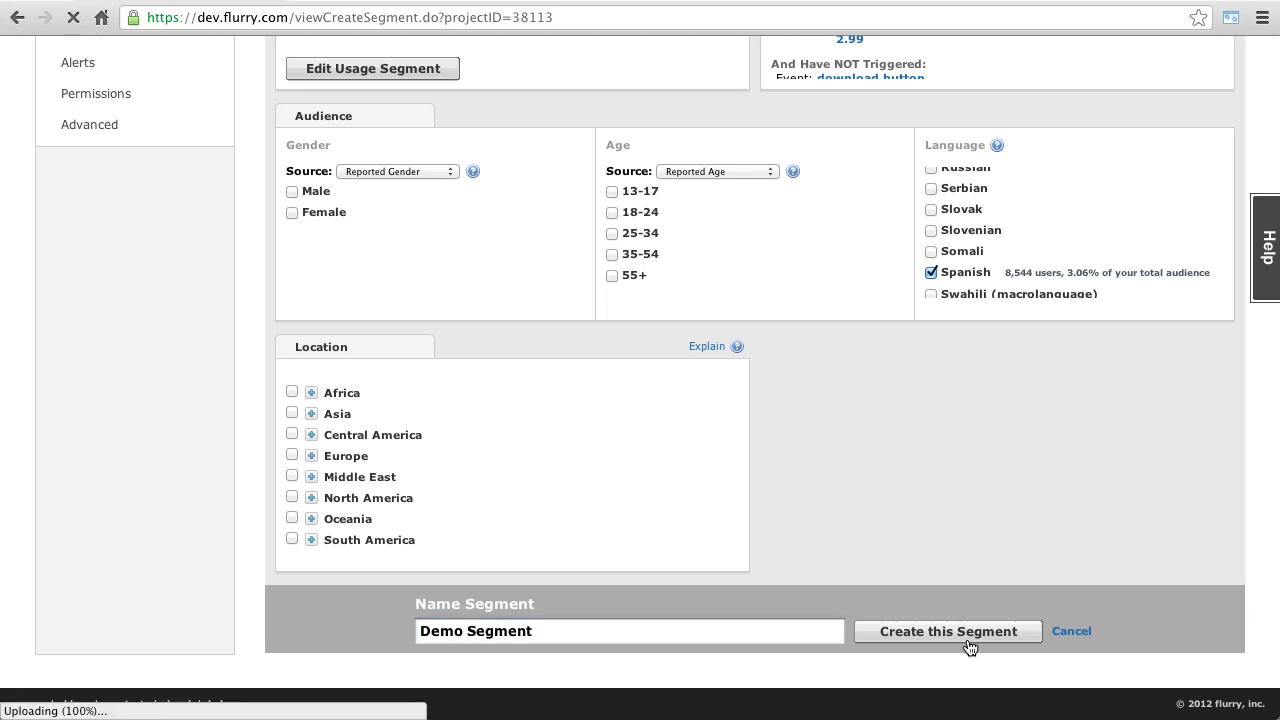
pyautogui.click(948, 632)
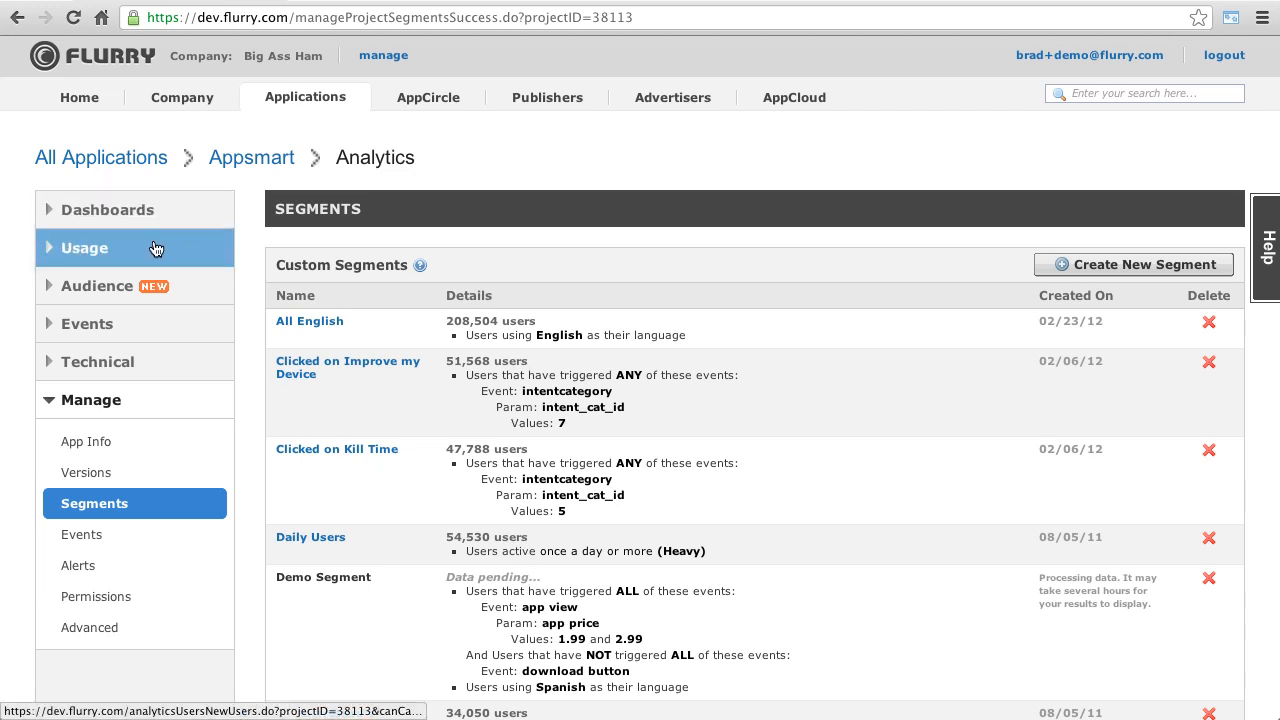
# Step: Switch to the User Retention report under Usage and open its segment filter
pyautogui.click(84, 248)
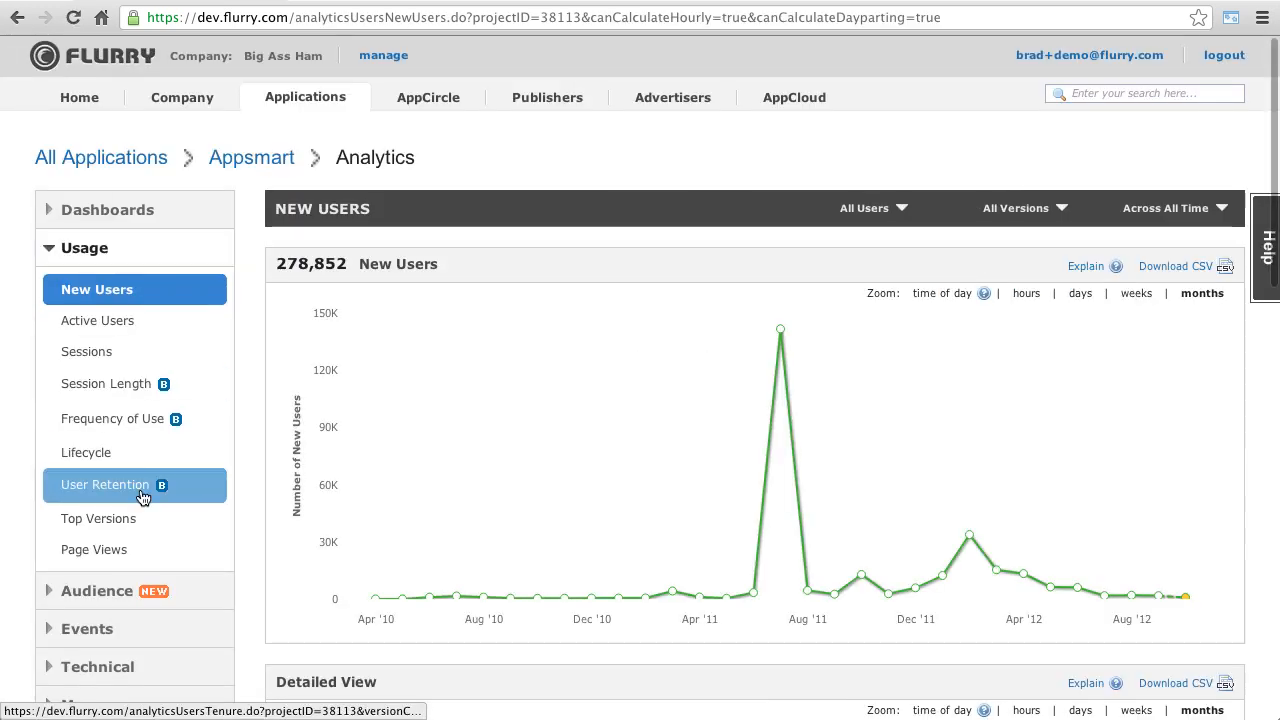
pyautogui.click(104, 486)
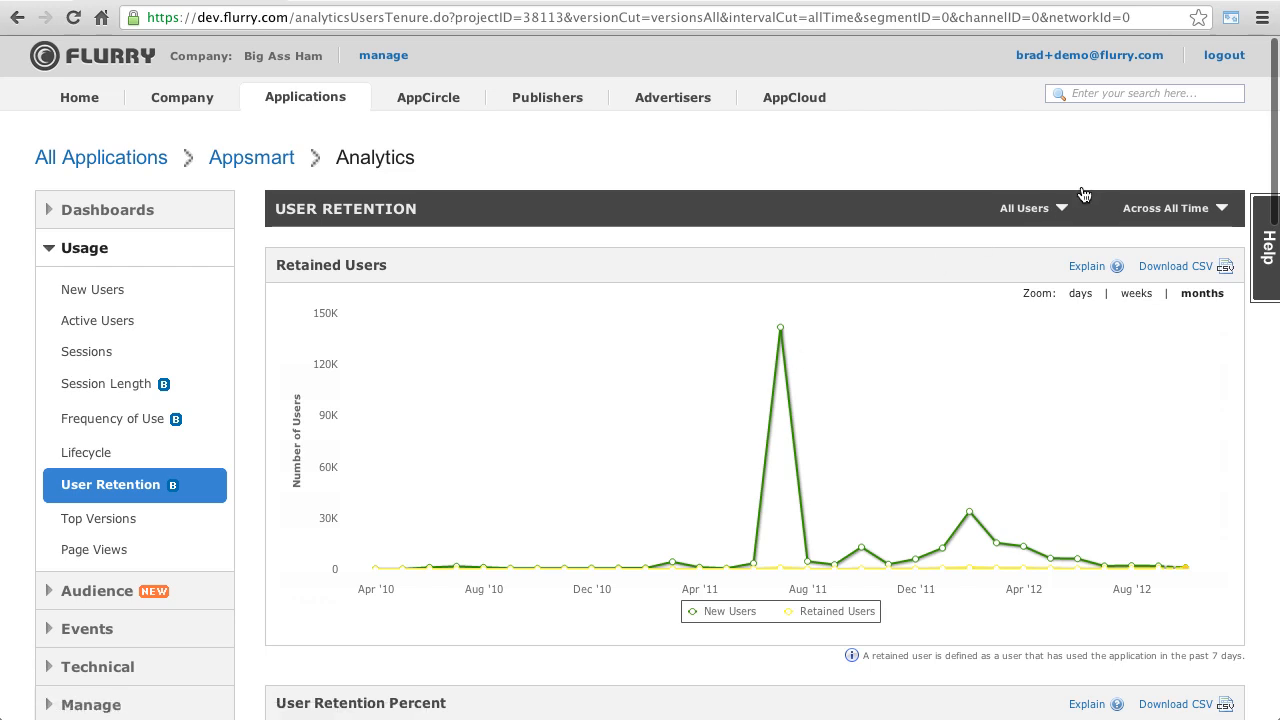
pyautogui.click(1024, 208)
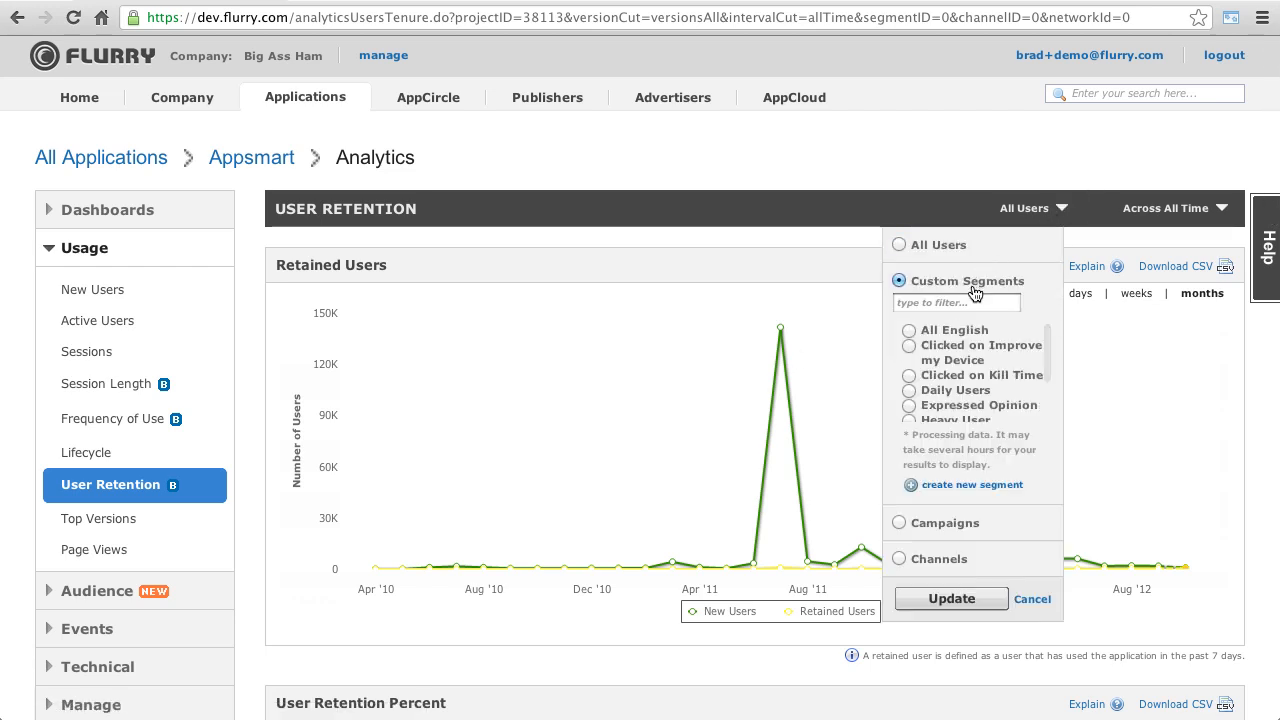
# Step: Filter the retention chart to the All English custom segment and update it
pyautogui.write('a')
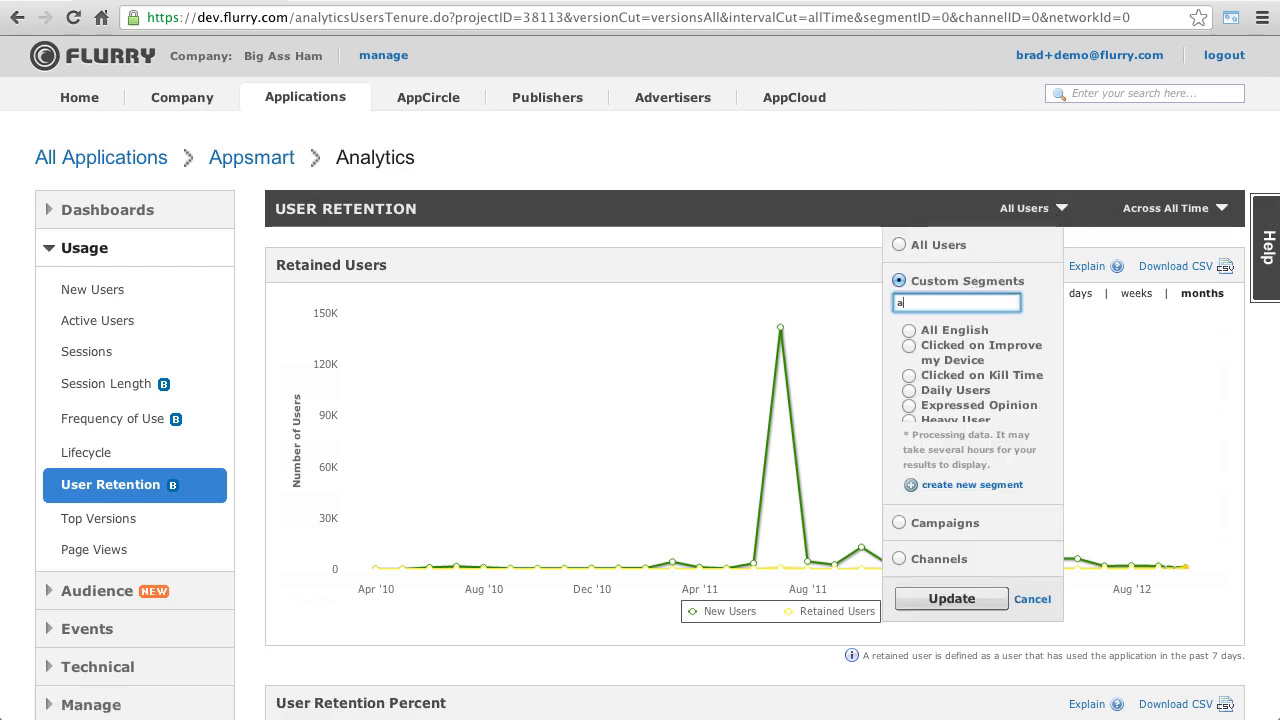
pyautogui.write('ll en')
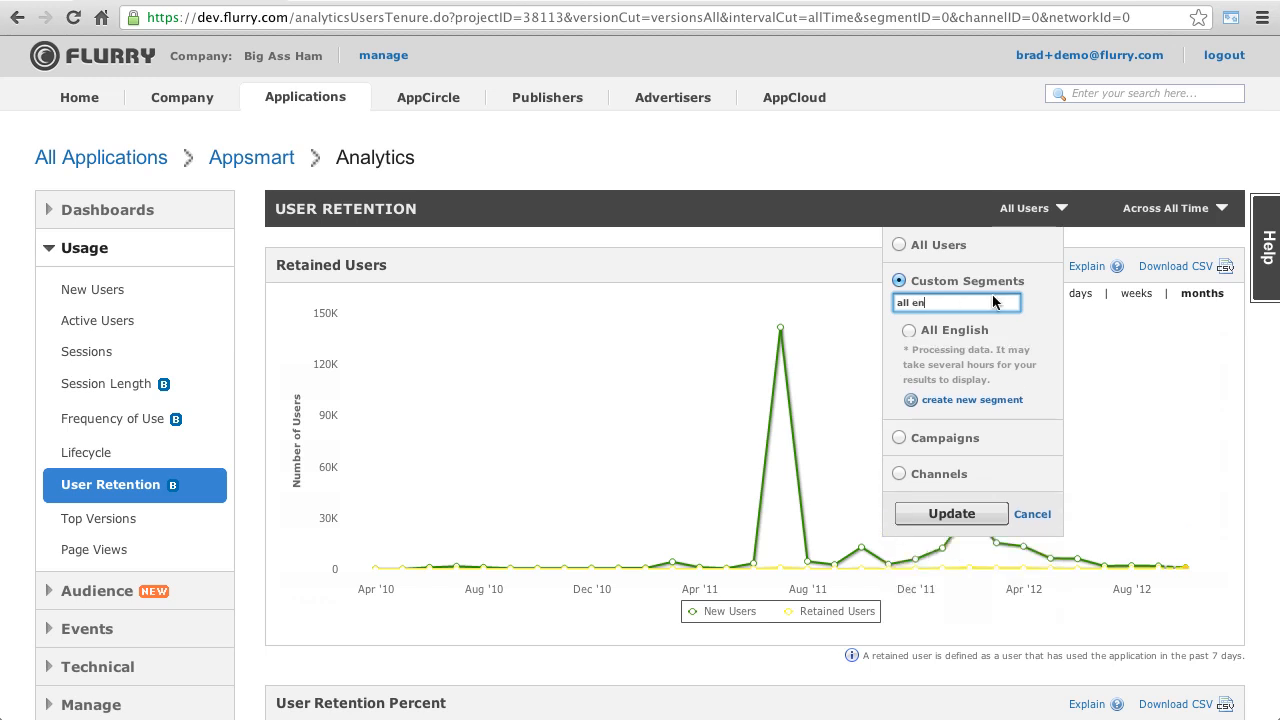
pyautogui.click(900, 330)
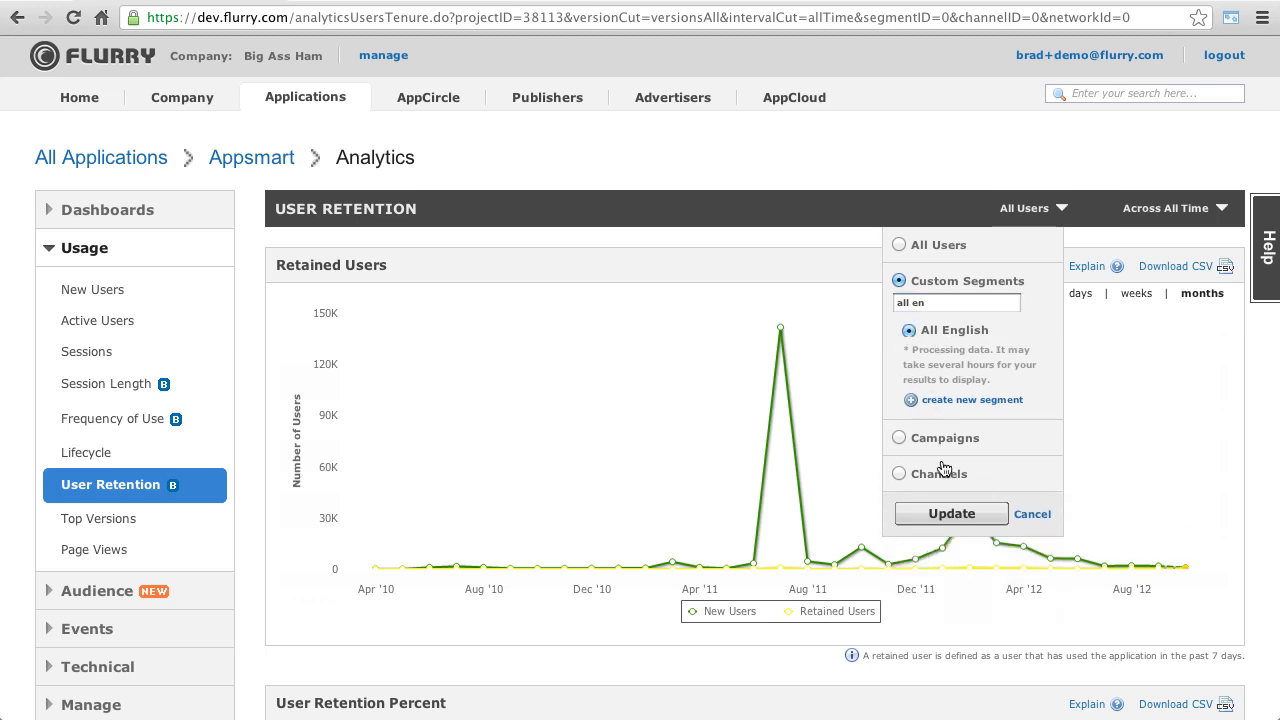
pyautogui.click(950, 512)
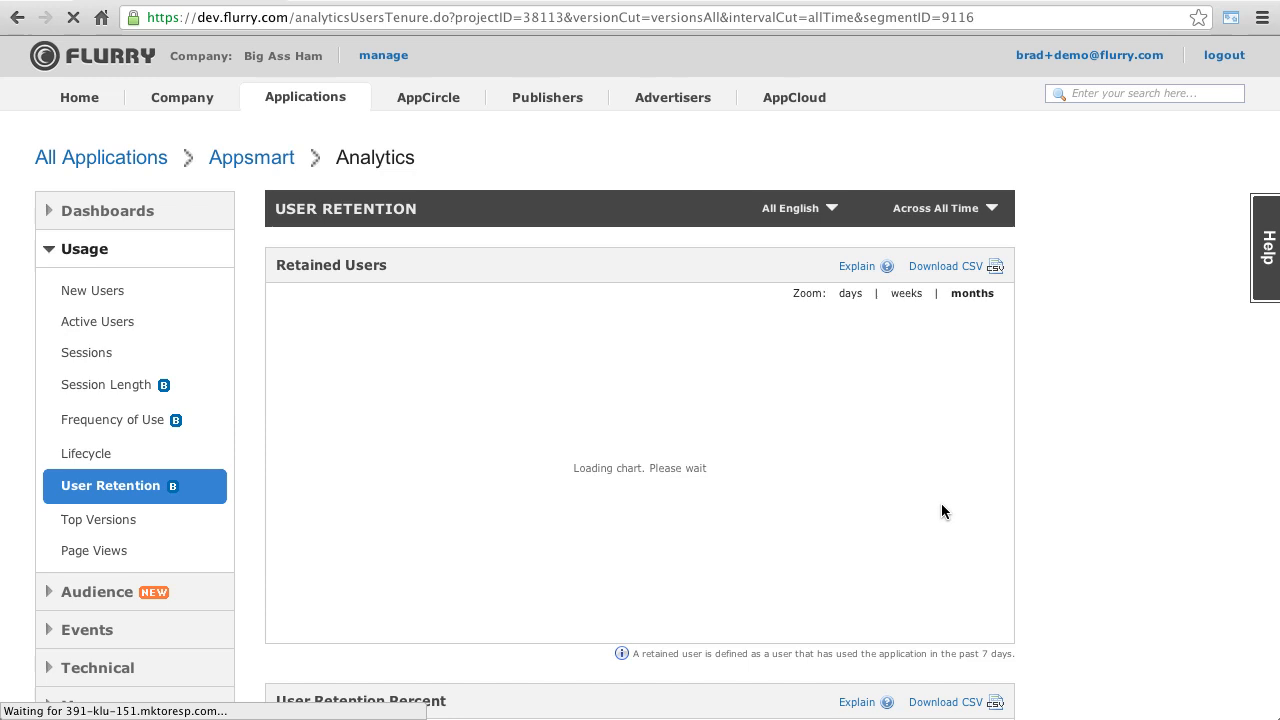